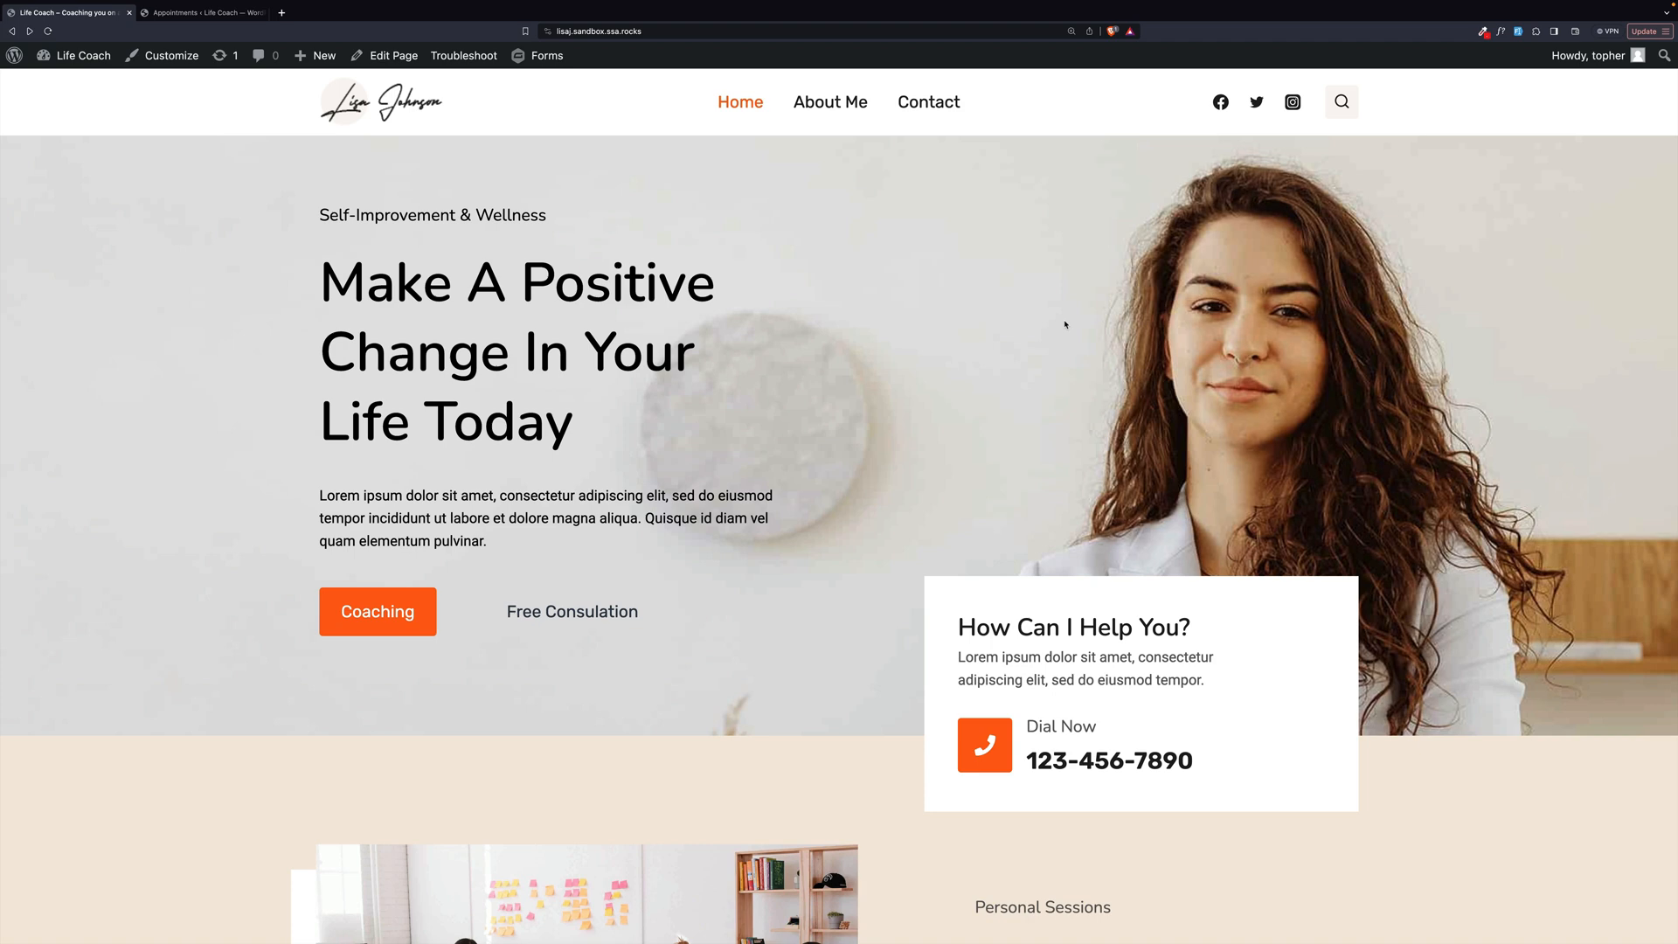
pyautogui.moveTo(1022, 387)
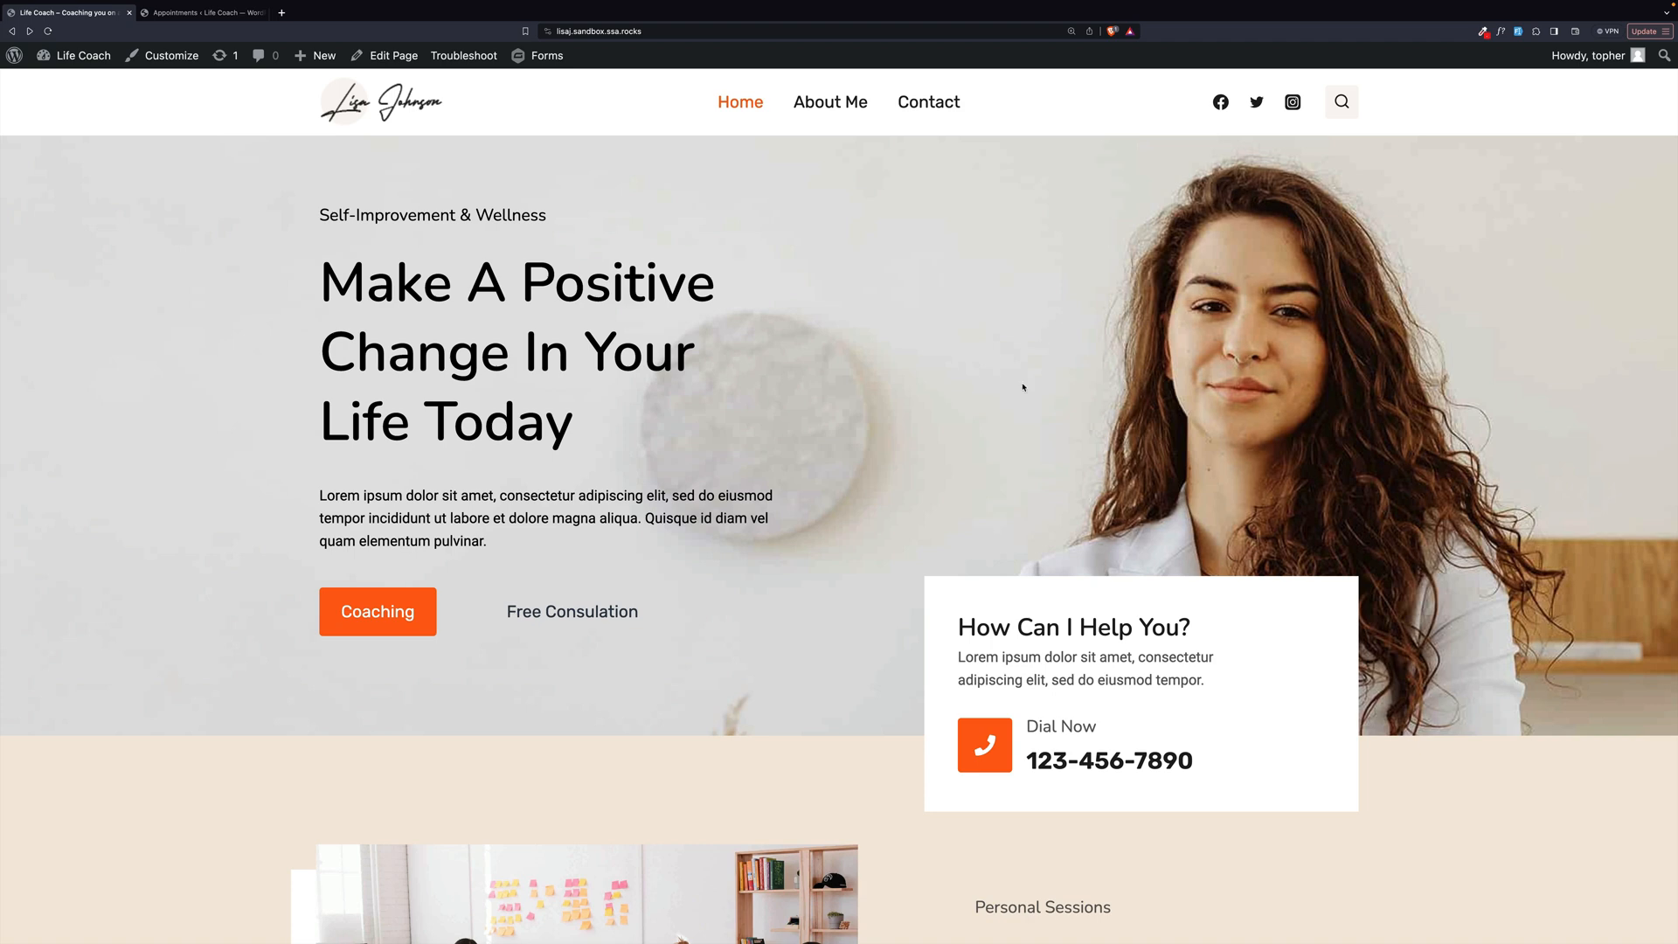
# - Go to the free consultation booking page and scroll to its booking widget
pyautogui.click(570, 611)
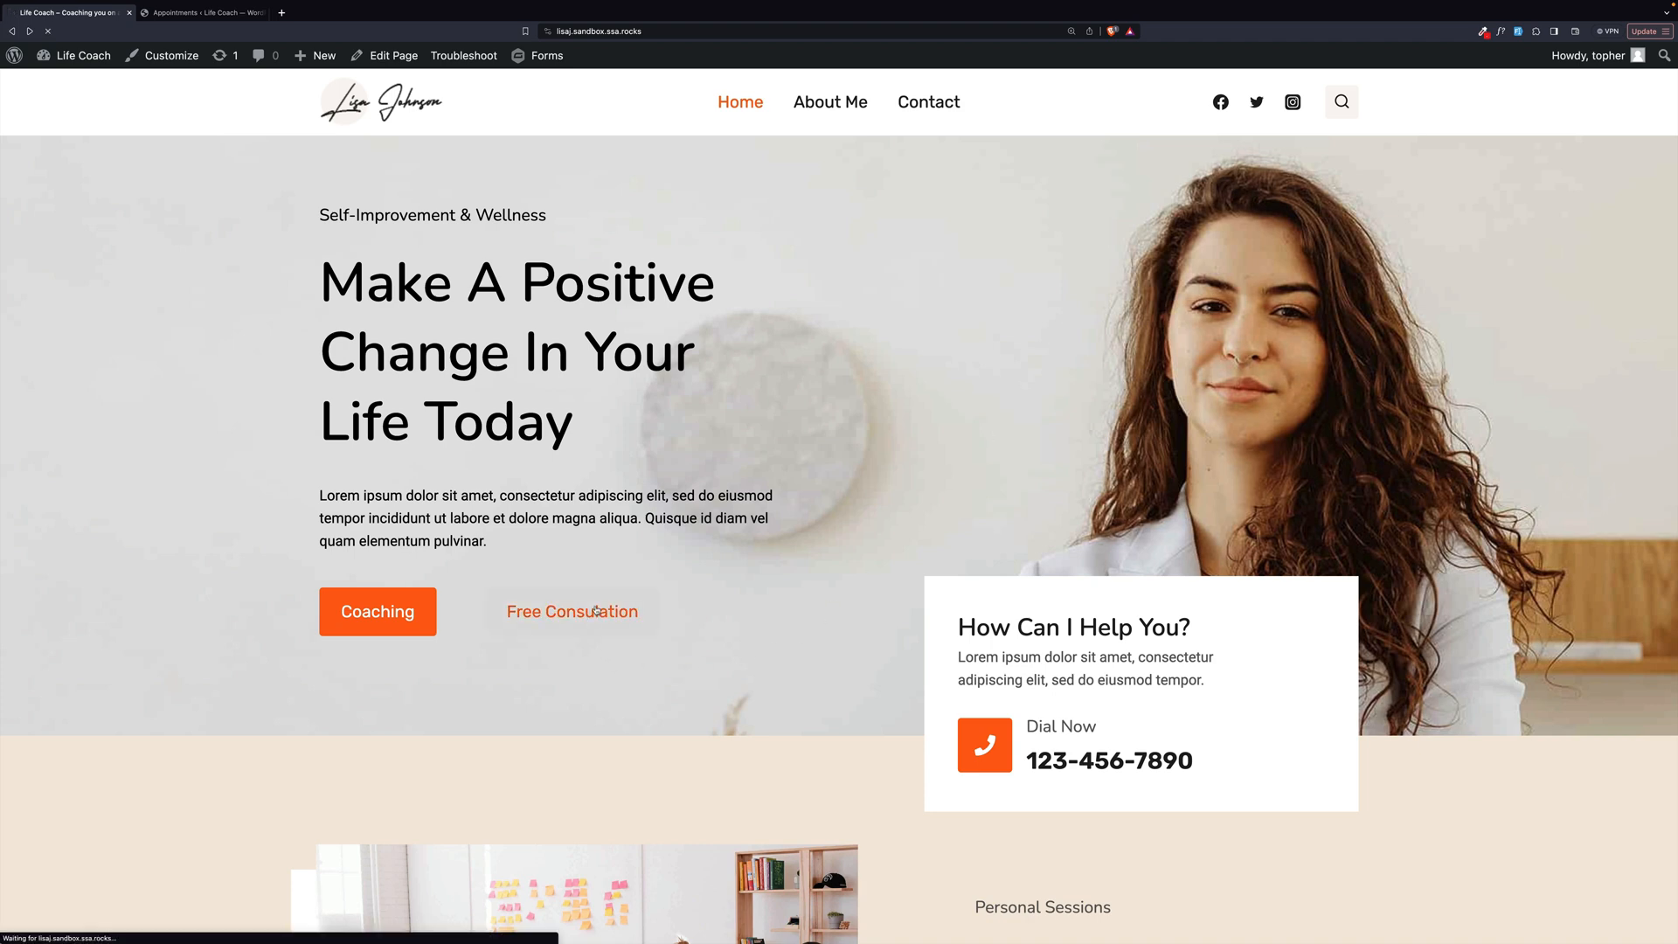
pyautogui.click(926, 101)
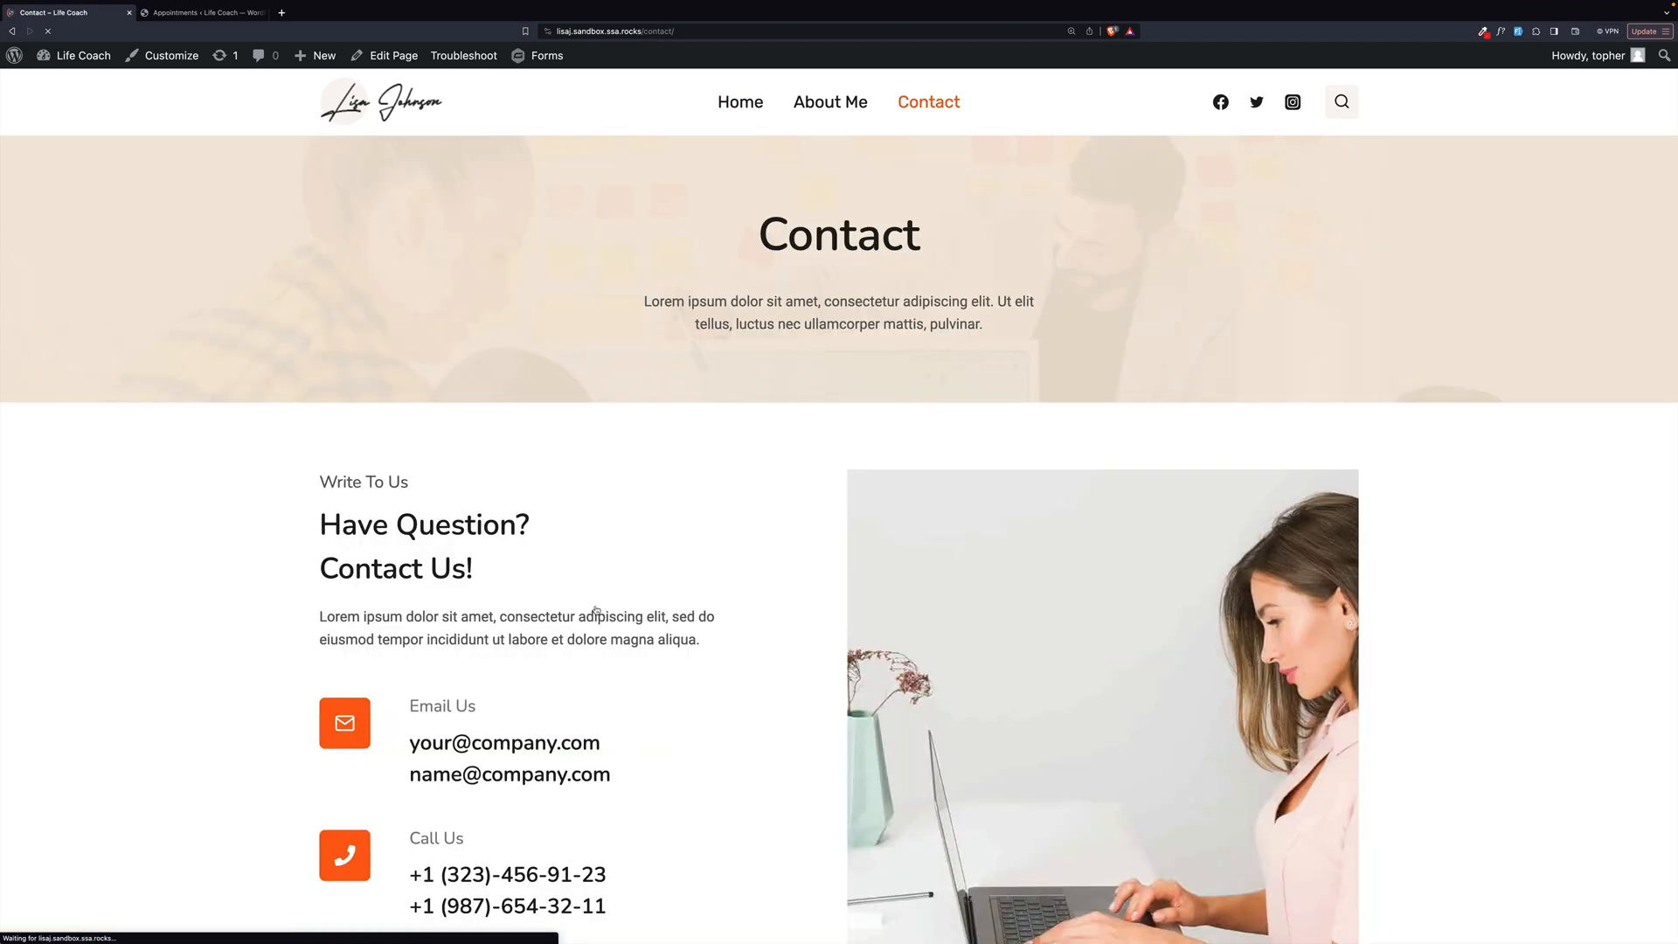
pyautogui.scroll(-3)
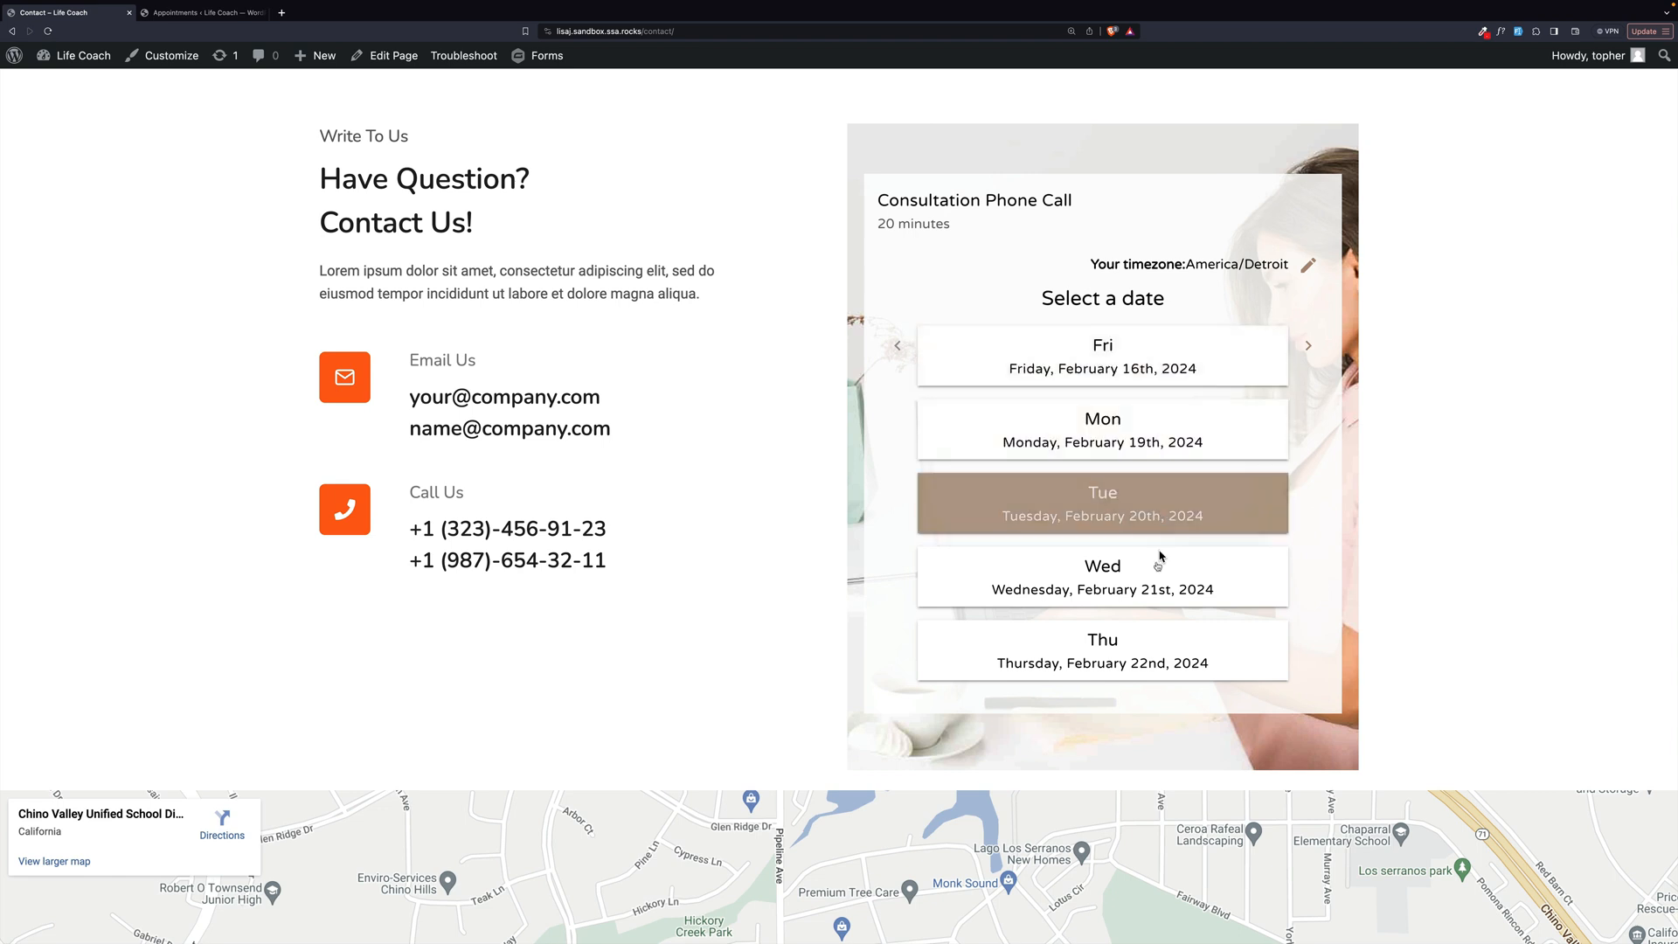
# - Pick the 9:00 AM Friday, February 16 slot, then switch to the admin appointment types list
pyautogui.click(1101, 356)
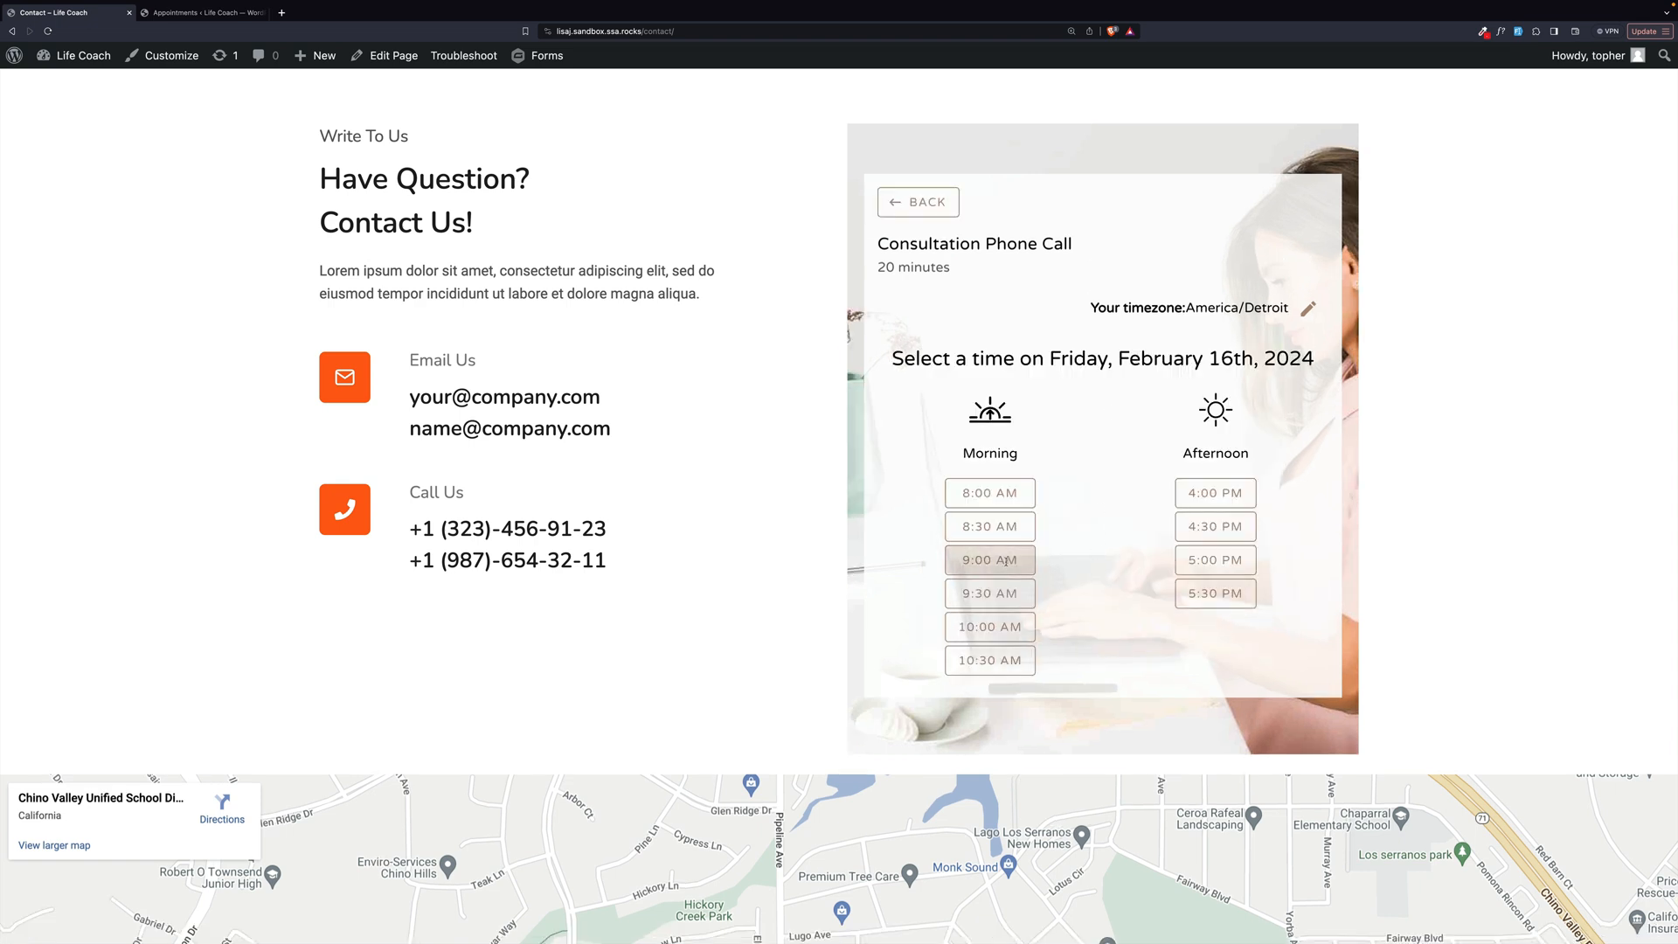
pyautogui.click(987, 559)
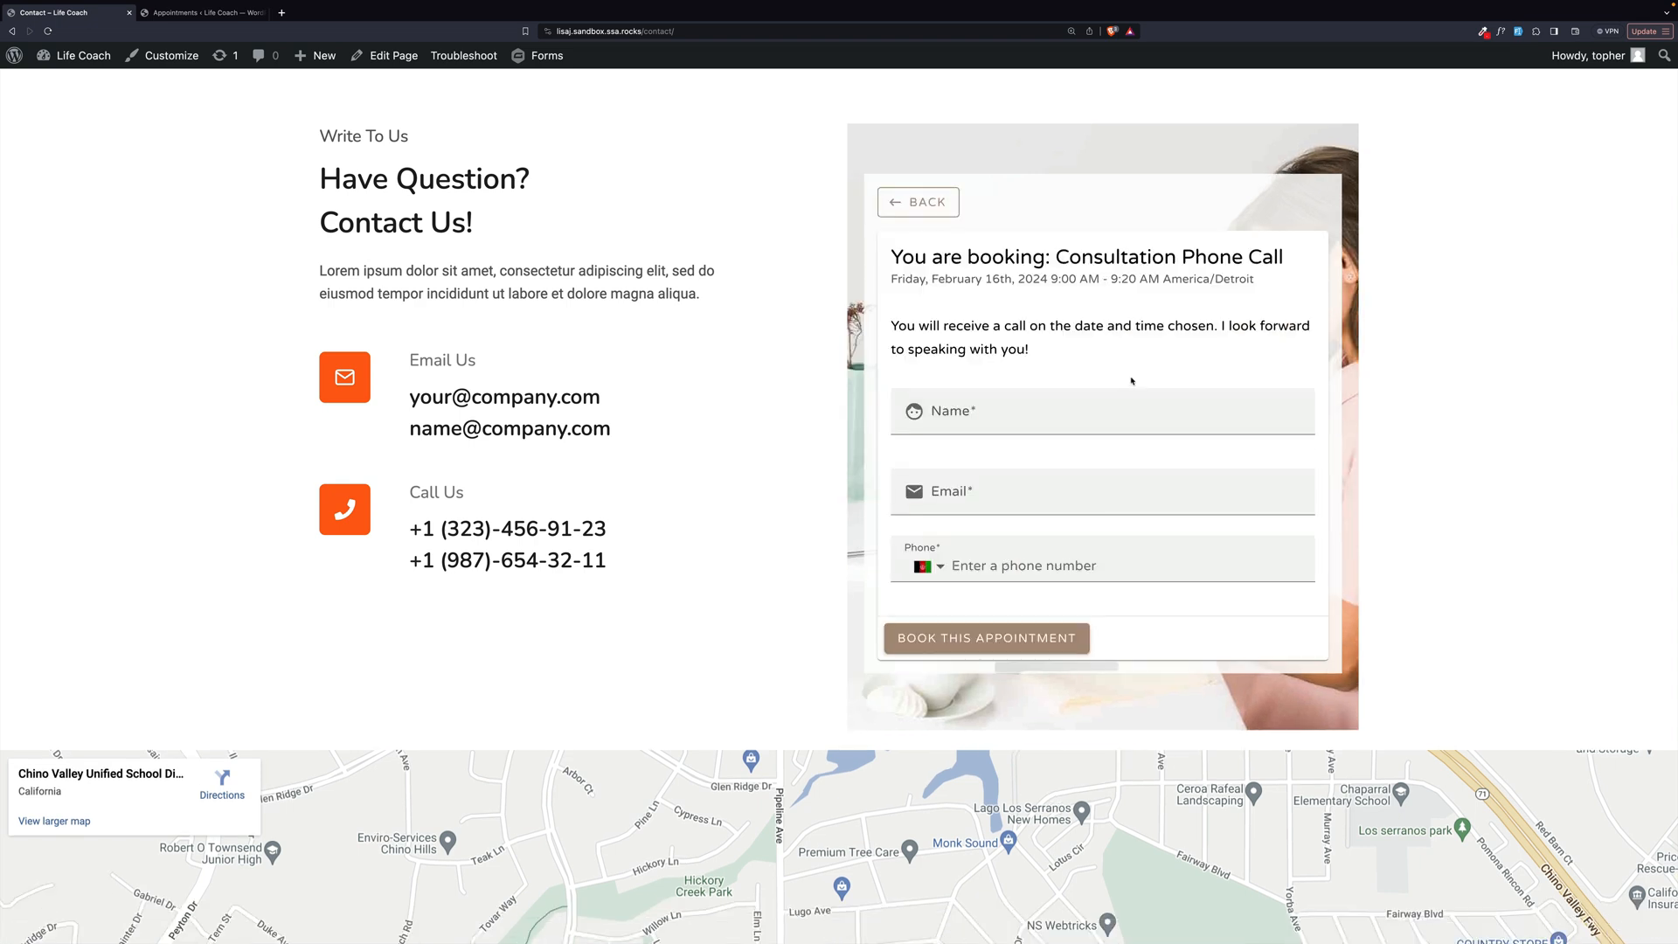
pyautogui.click(1101, 410)
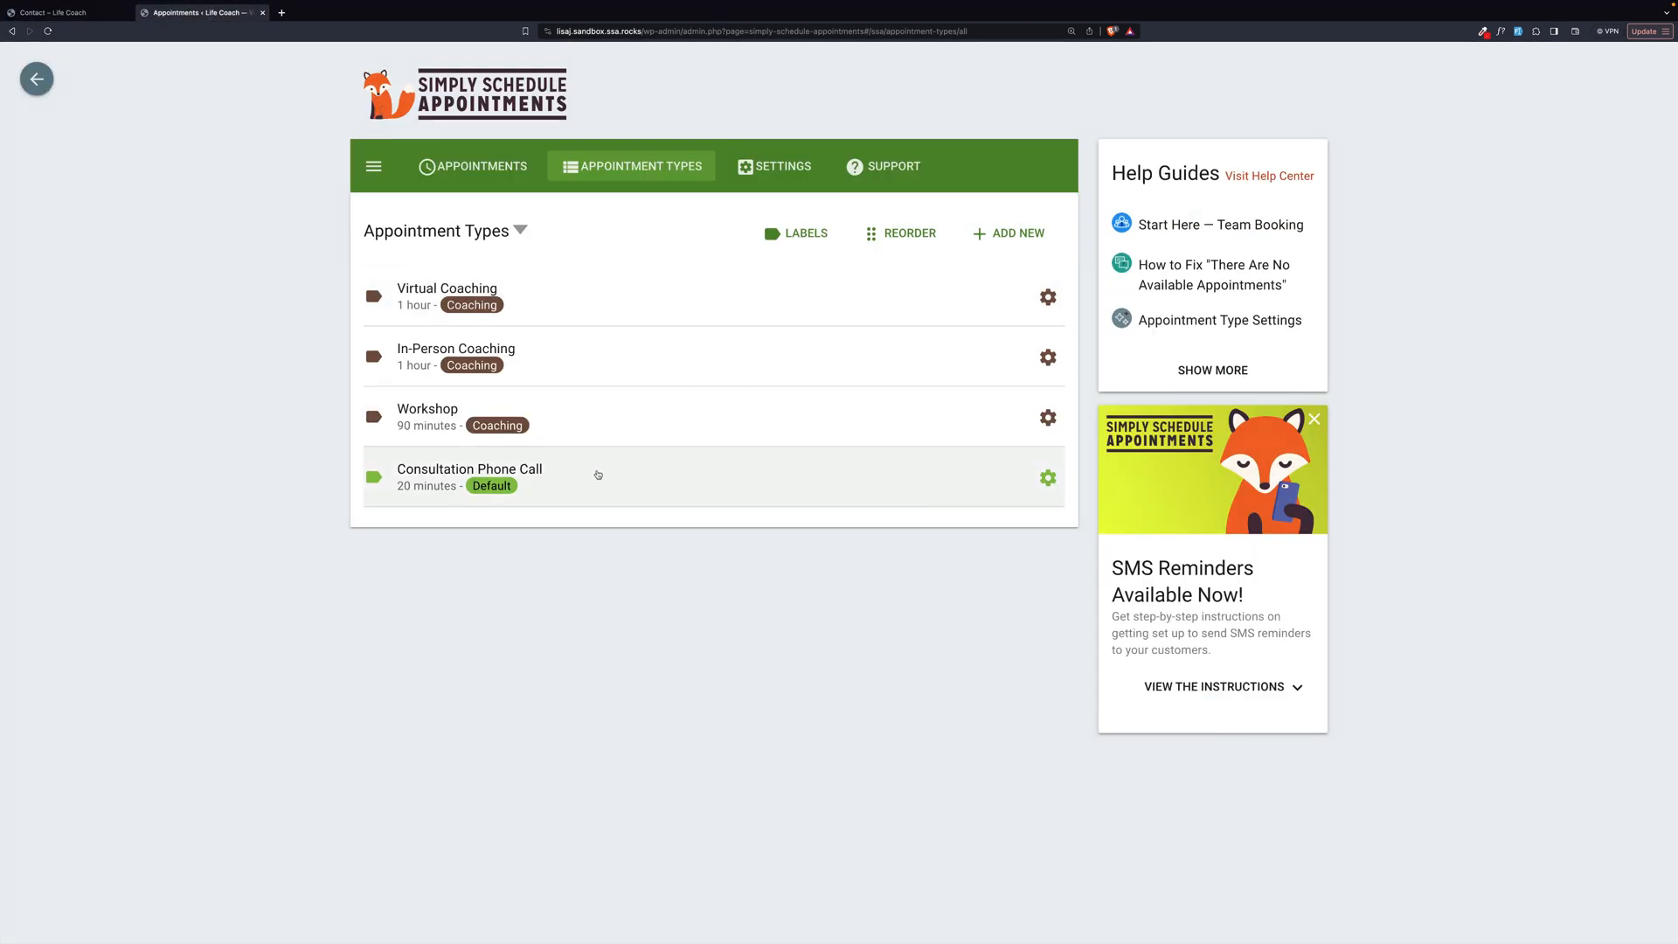
# - Open Consultation Phone Call and scroll down to its weekday morning and afternoon availability blocks
pyautogui.click(468, 469)
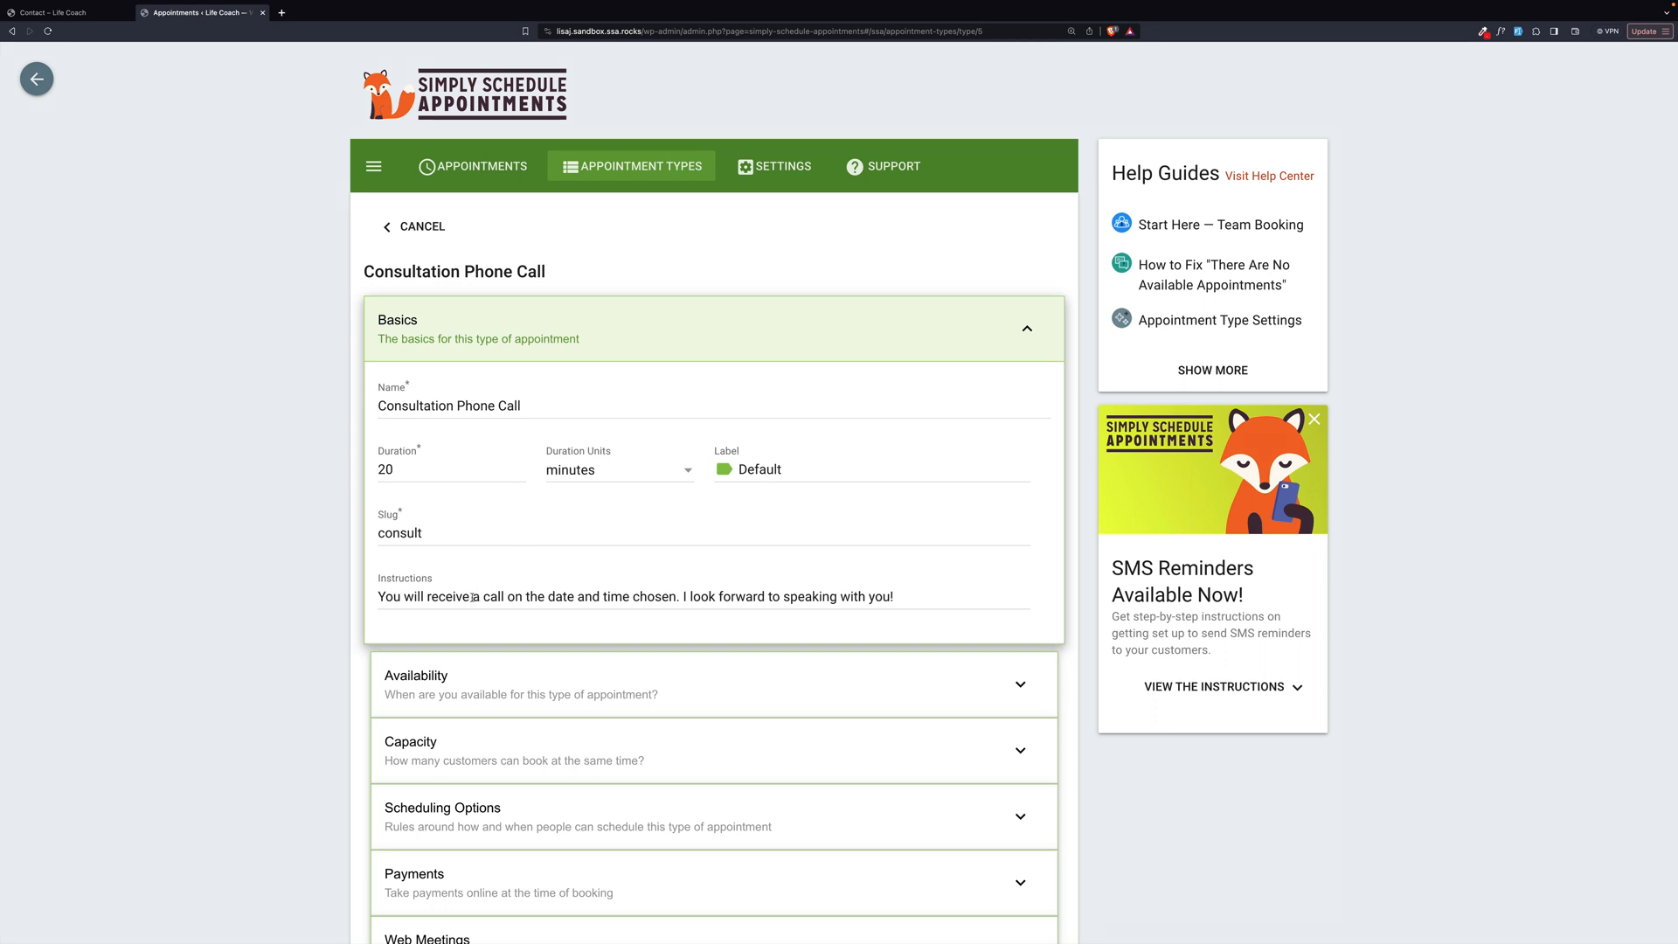
pyautogui.scroll(-3)
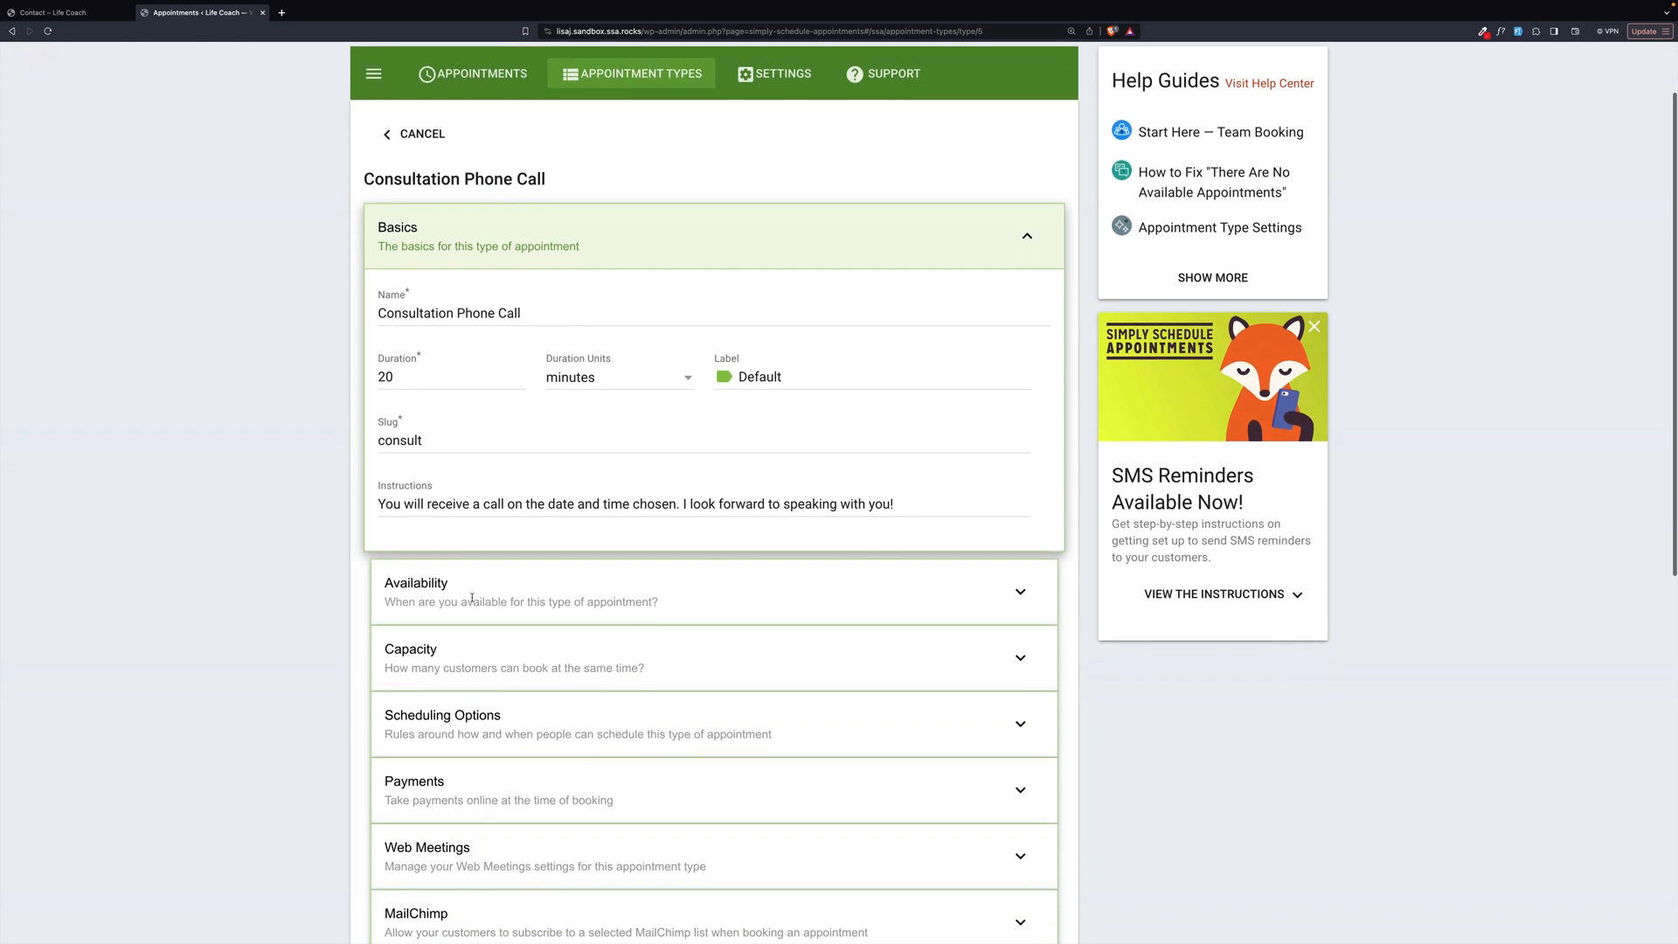
pyautogui.scroll(-3)
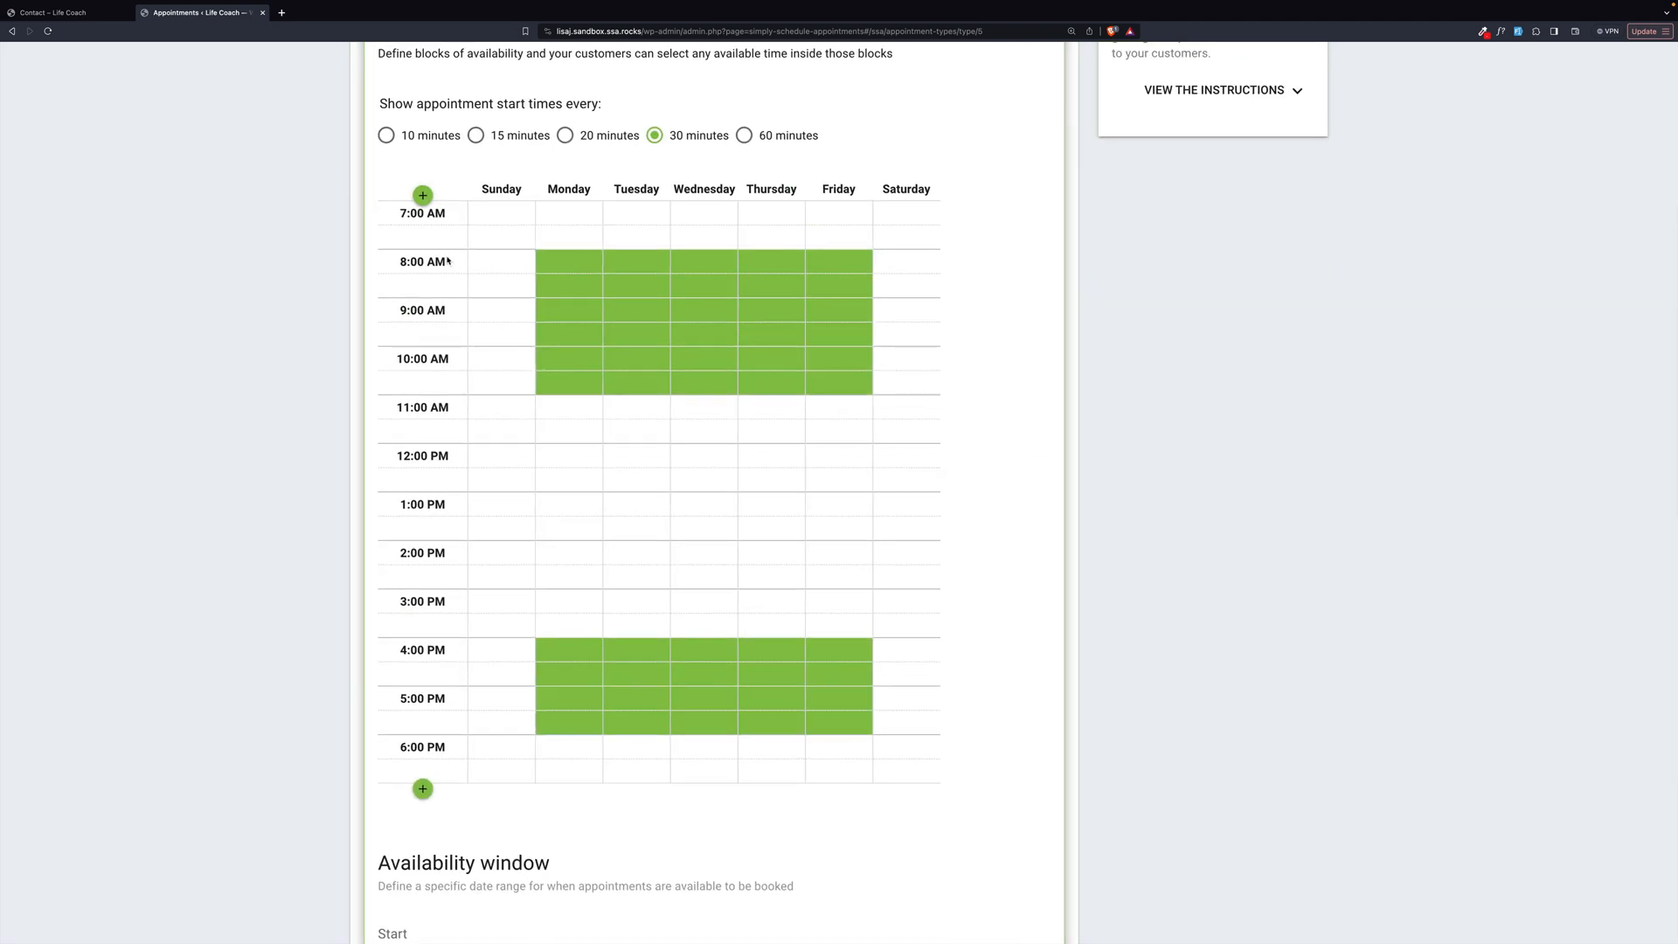
pyautogui.moveTo(443, 396)
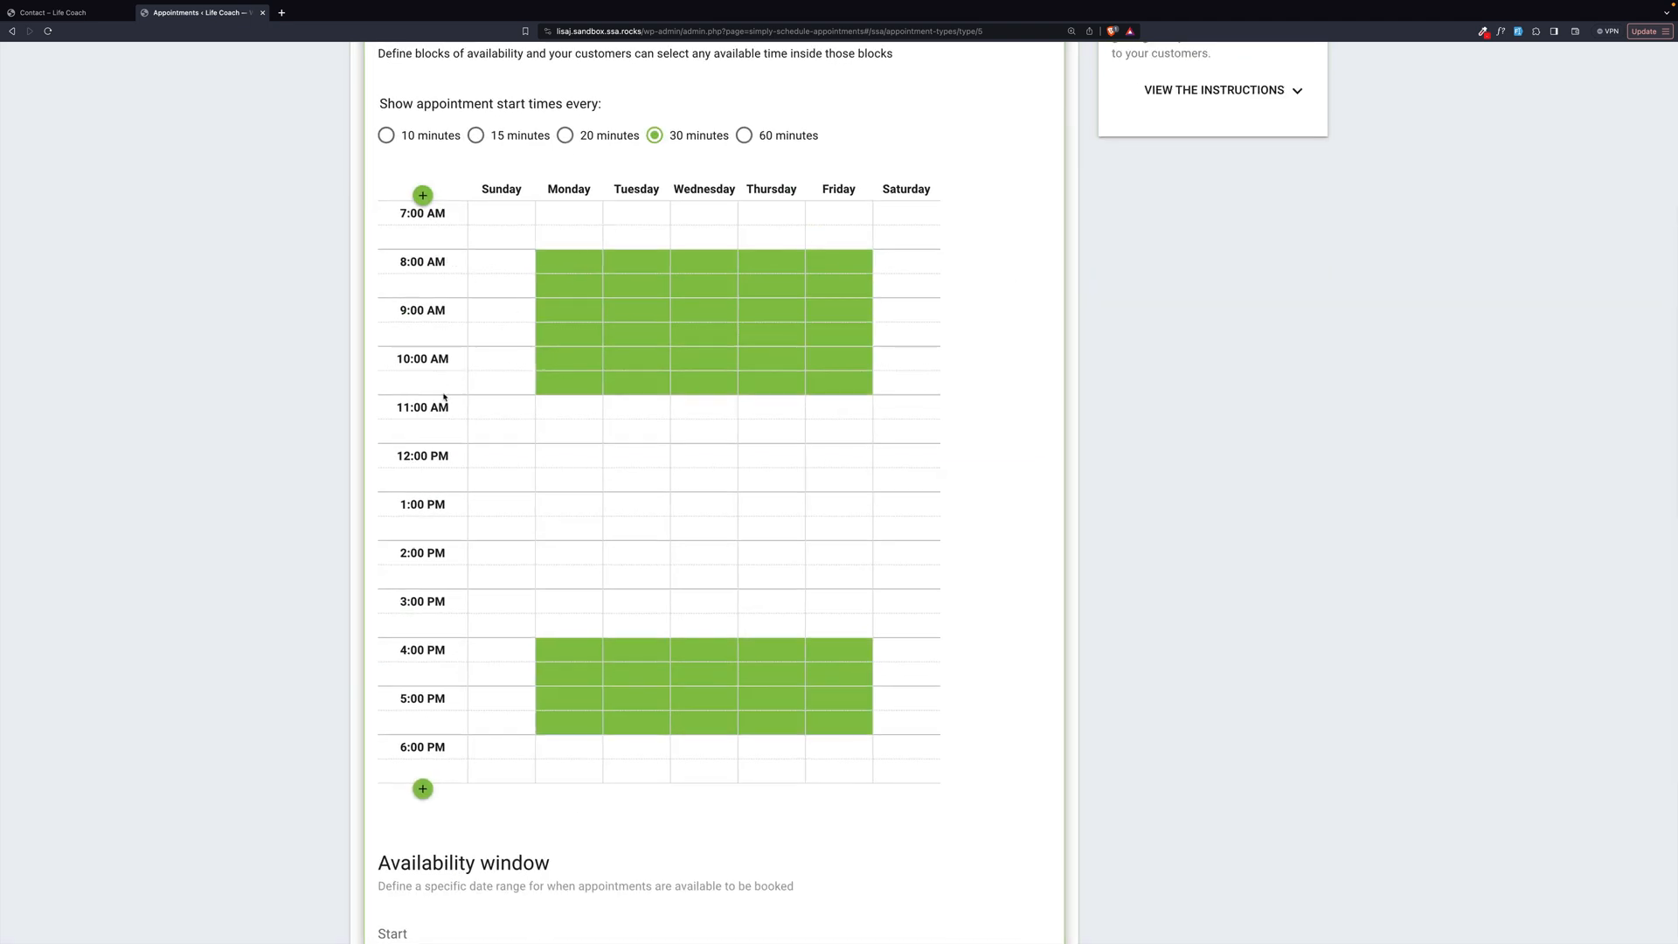
pyautogui.moveTo(449, 368)
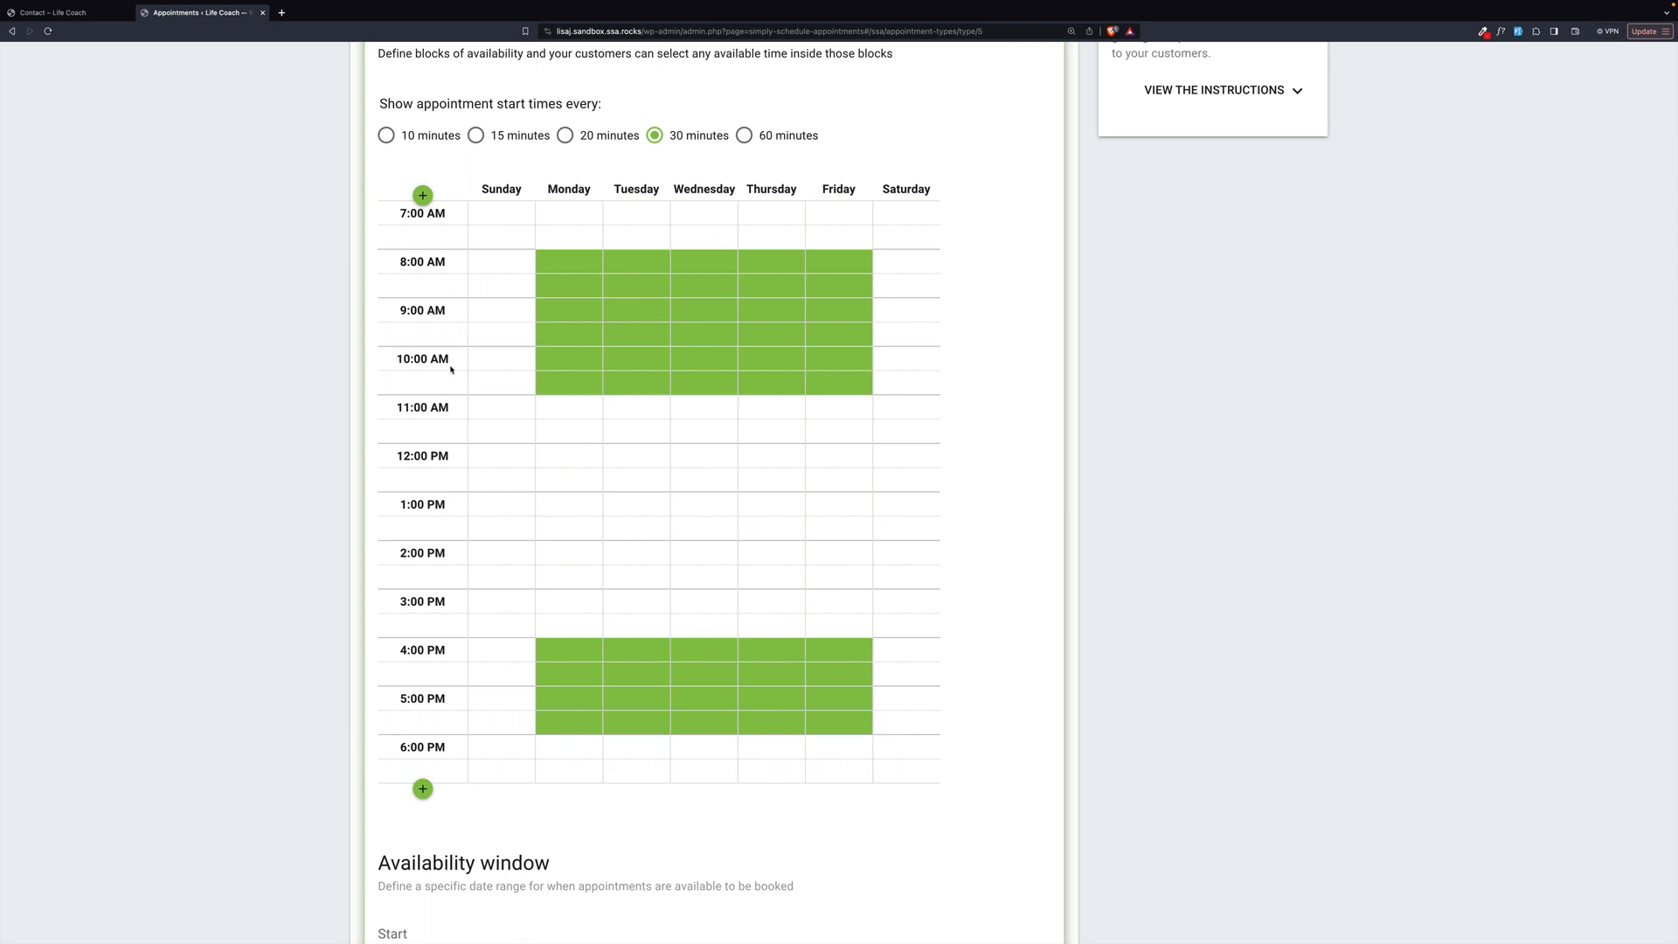
pyautogui.moveTo(661, 686)
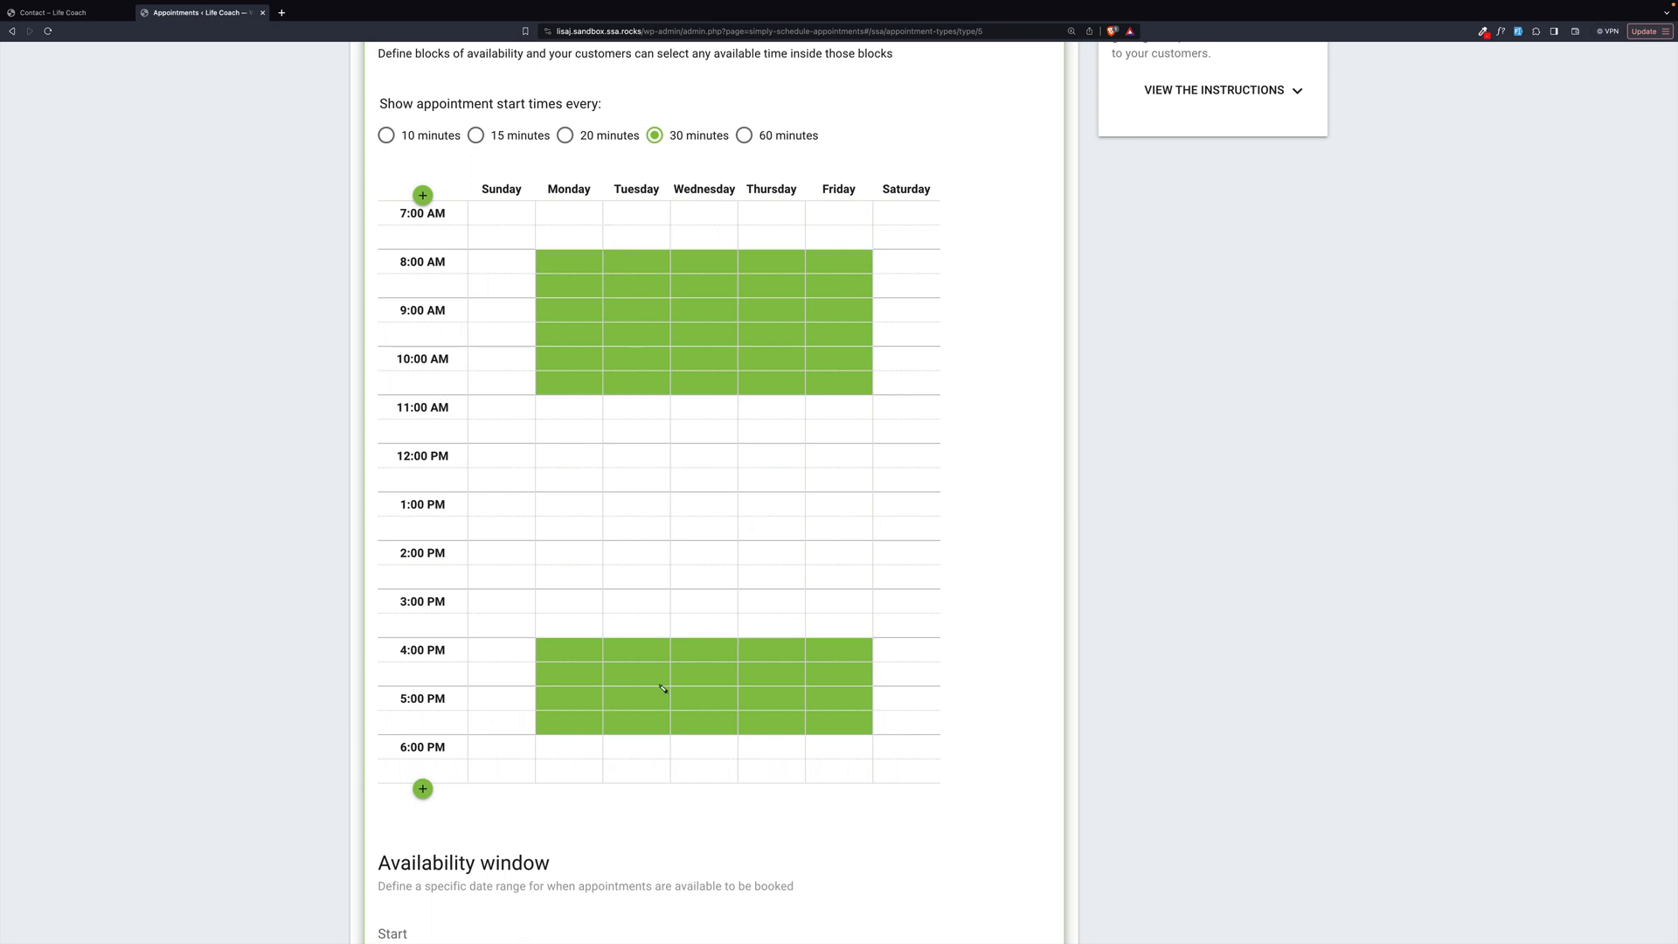
pyautogui.moveTo(530, 650)
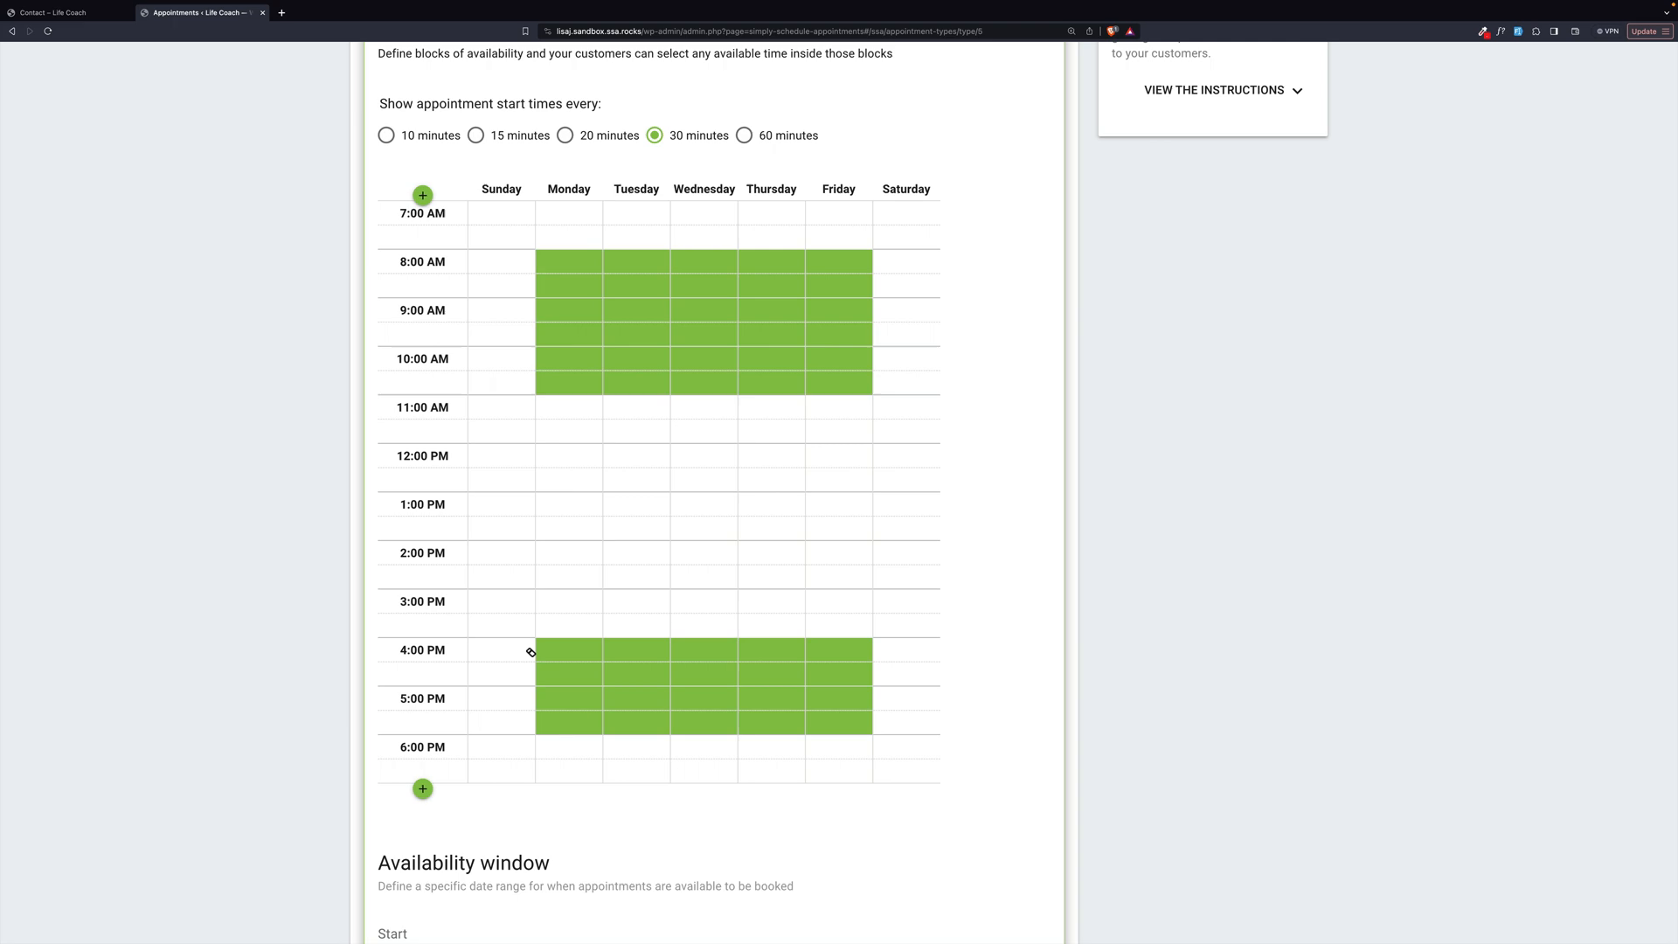
pyautogui.moveTo(787, 668)
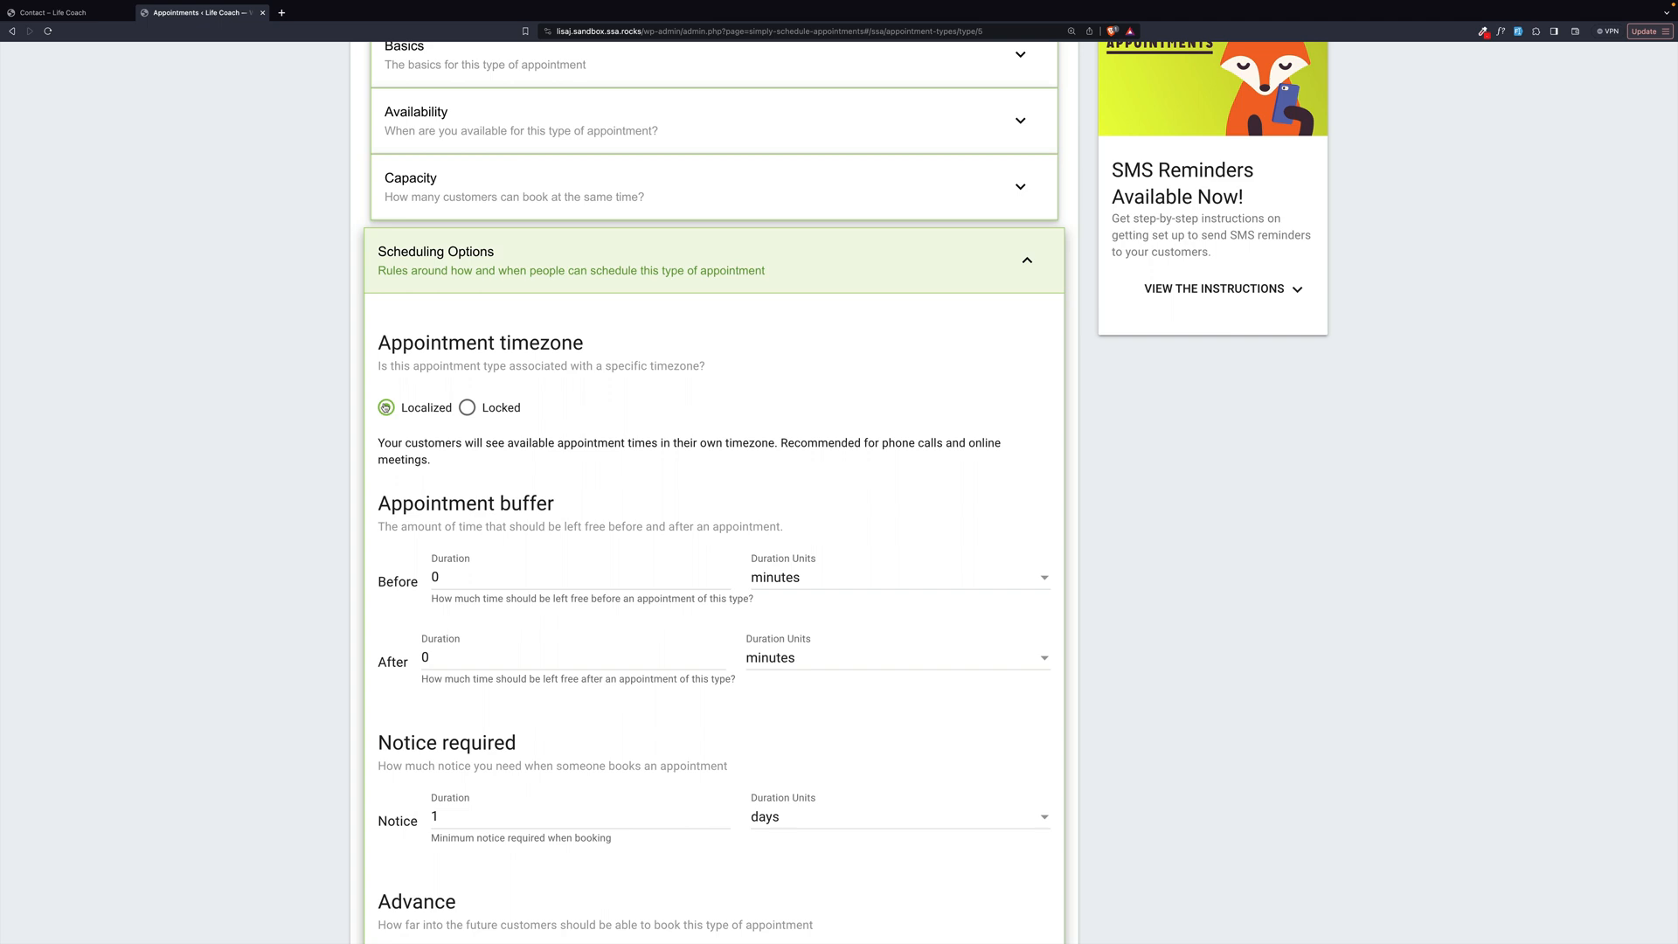
# - Collapse Scheduling Options and return to the life coach site's booking widget
pyautogui.click(386, 408)
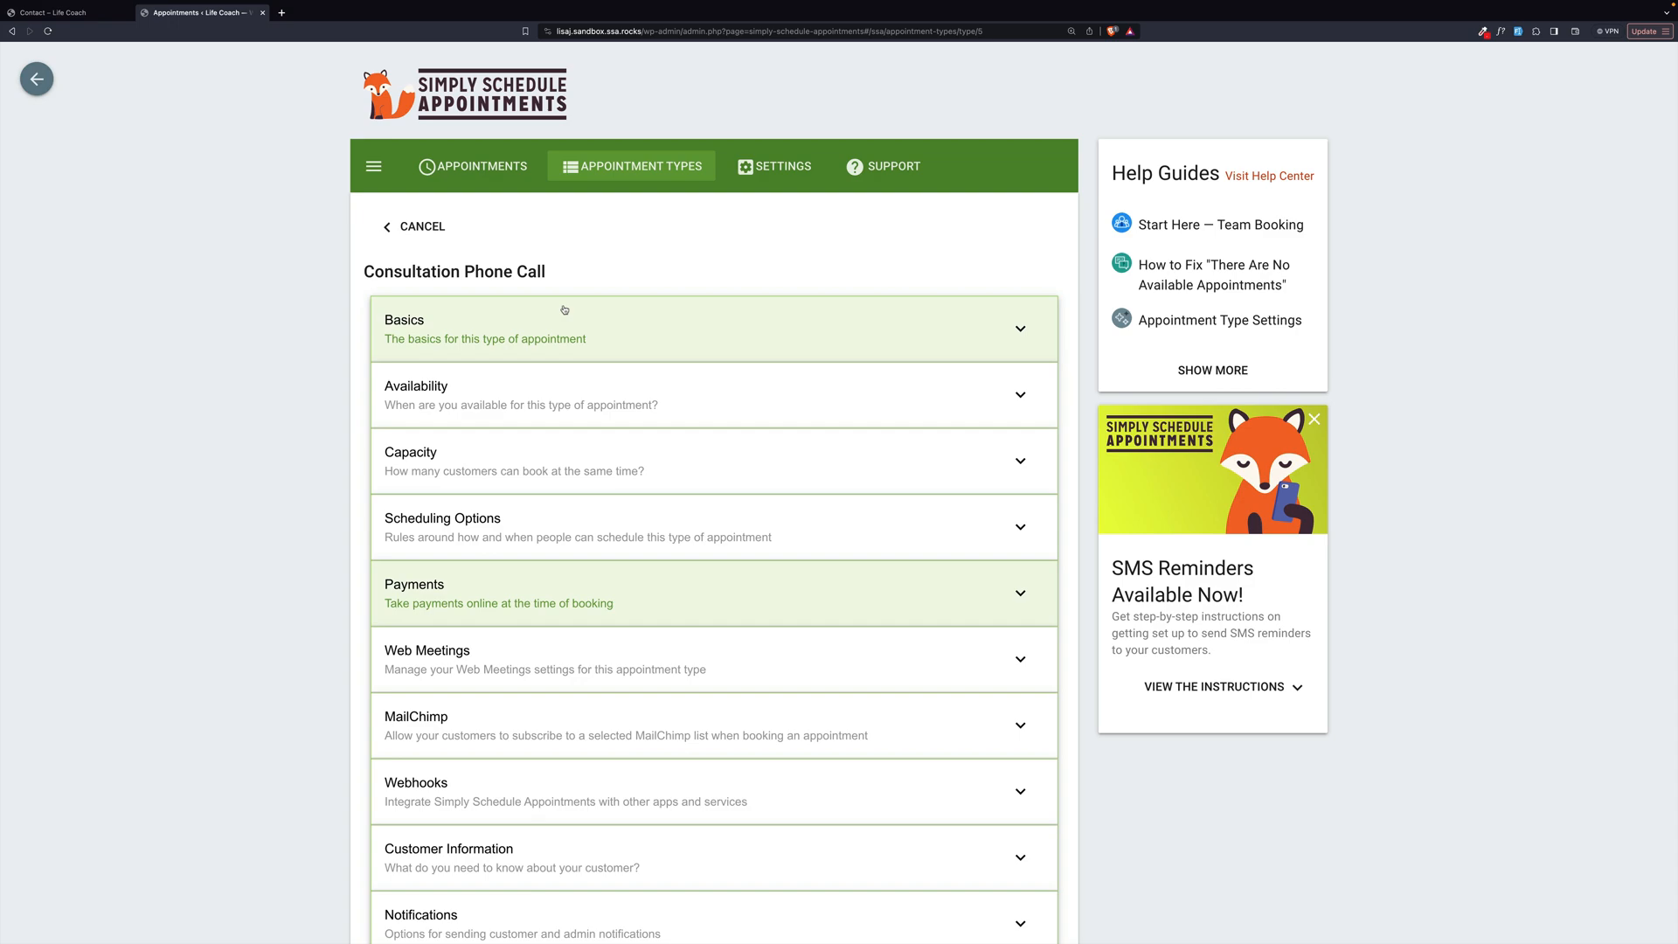
pyautogui.click(63, 12)
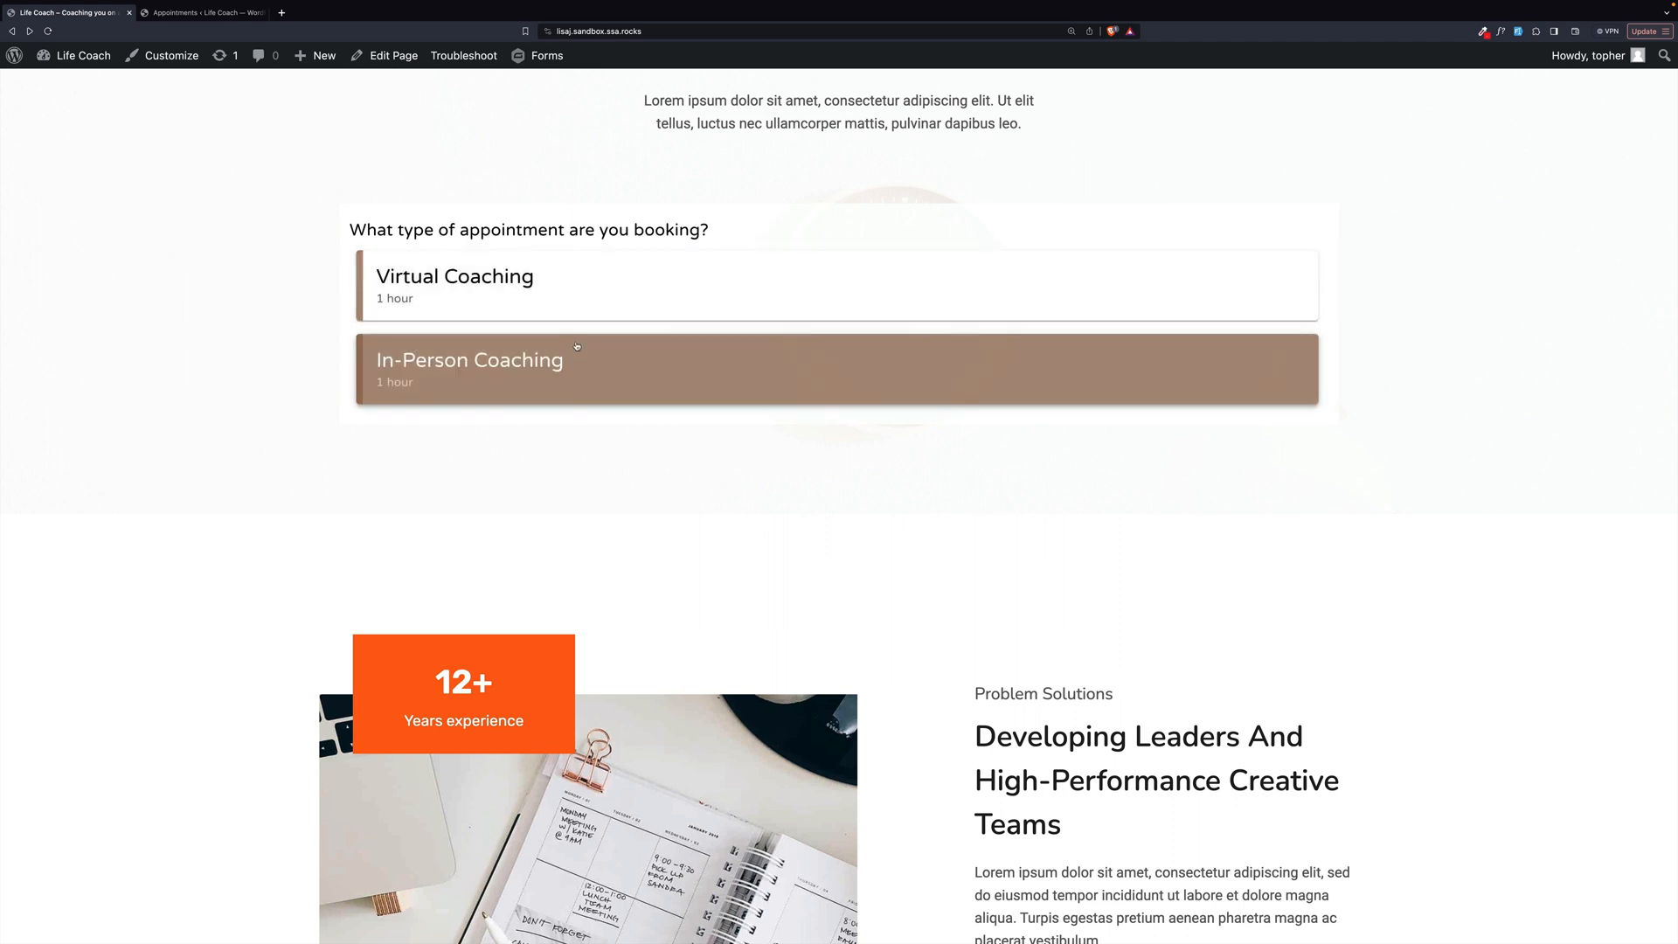
# - Choose Virtual Coaching on Tuesday, February 20 at 12:00 PM
pyautogui.click(454, 276)
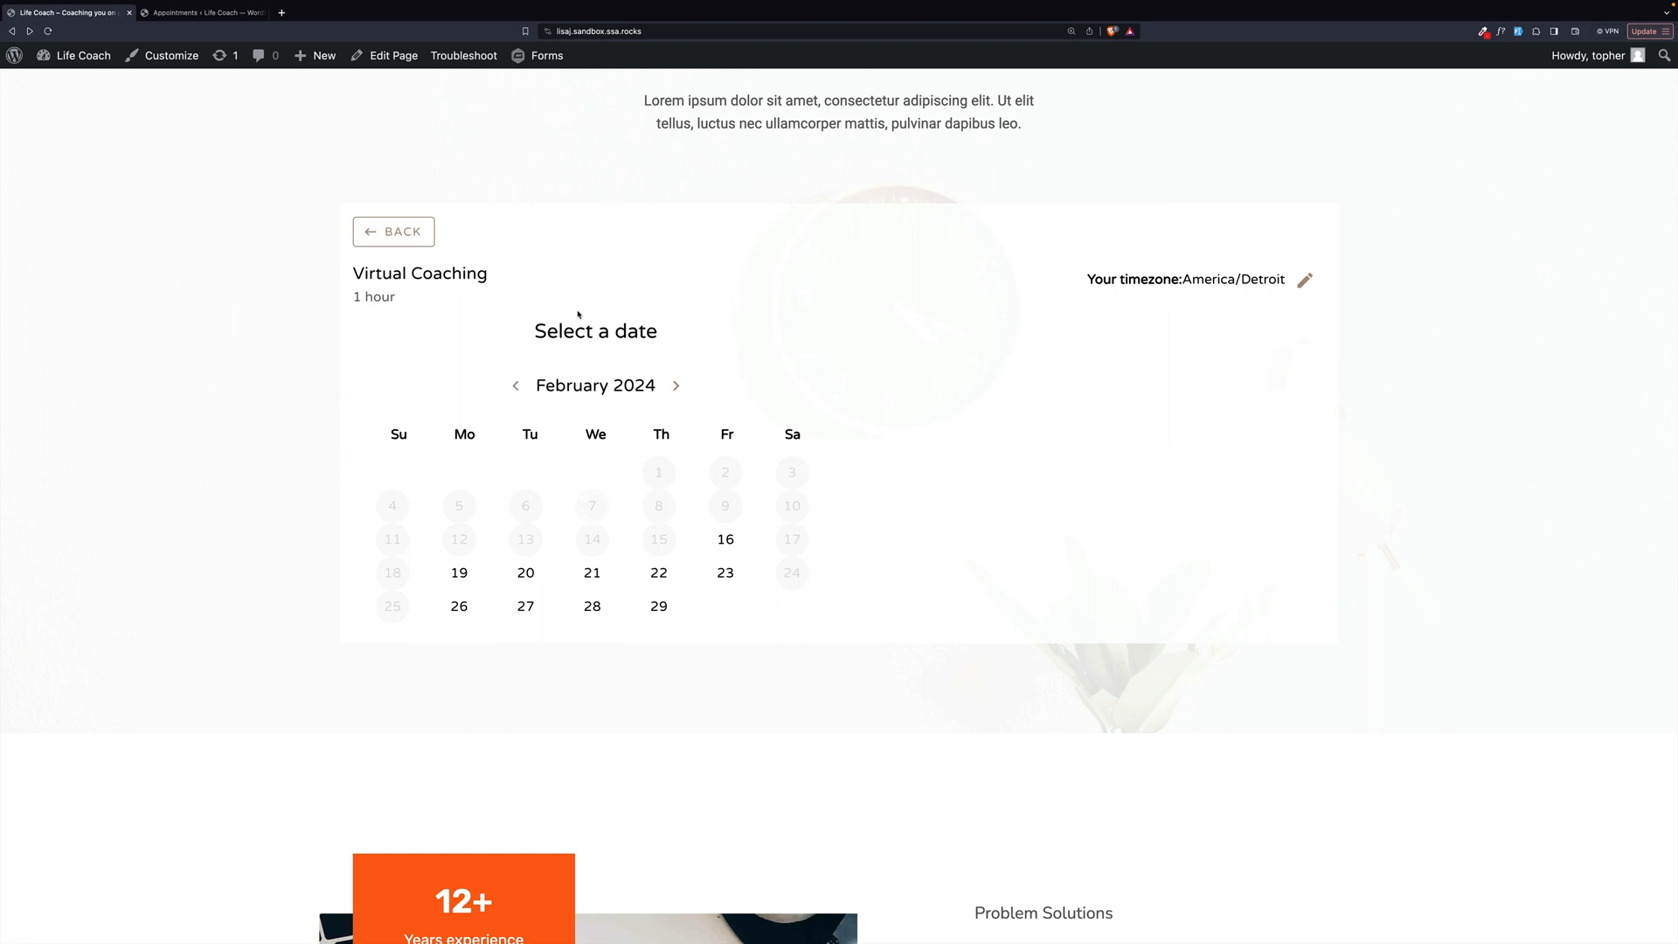
pyautogui.click(592, 571)
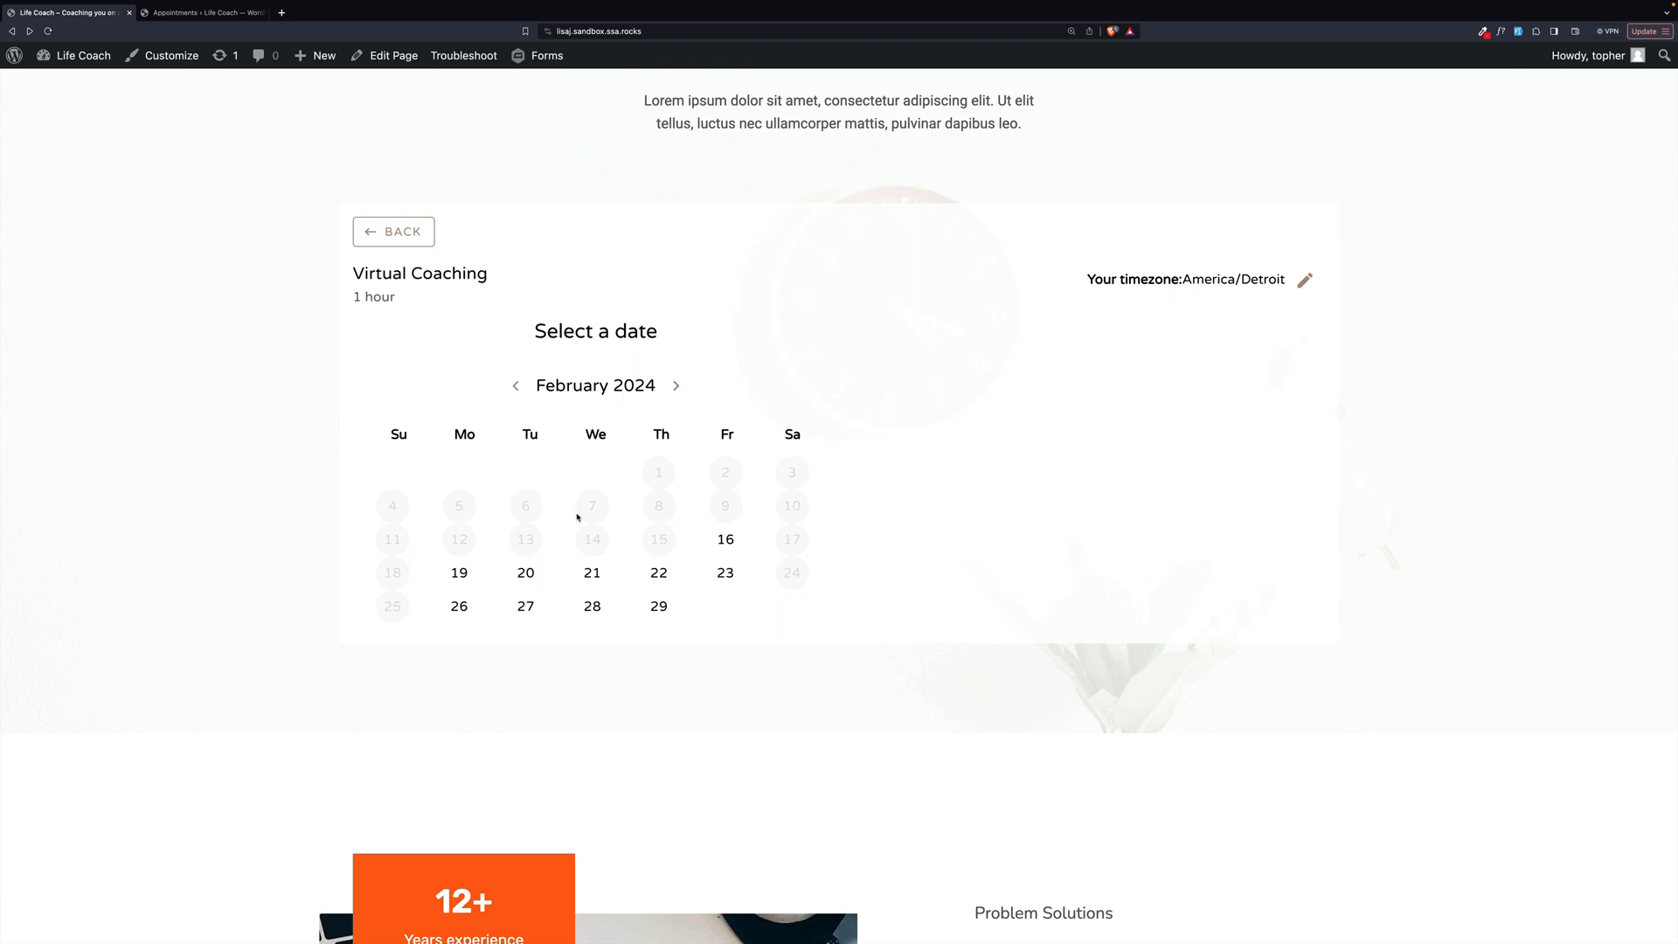
pyautogui.click(525, 573)
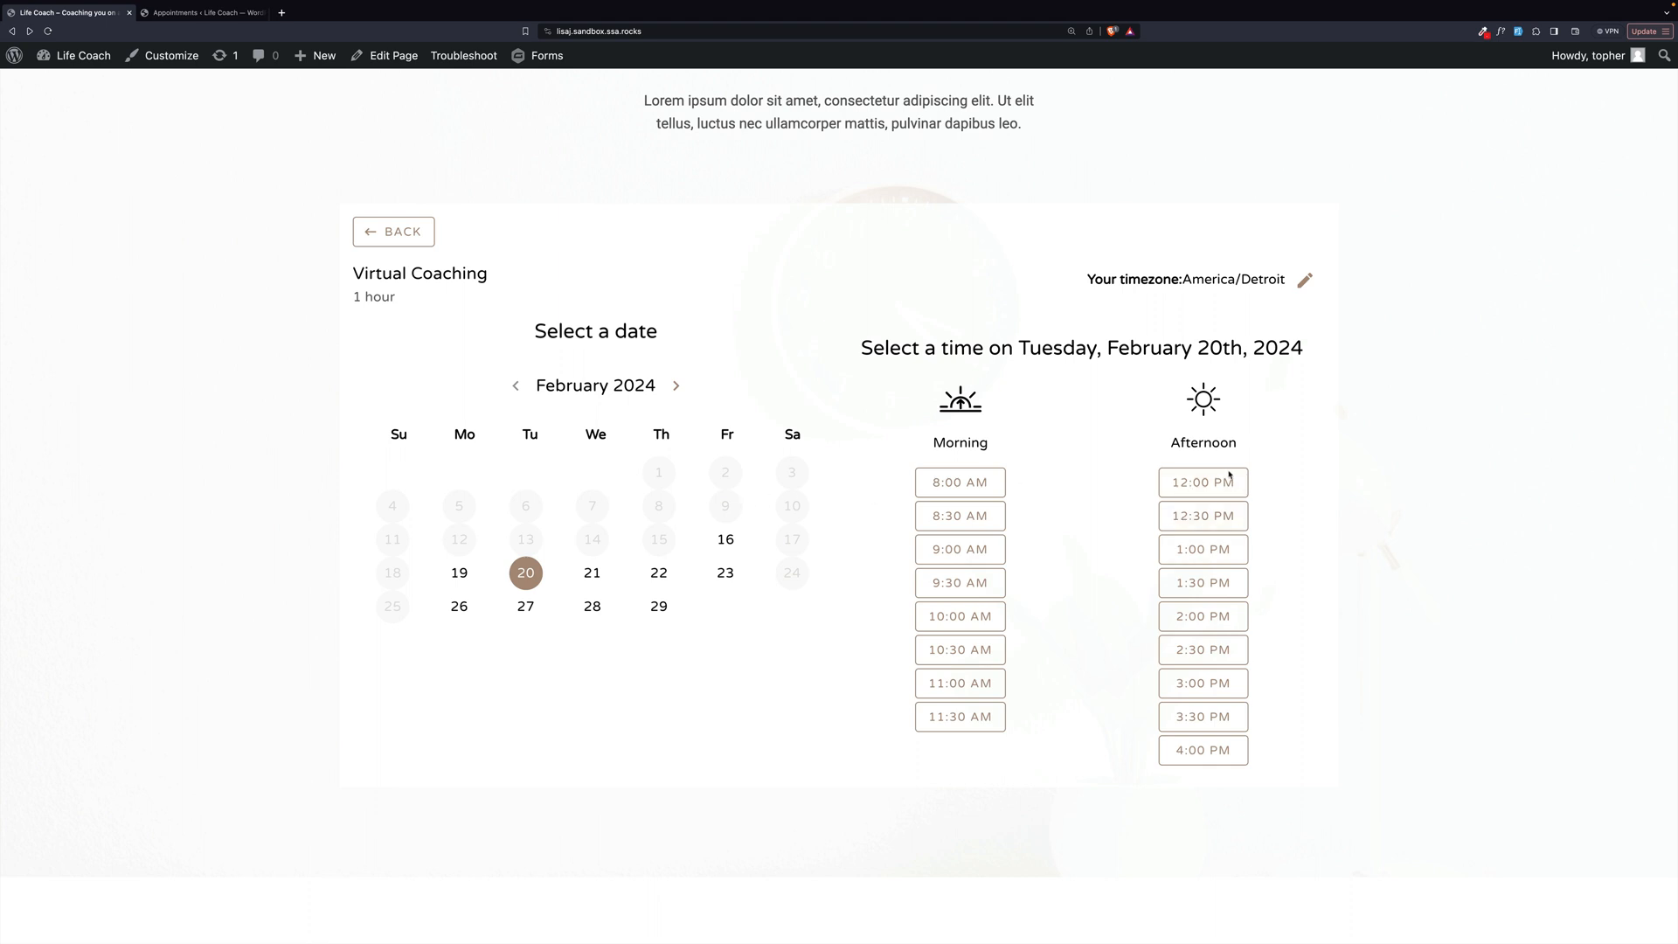
pyautogui.click(1201, 481)
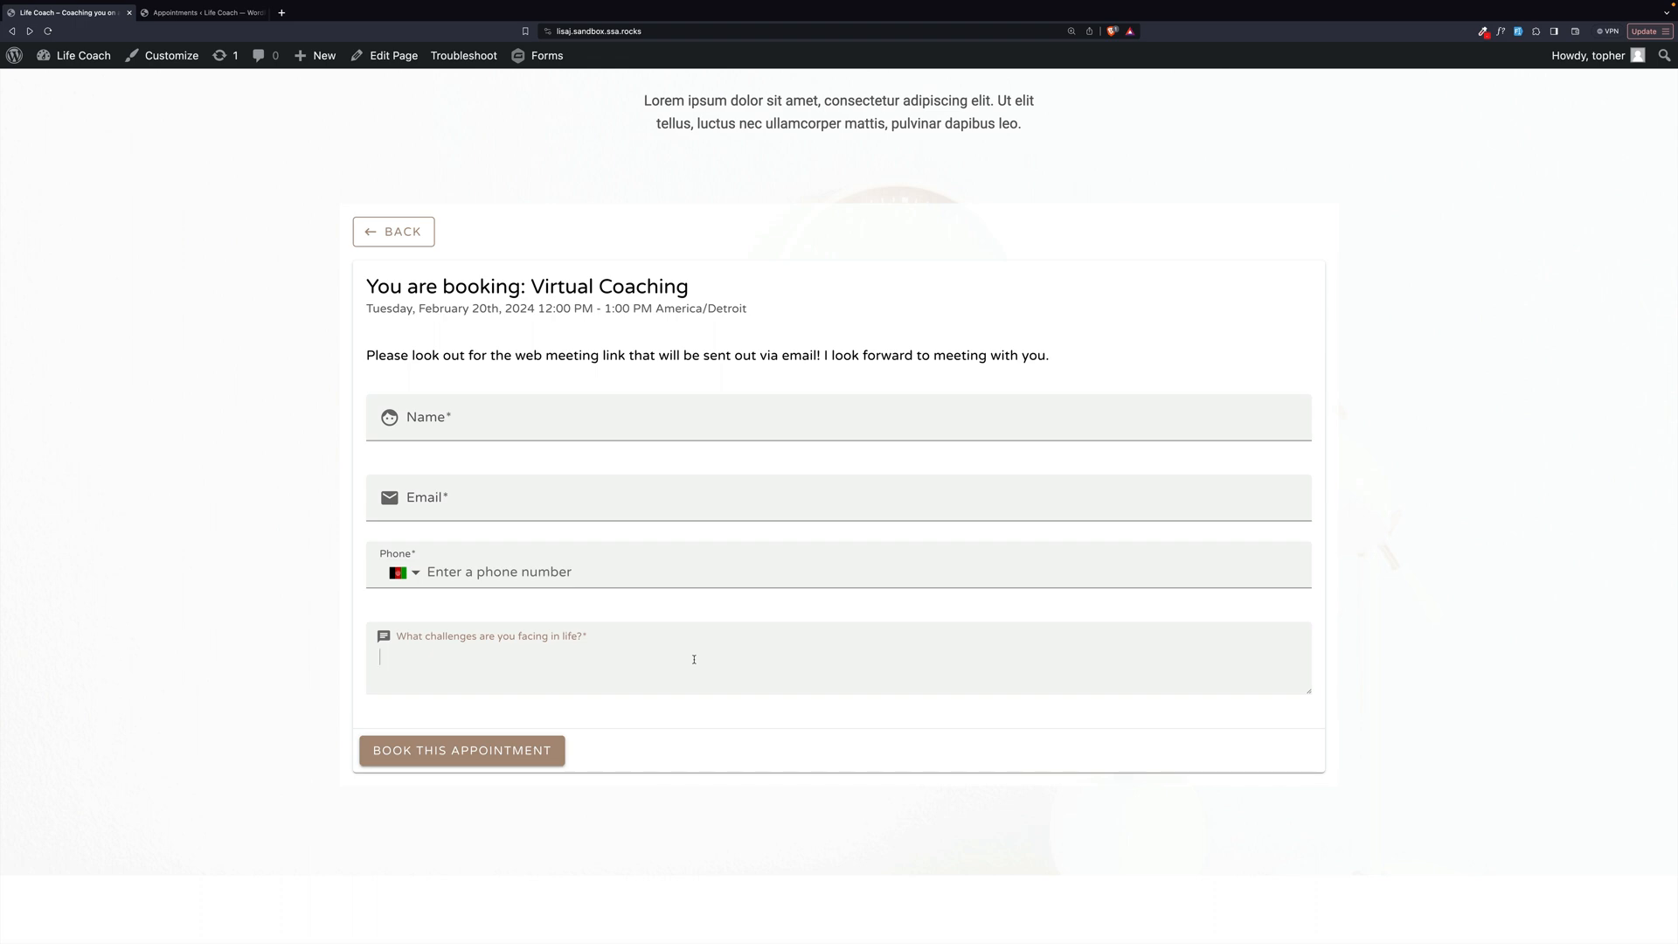
# - In the admin tab, cancel the phone call edits and leave without saving
pyautogui.click(201, 12)
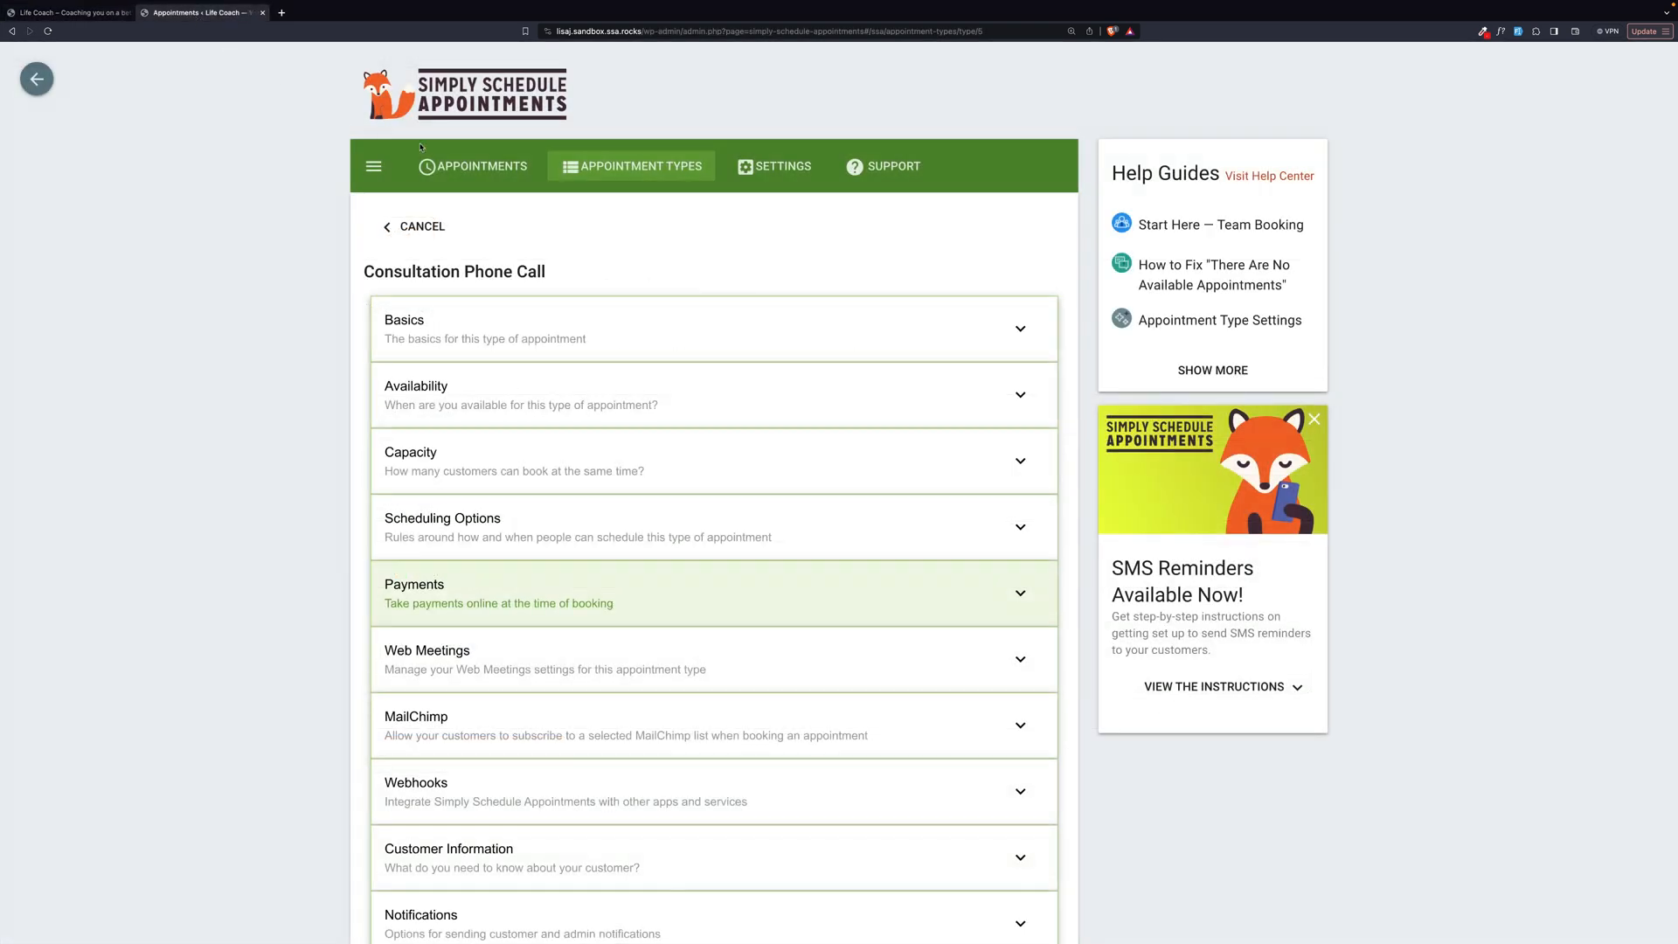
pyautogui.click(420, 225)
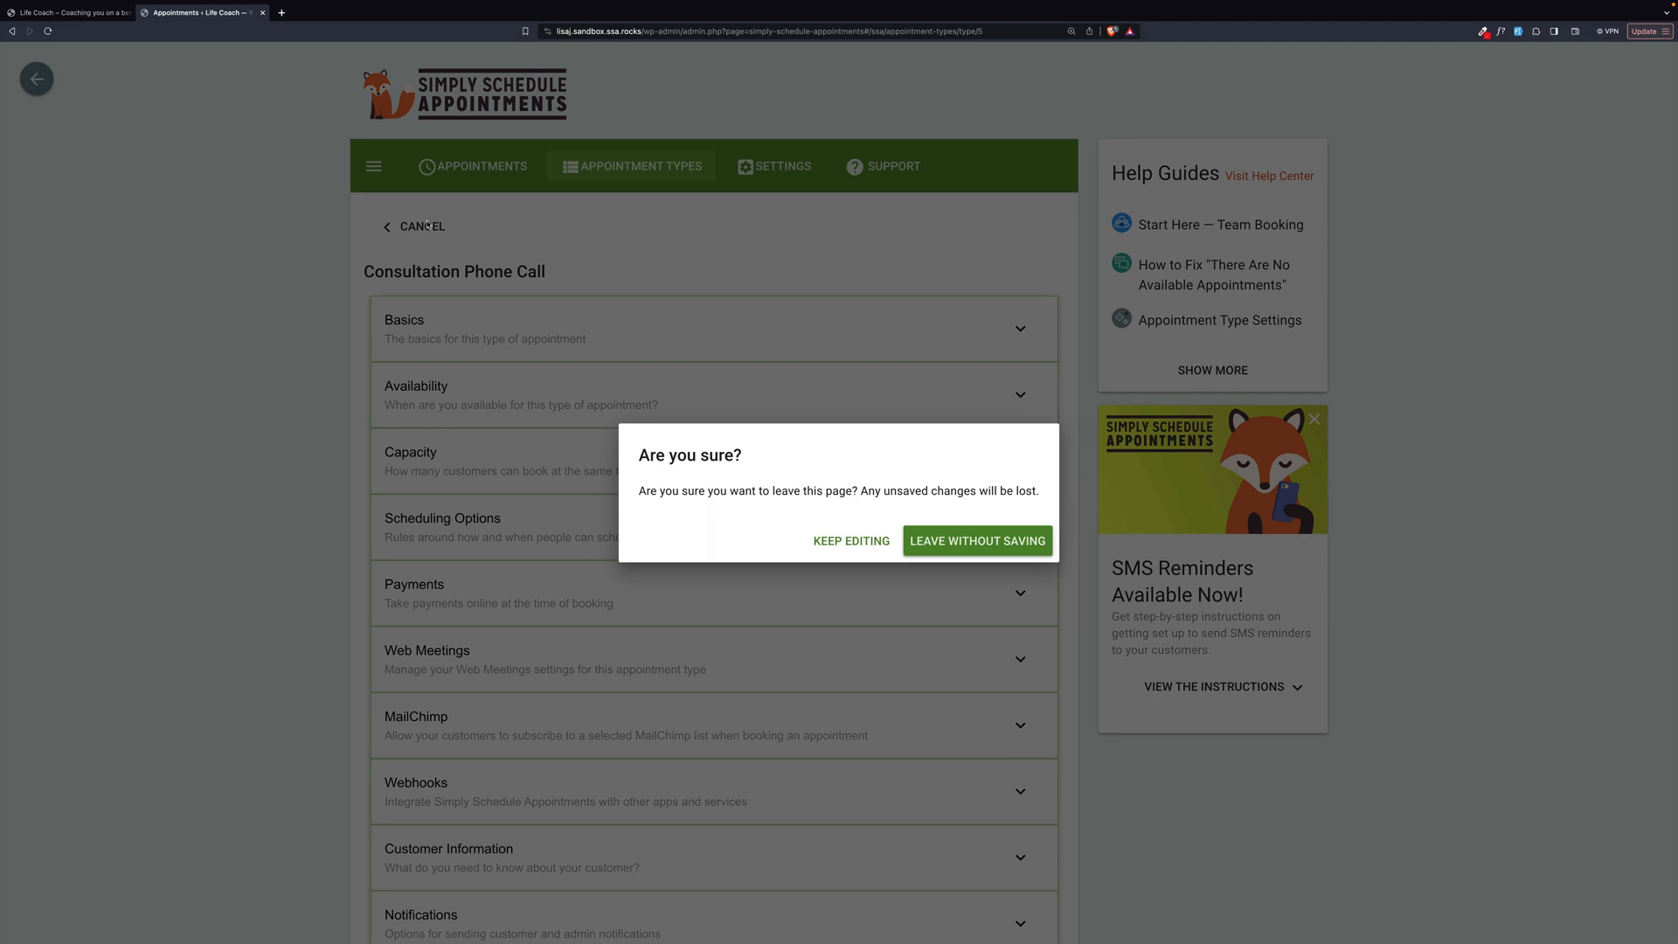
pyautogui.click(976, 540)
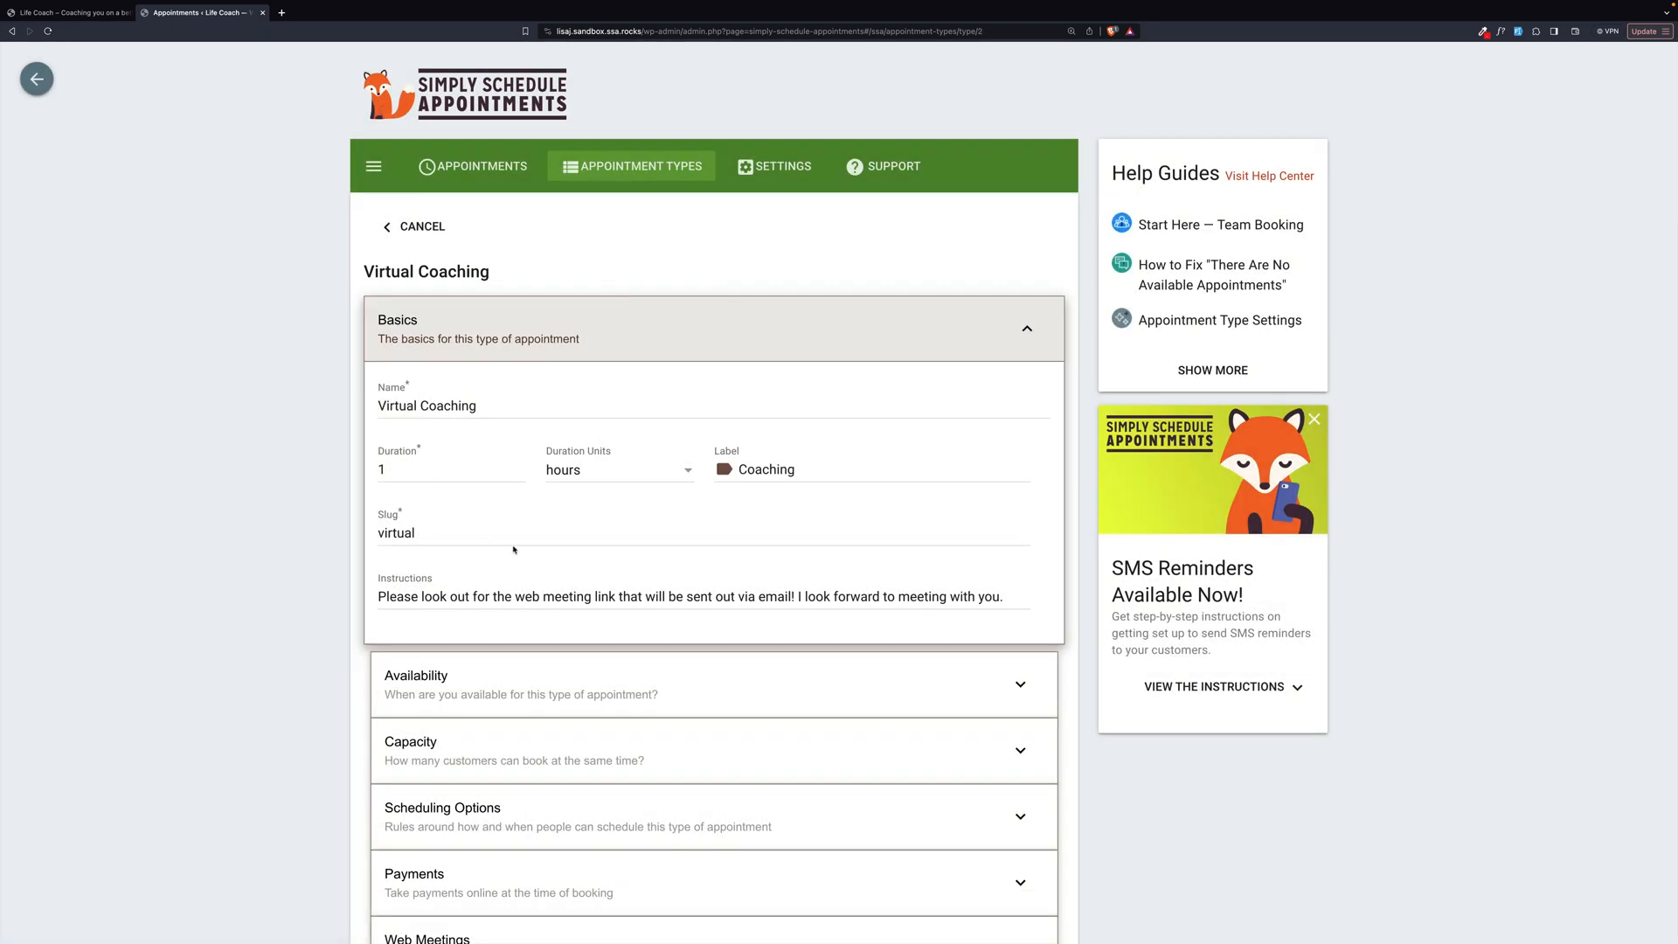
pyautogui.moveTo(494, 511)
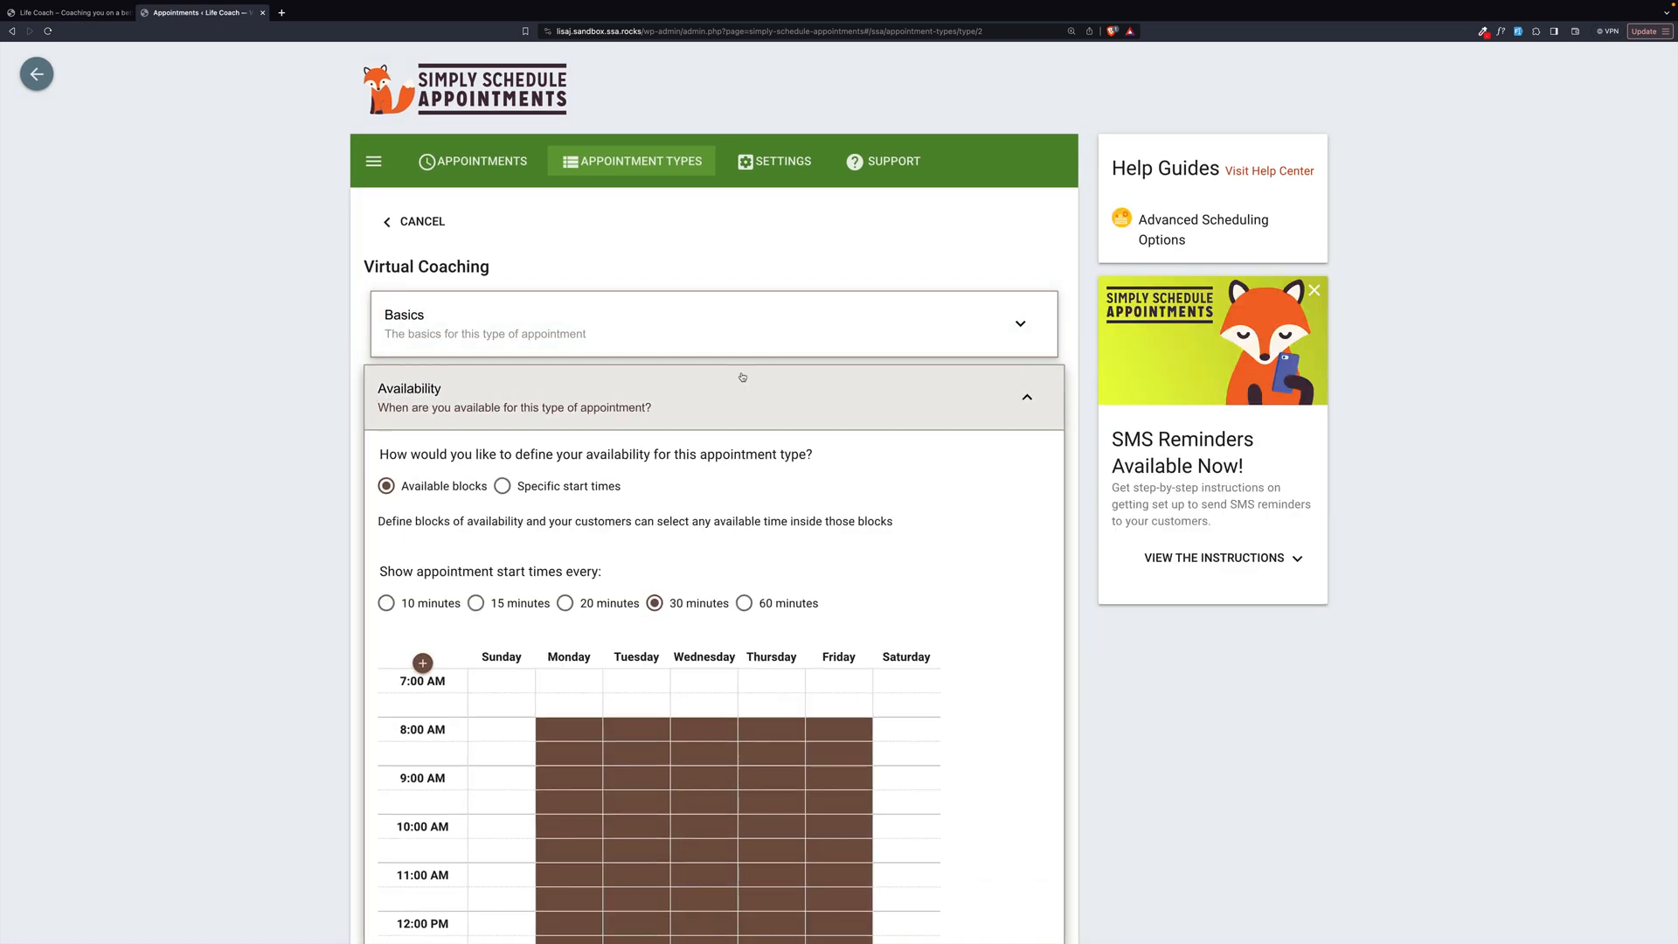
# - Scroll down to Virtual Coaching's capacity: individual bookings with a capacity of 15
pyautogui.scroll(-3)
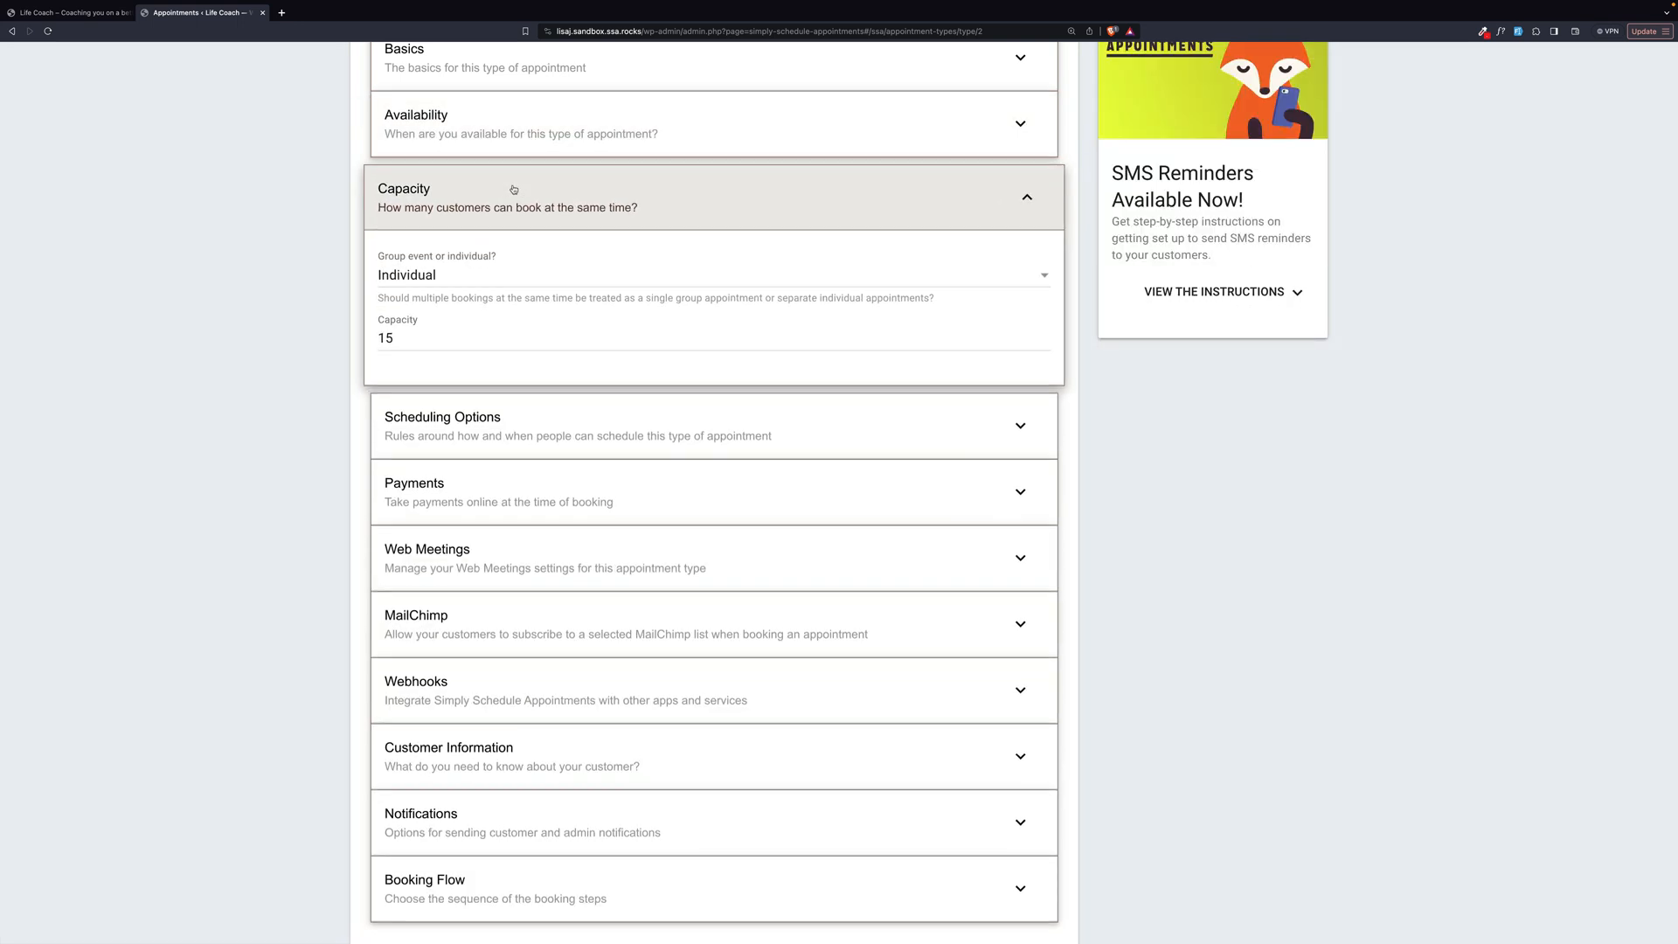
pyautogui.moveTo(477, 342)
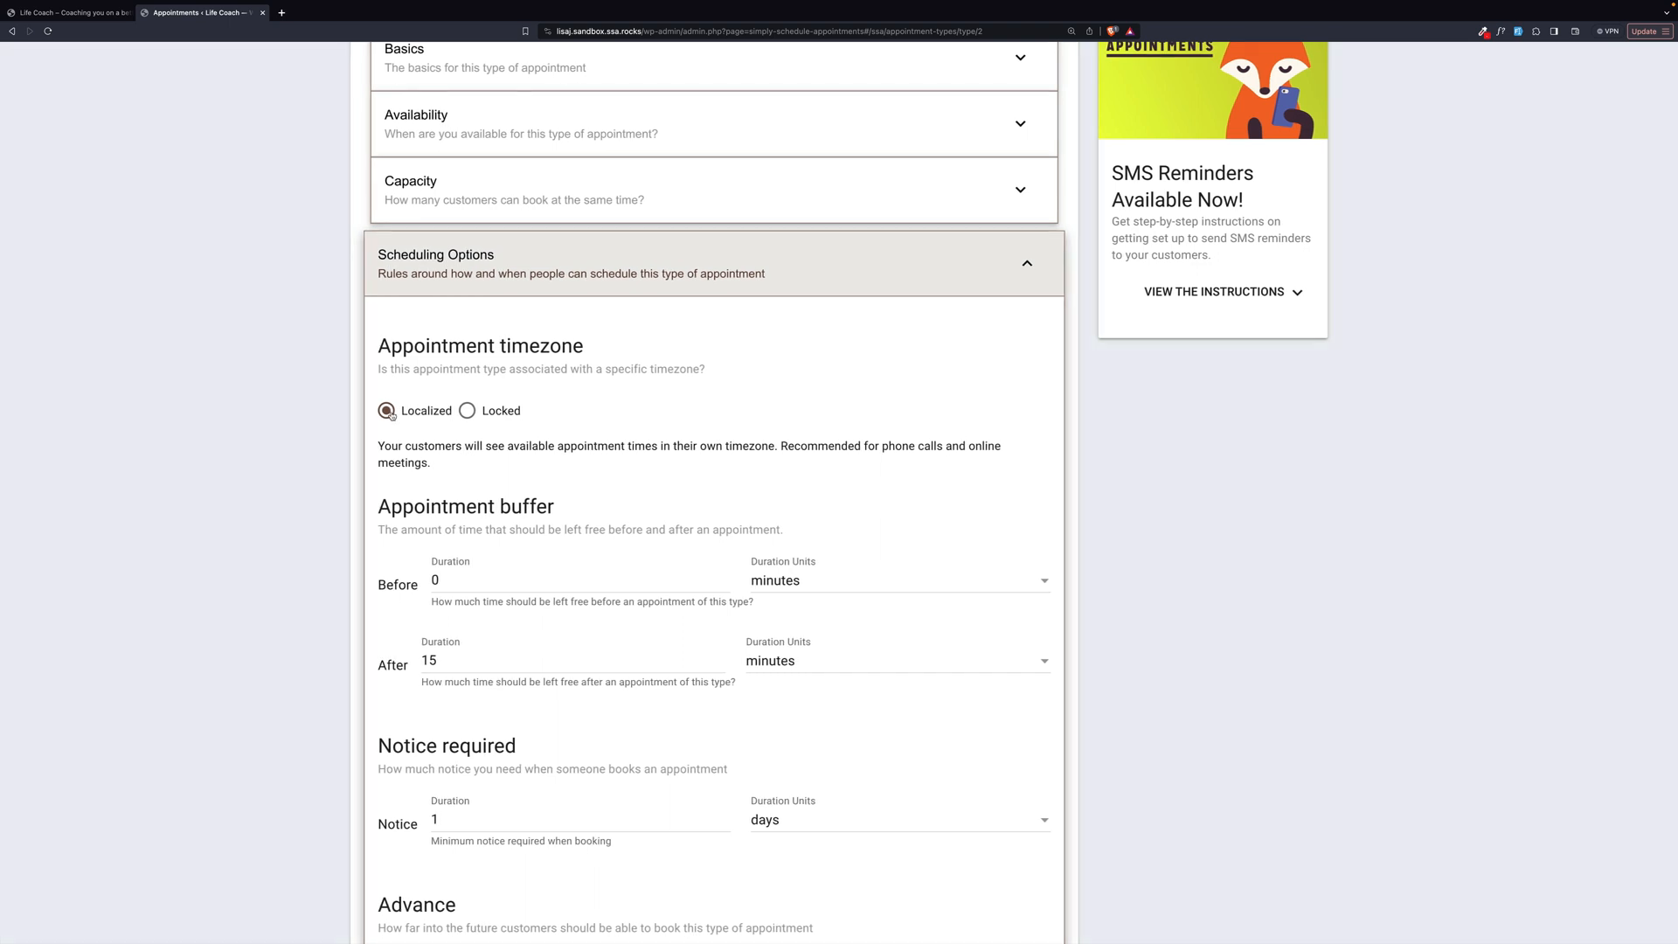
# - Fold up Virtual Coaching's settings sections and switch back to the life coach site
pyautogui.click(714, 254)
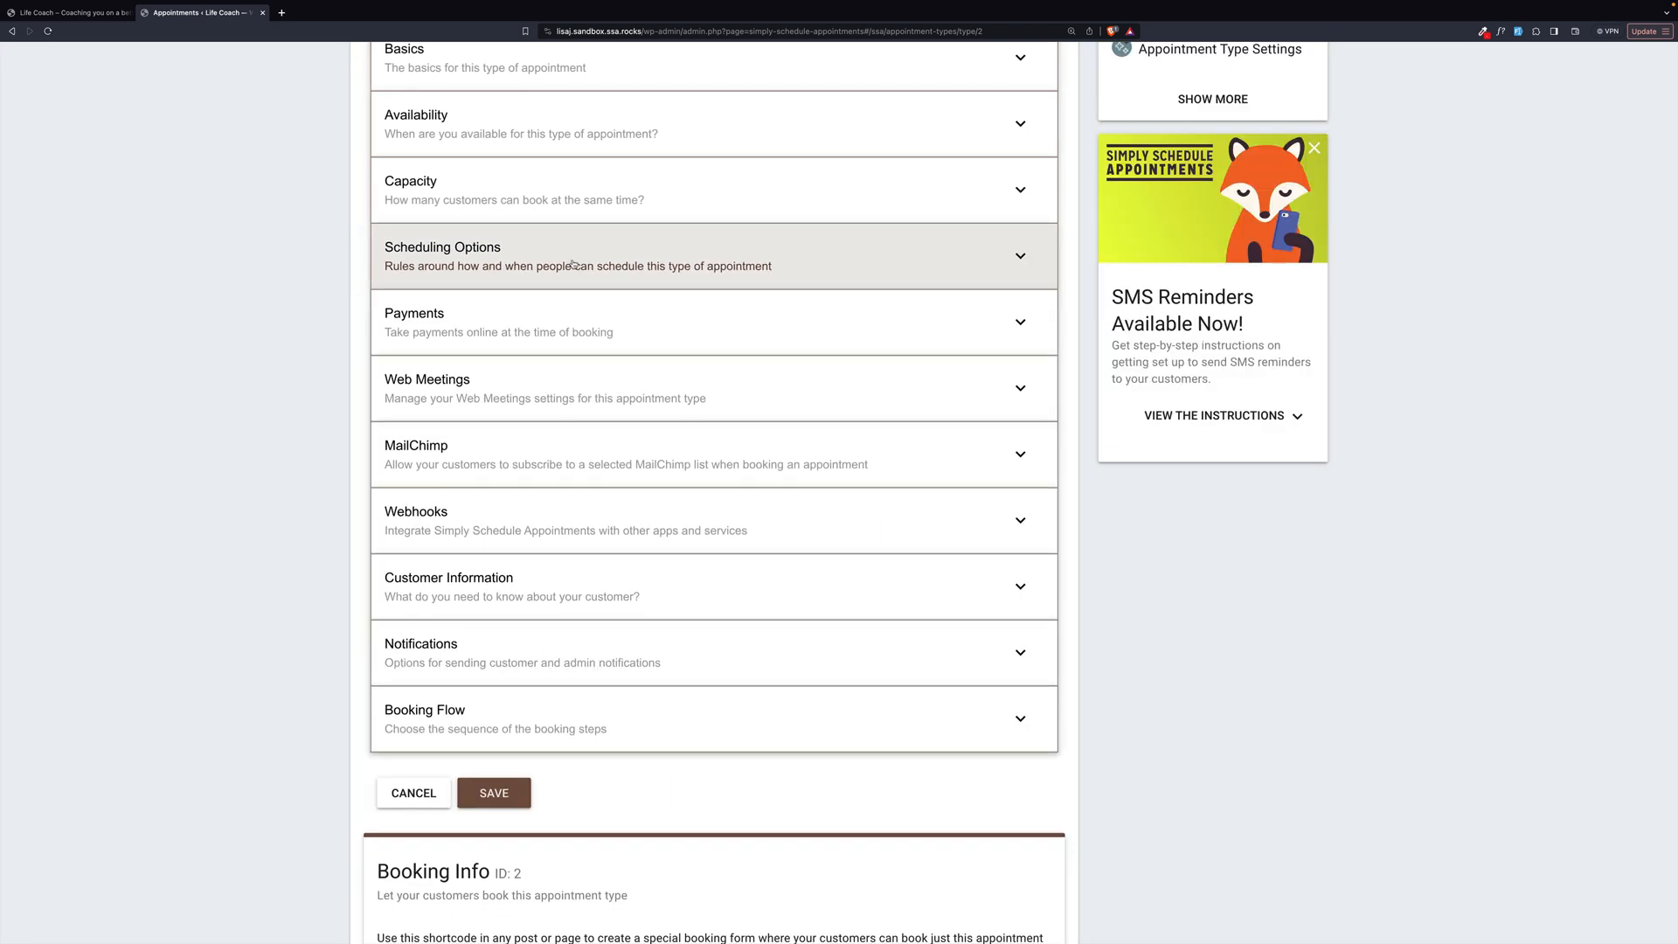
pyautogui.click(712, 322)
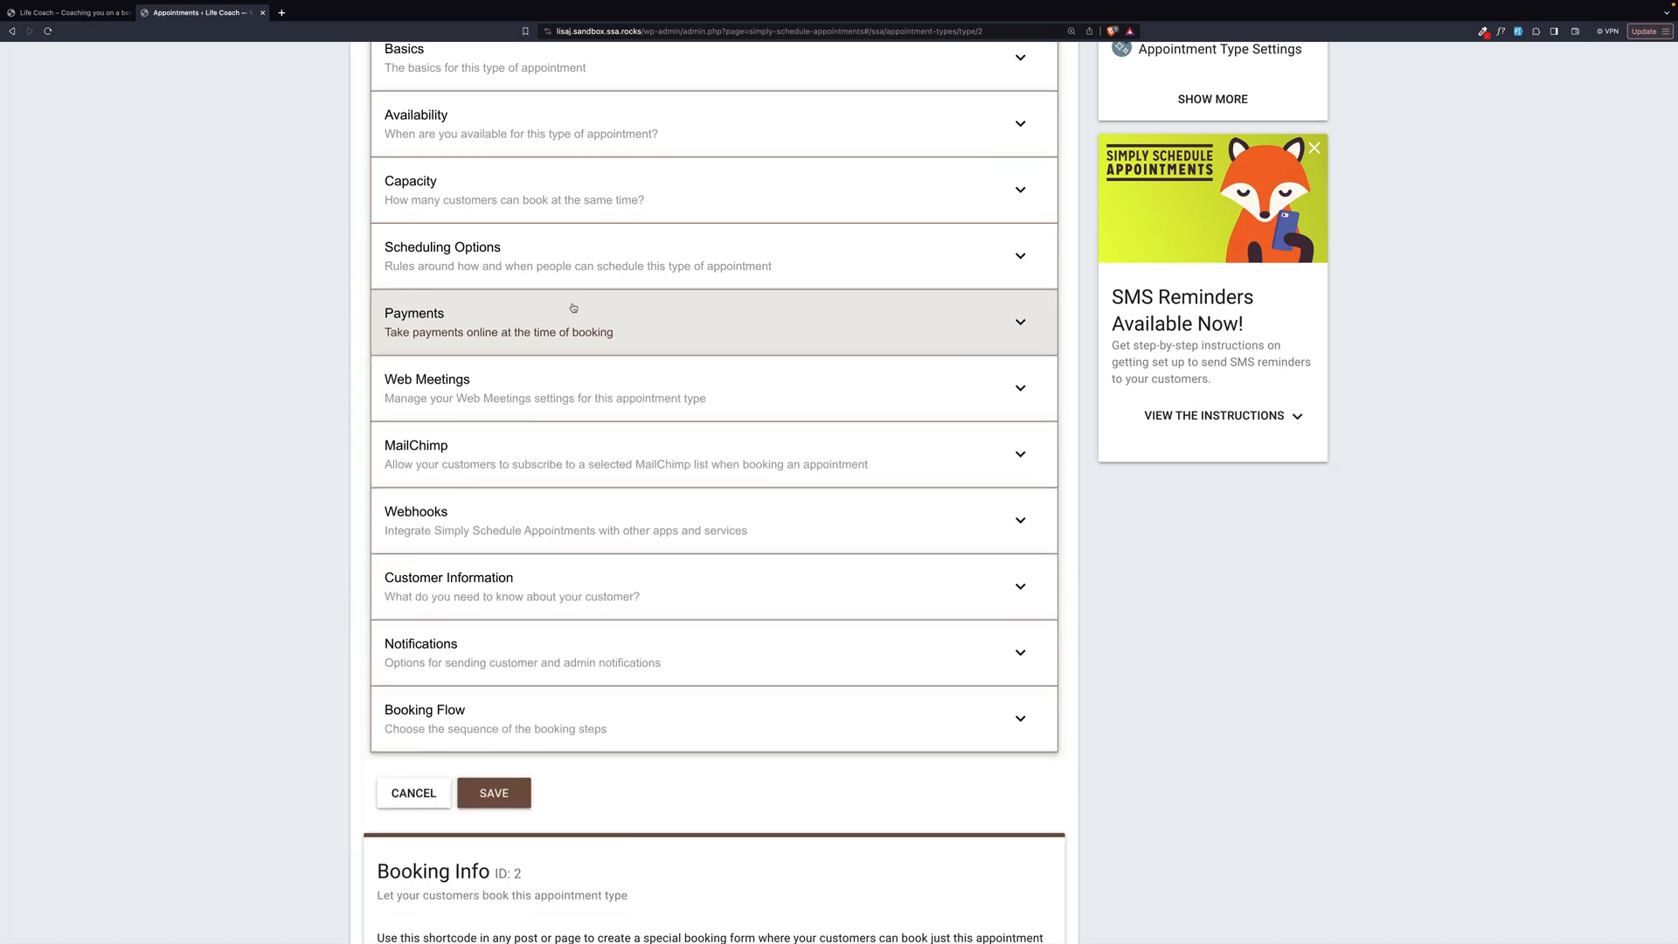
pyautogui.click(69, 11)
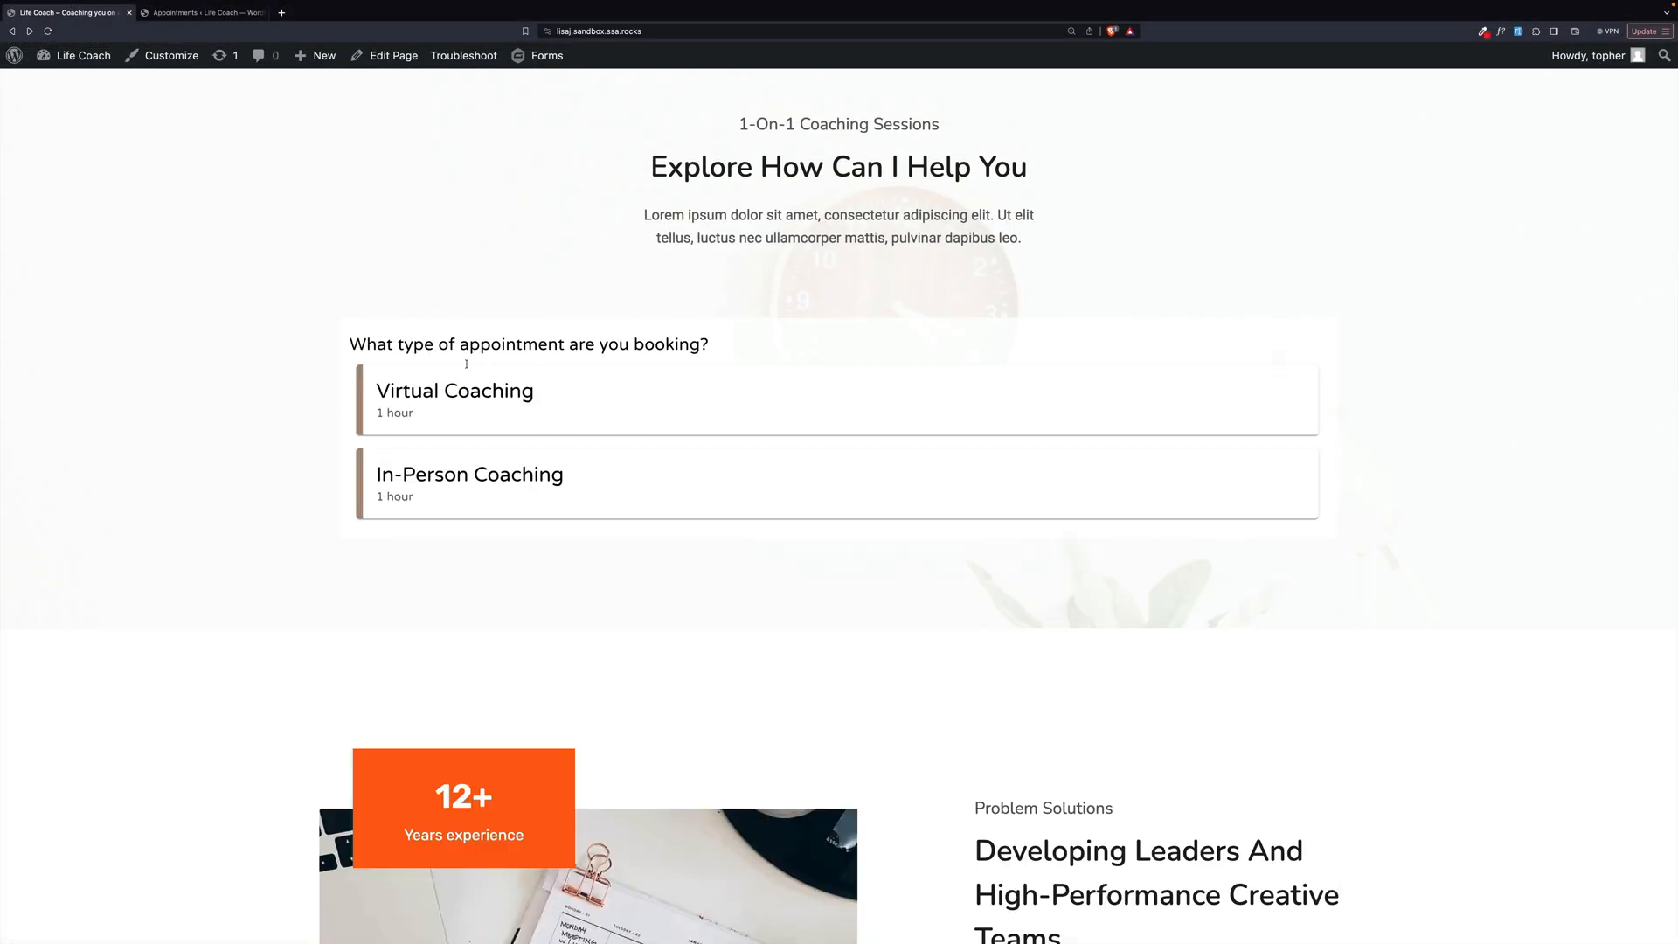
# - Choose In-Person Coaching on Wednesday, February 21 at 12:30 PM
pyautogui.click(468, 483)
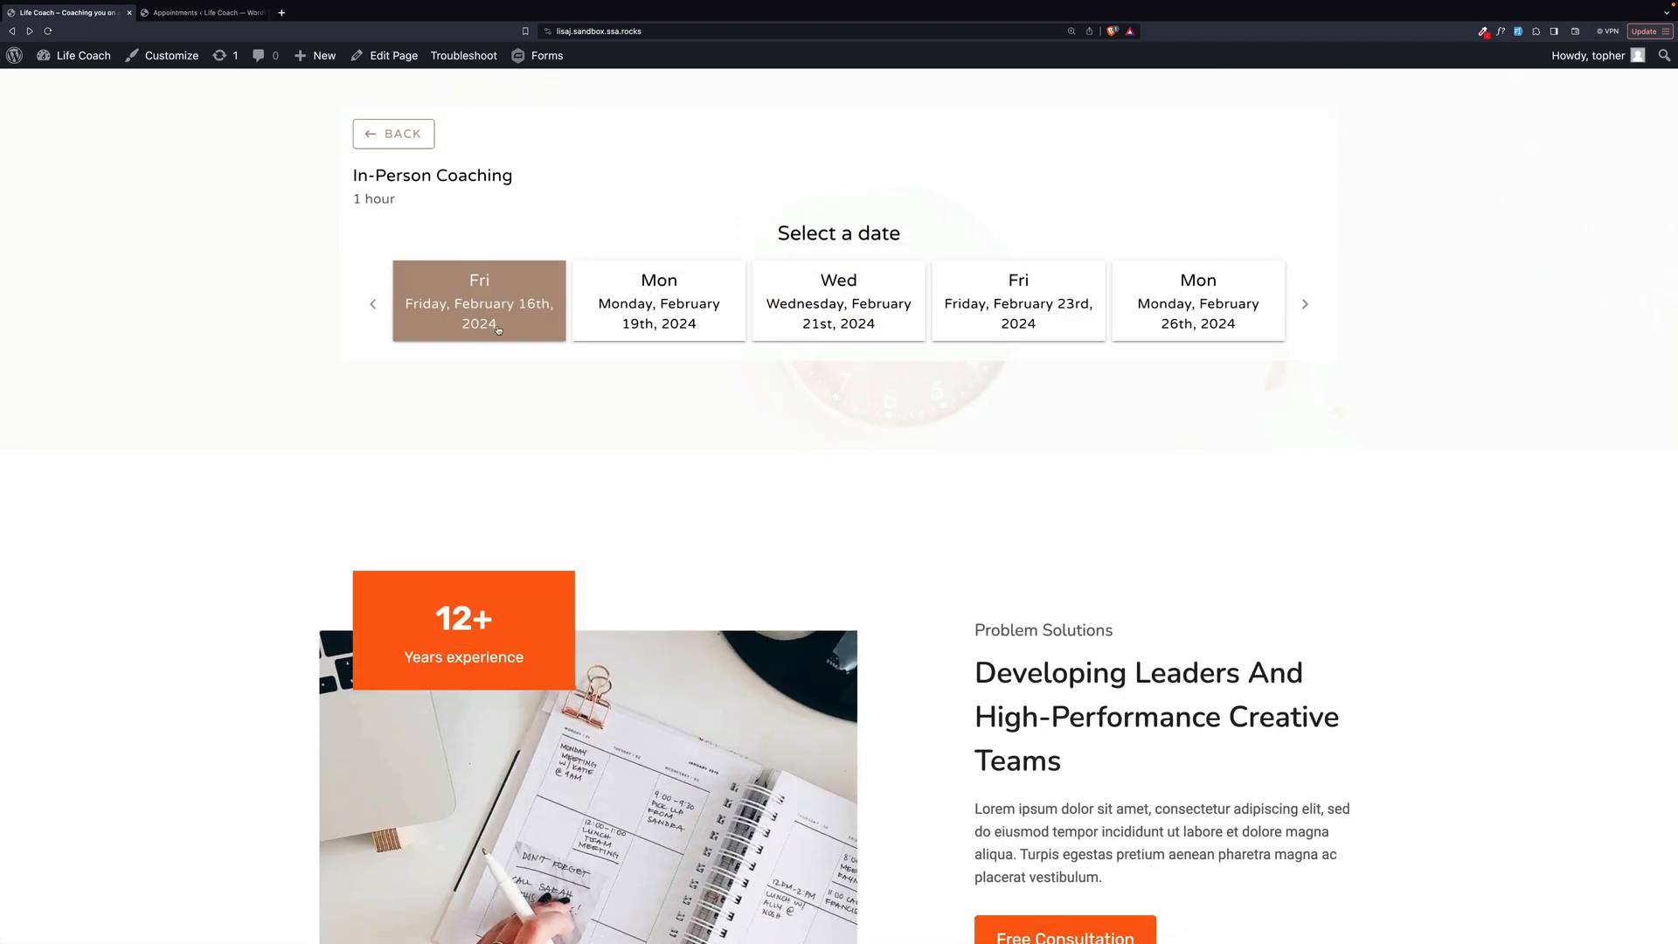
pyautogui.click(838, 302)
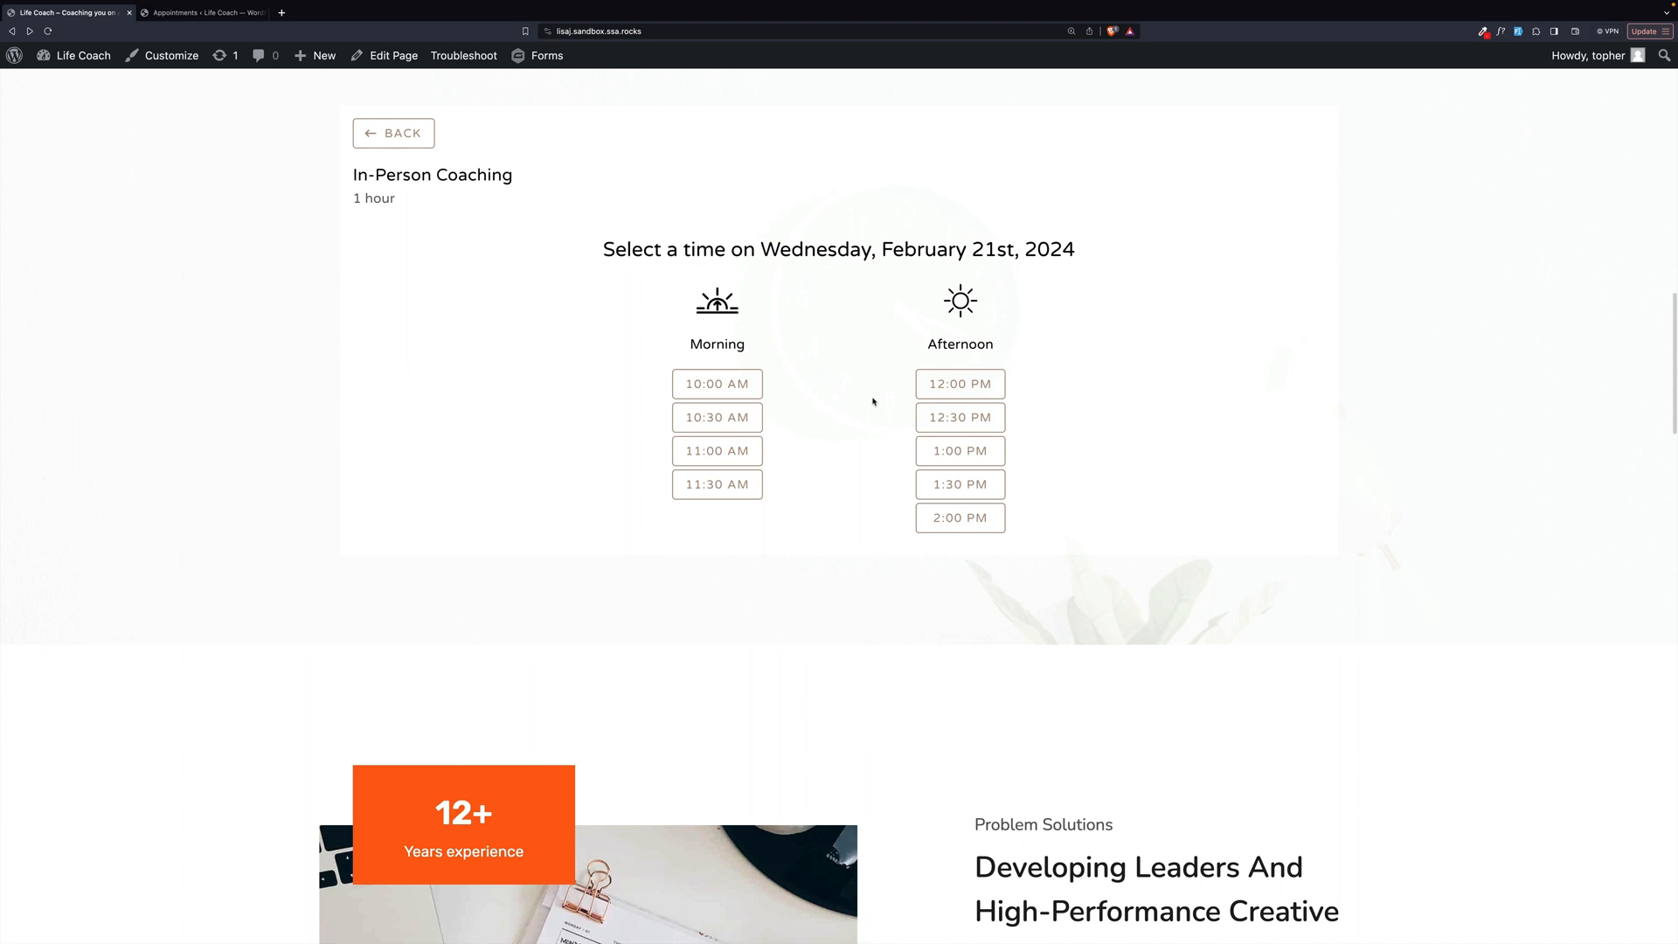
pyautogui.click(959, 417)
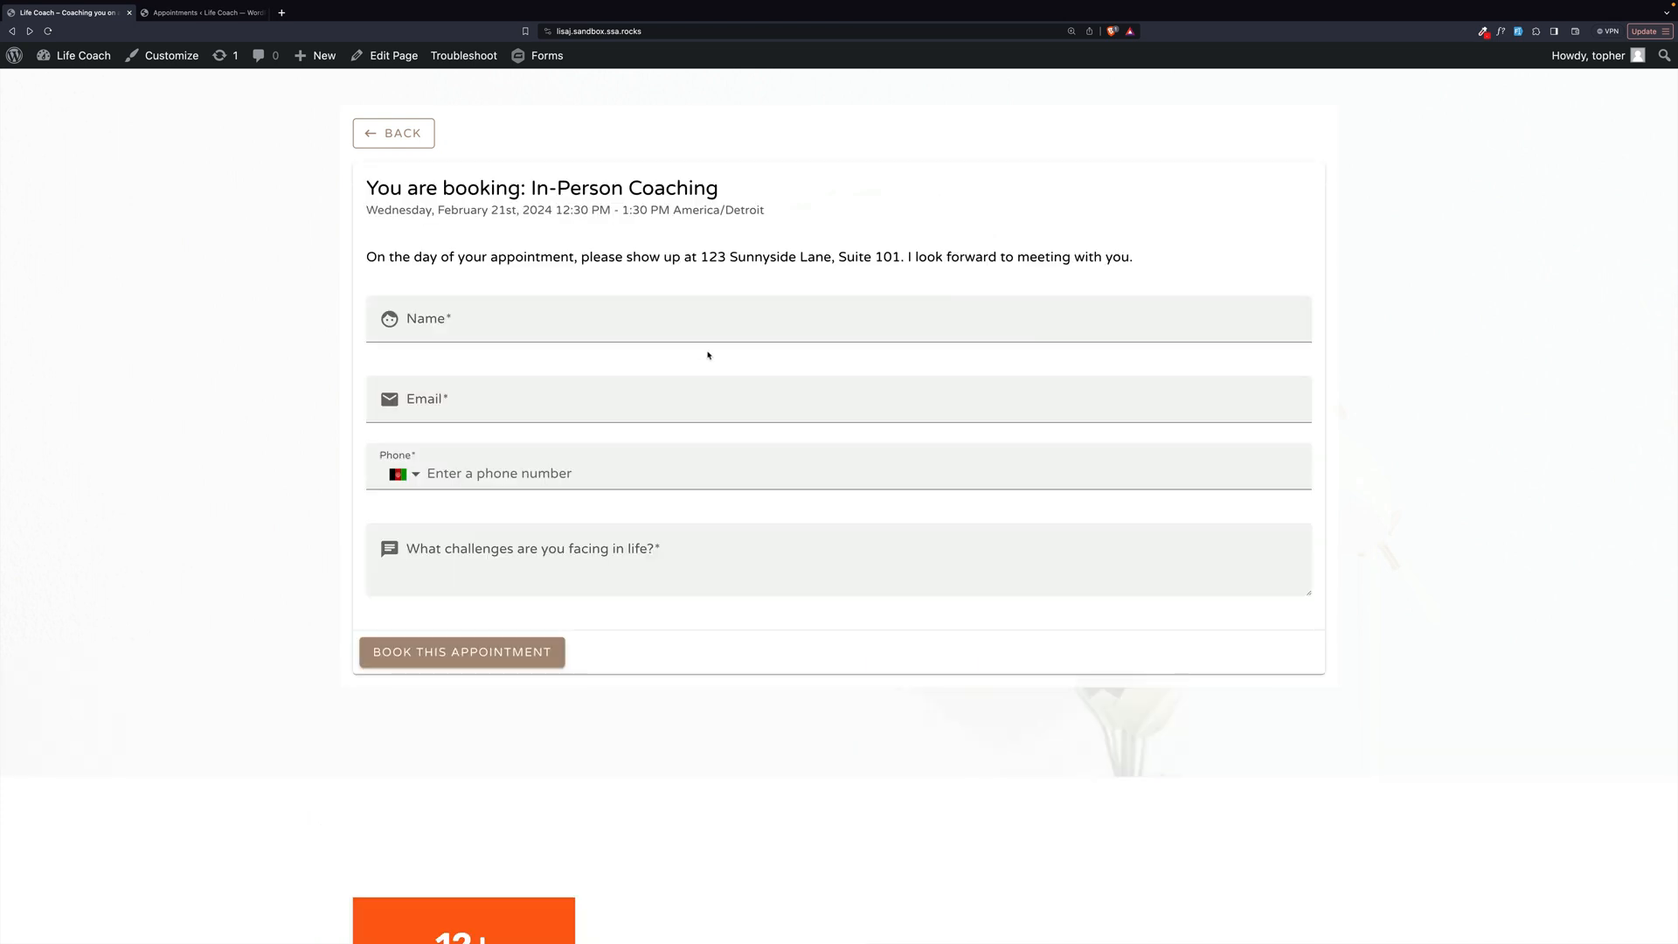
pyautogui.moveTo(552, 531)
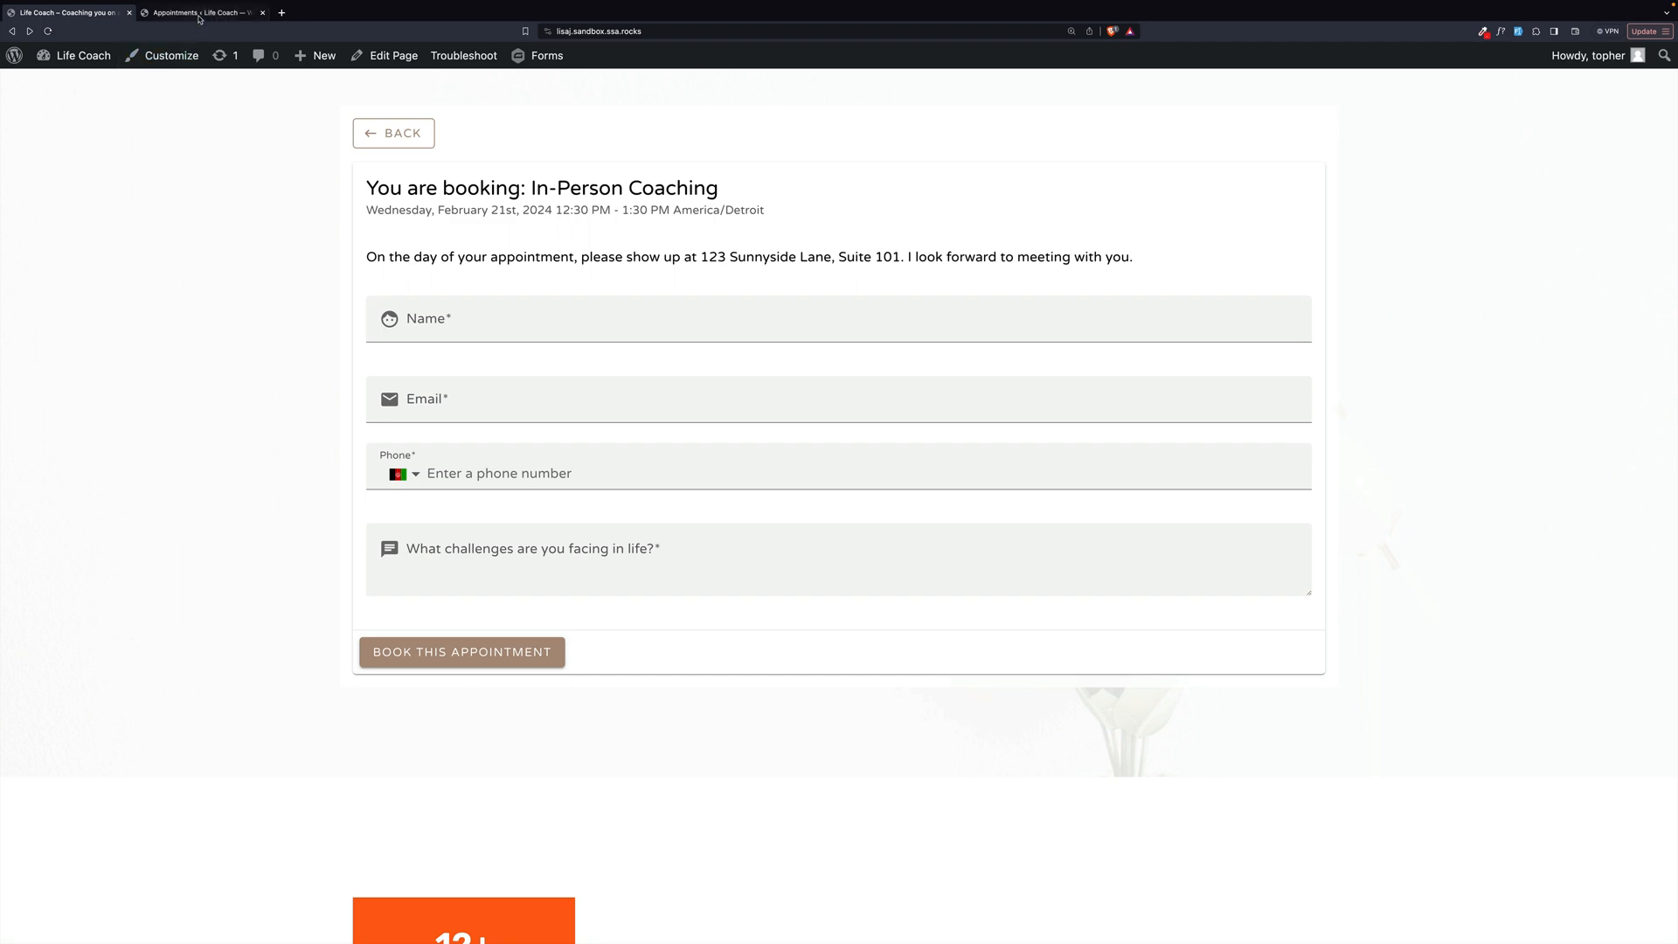
pyautogui.click(200, 11)
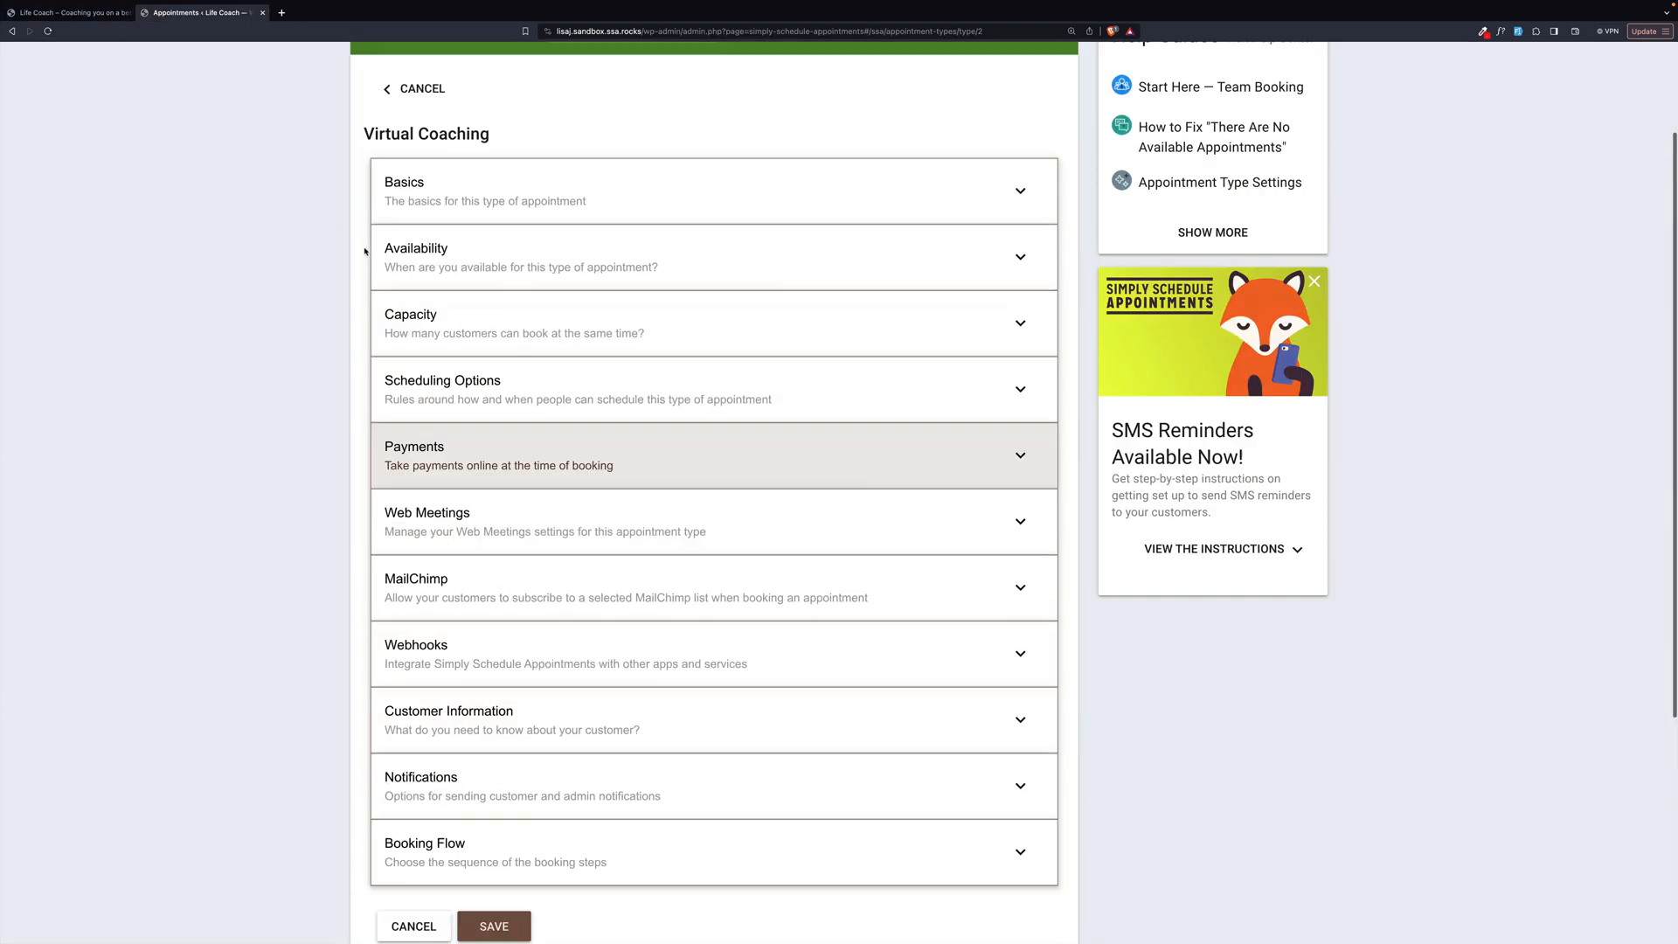
pyautogui.click(419, 88)
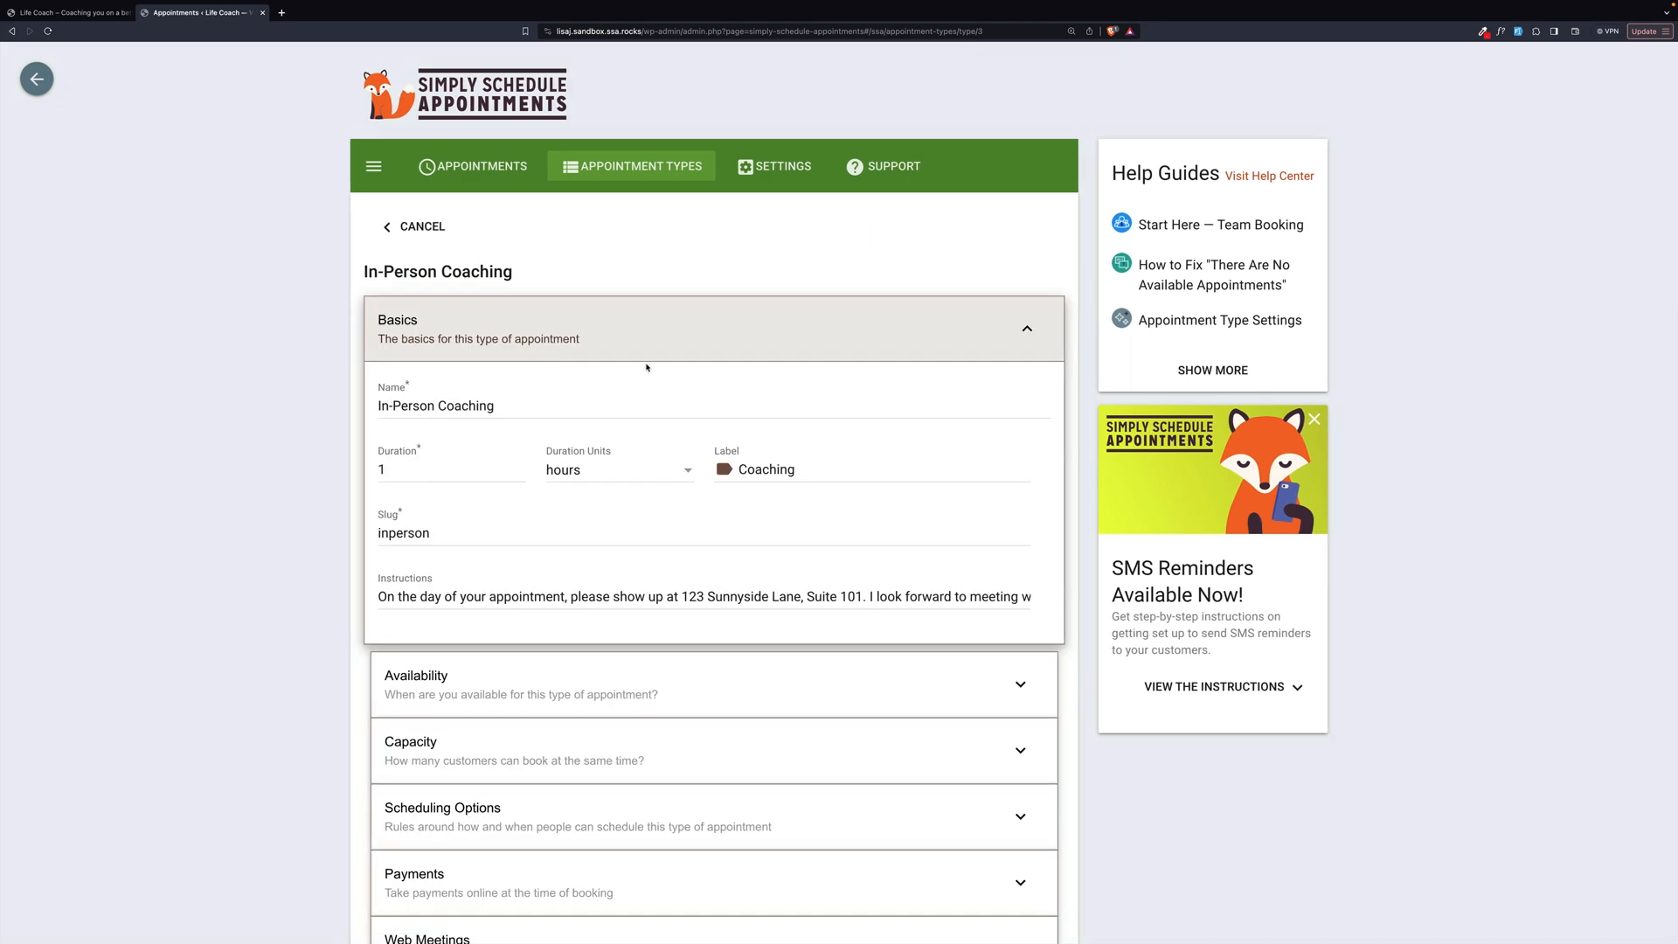
pyautogui.scroll(-3)
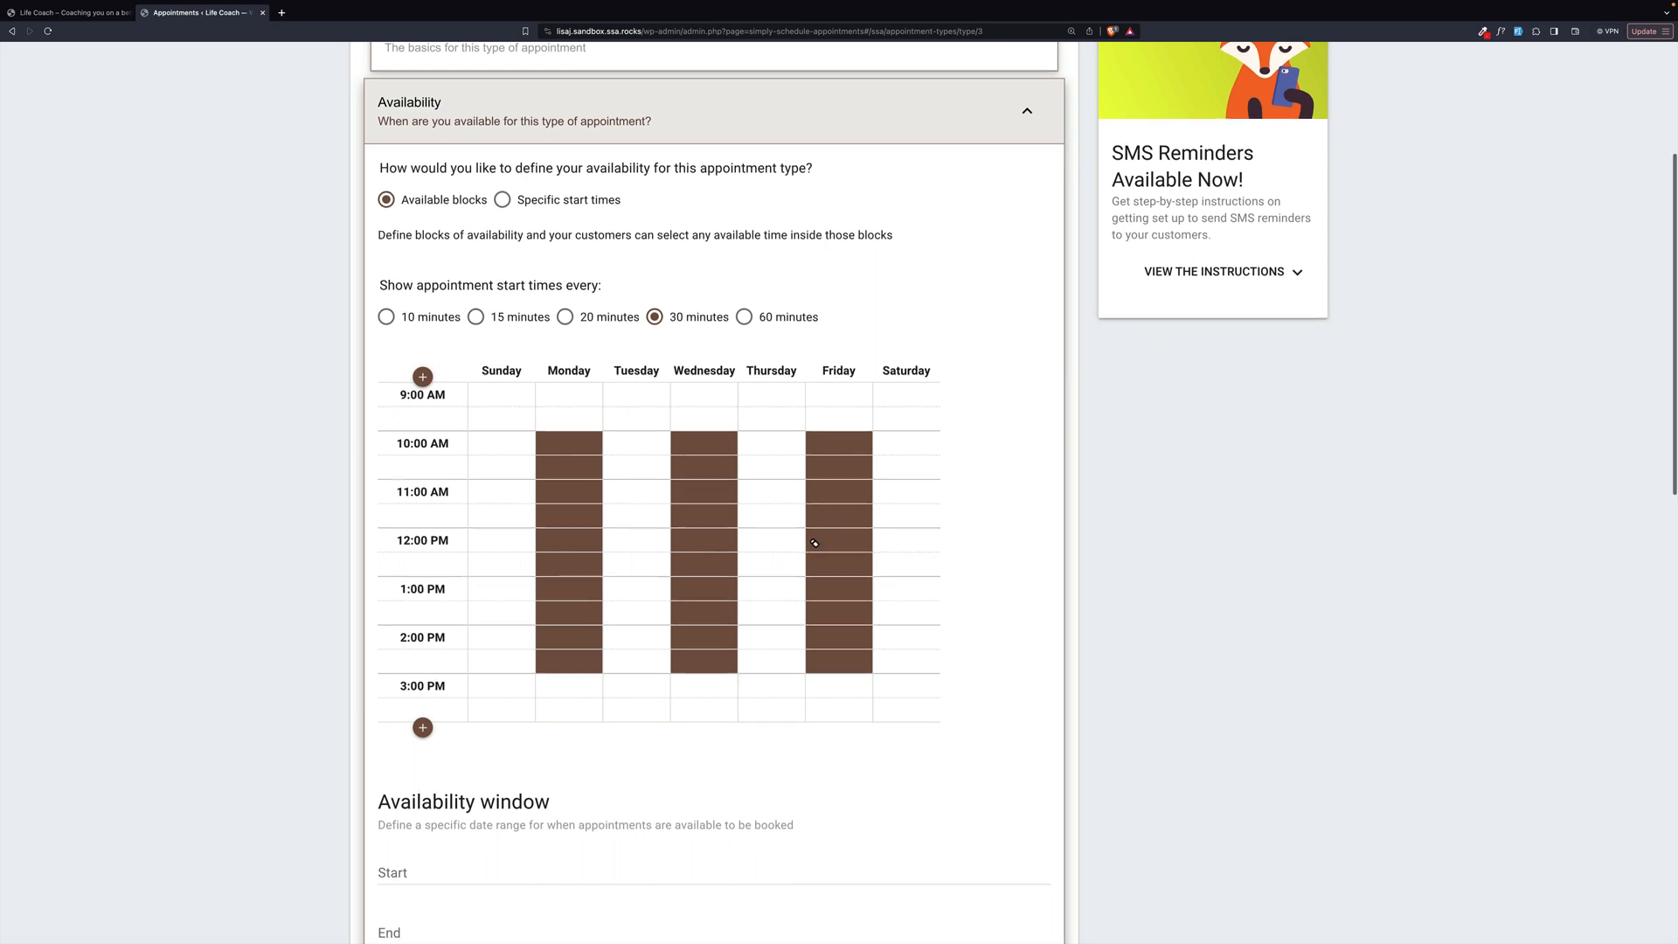
pyautogui.scroll(-3)
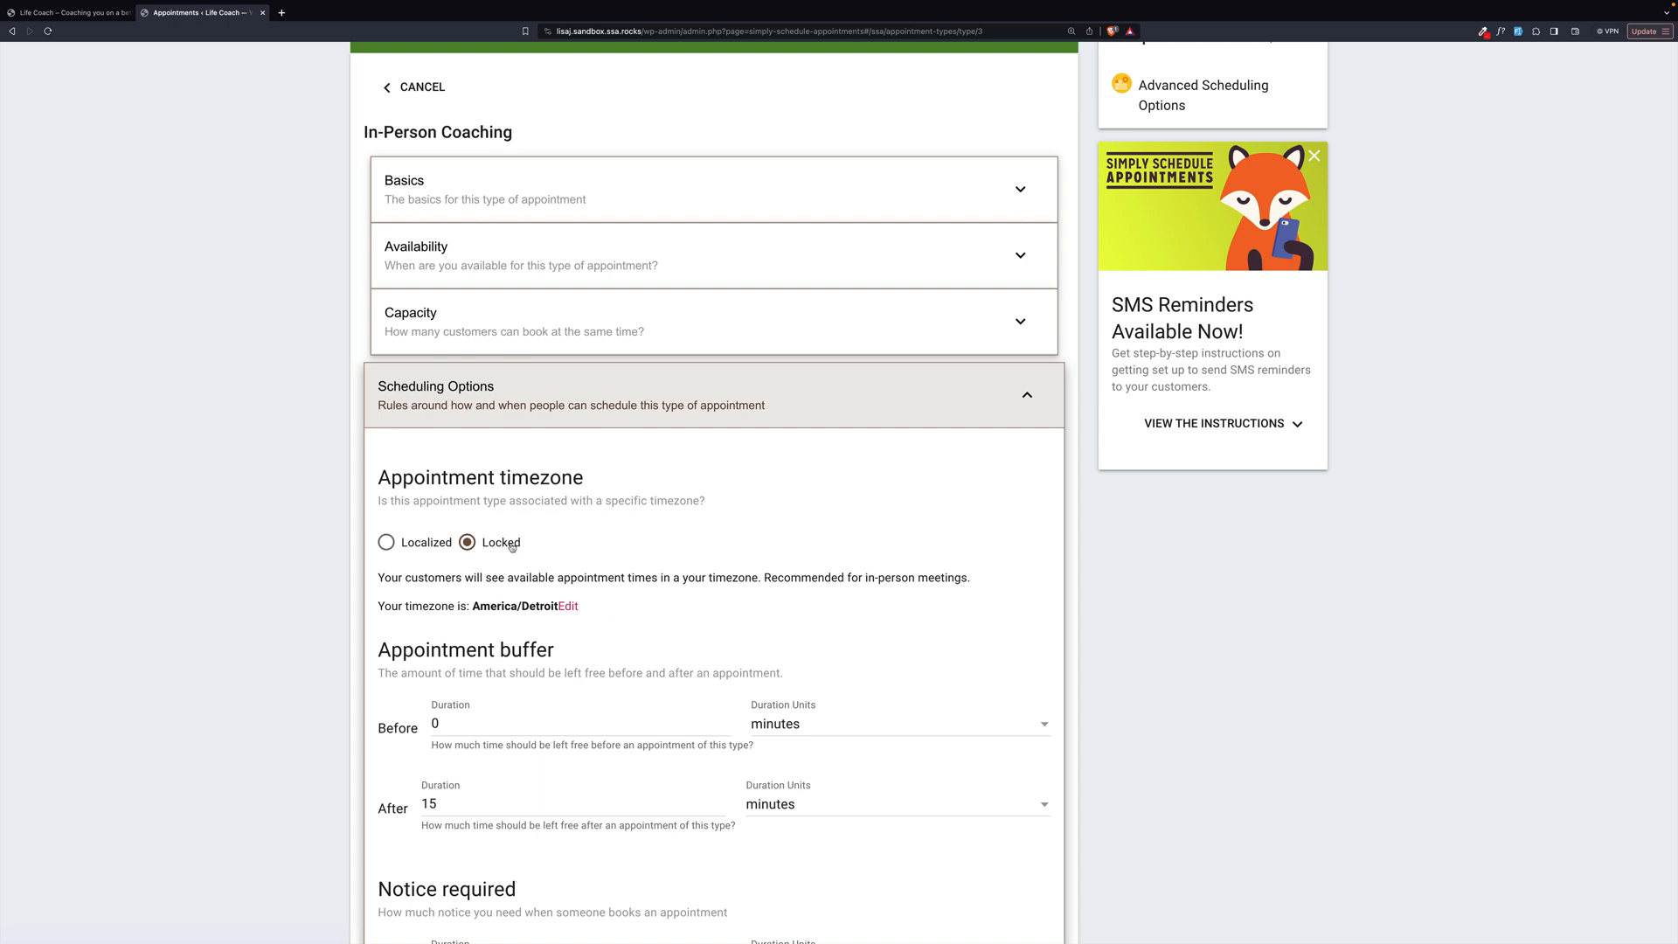
pyautogui.moveTo(550, 543)
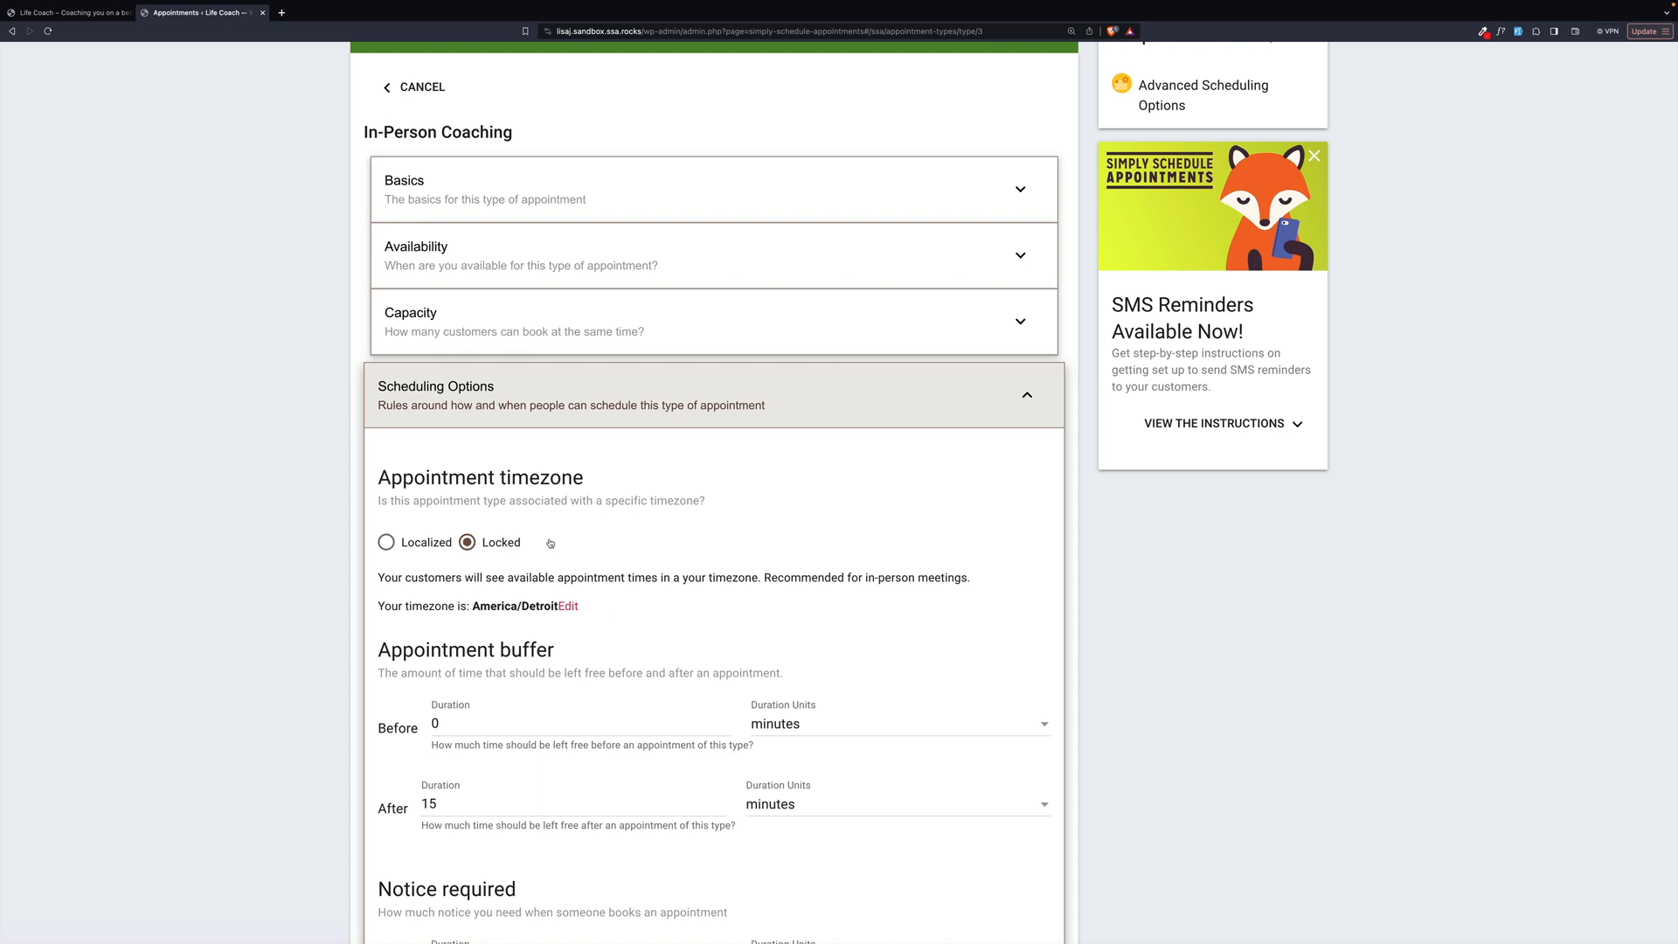
pyautogui.click(713, 387)
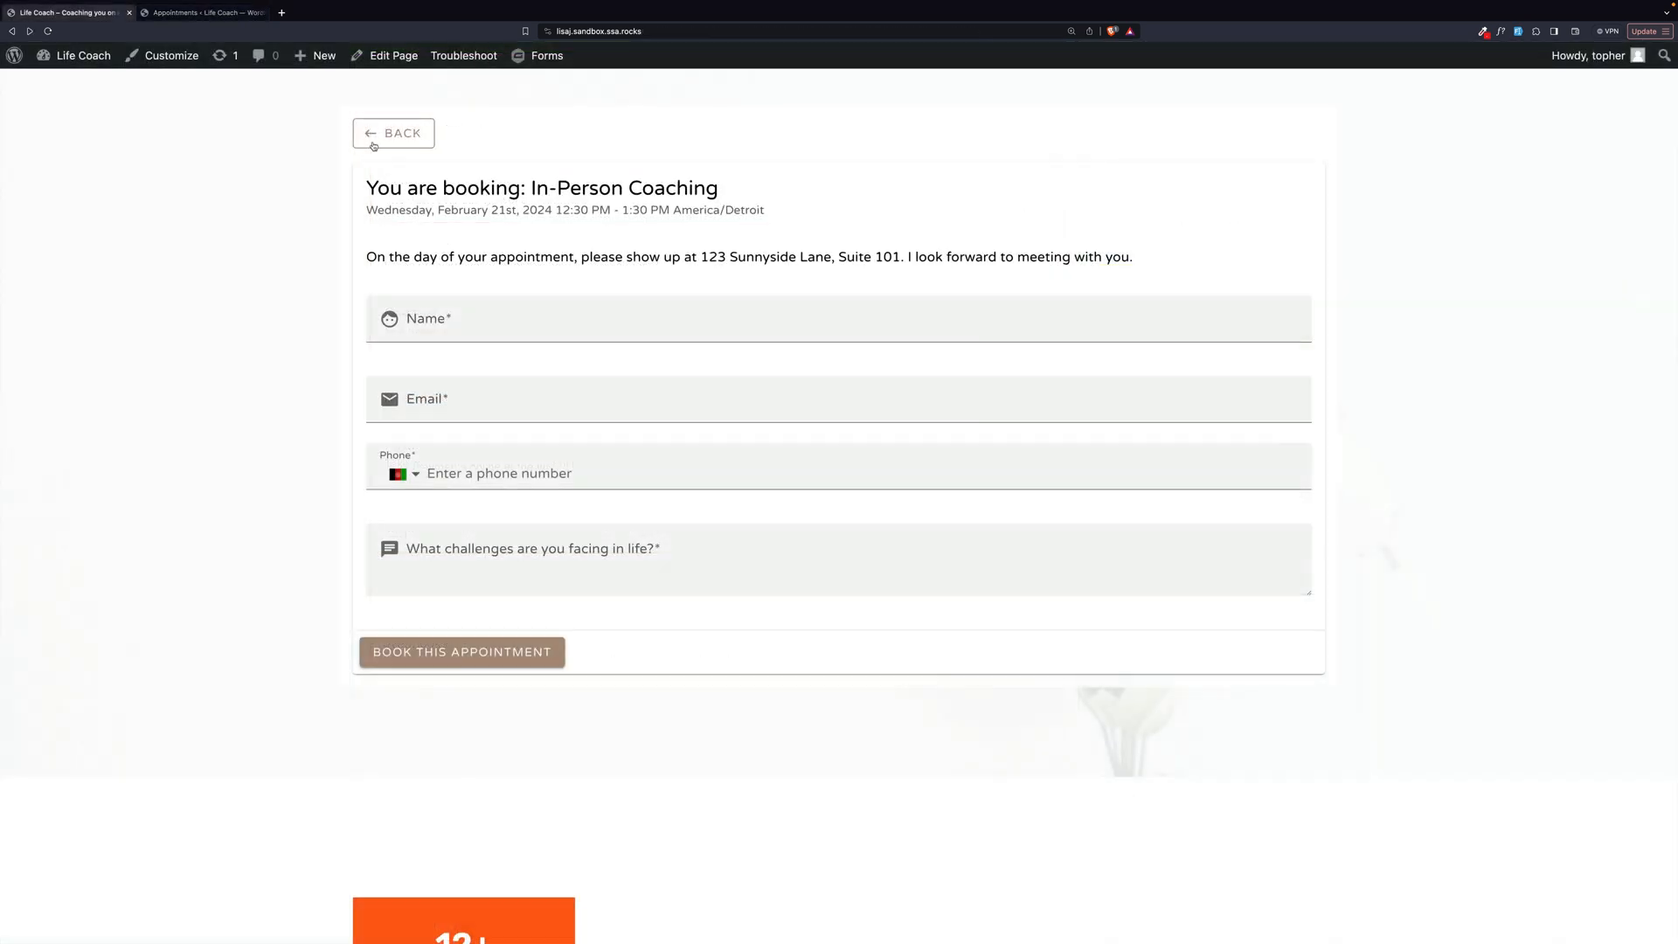
# - Step the coaching booking back to date selection, then switch to the Workshop settings tab
pyautogui.click(392, 133)
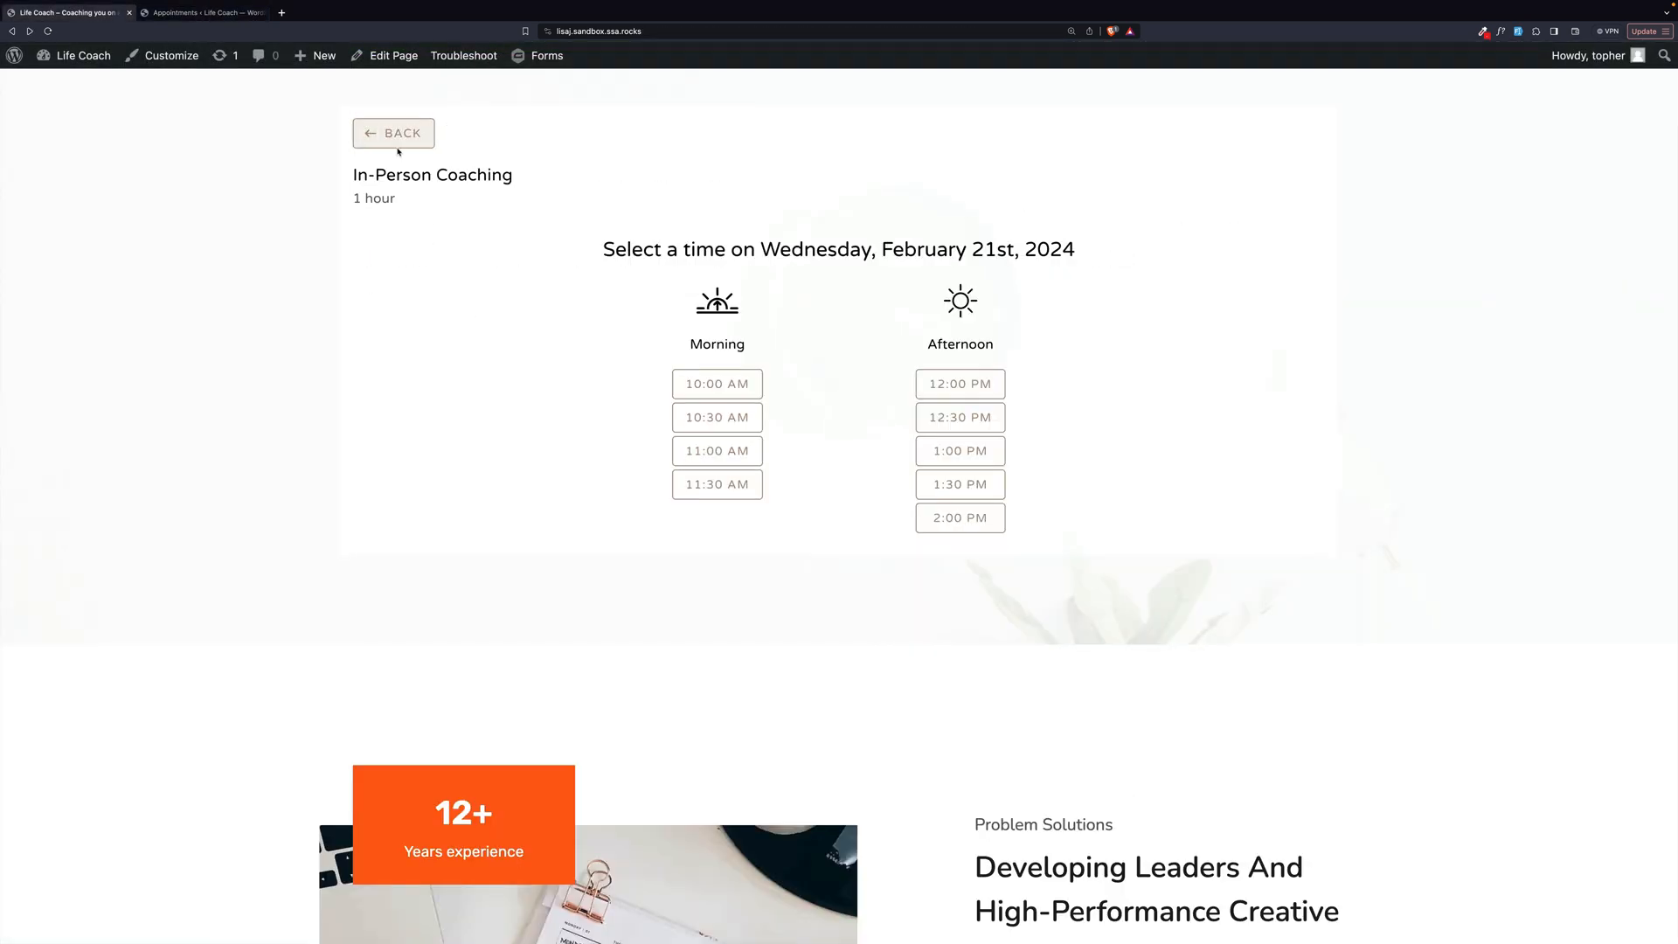
pyautogui.click(392, 133)
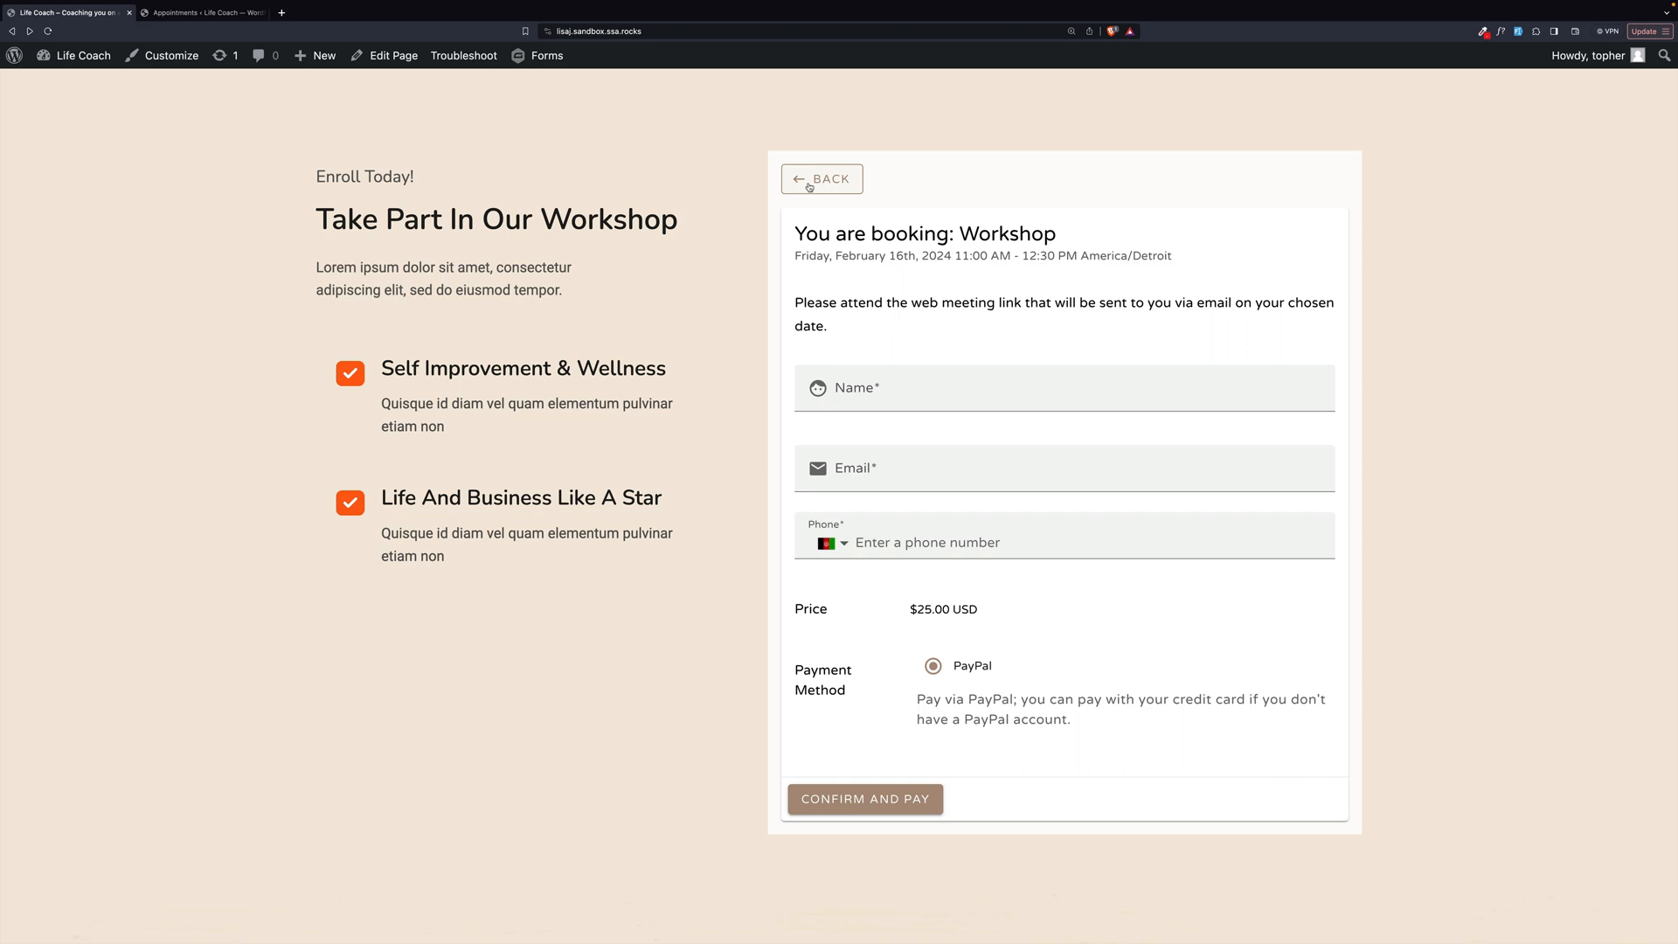
pyautogui.click(201, 12)
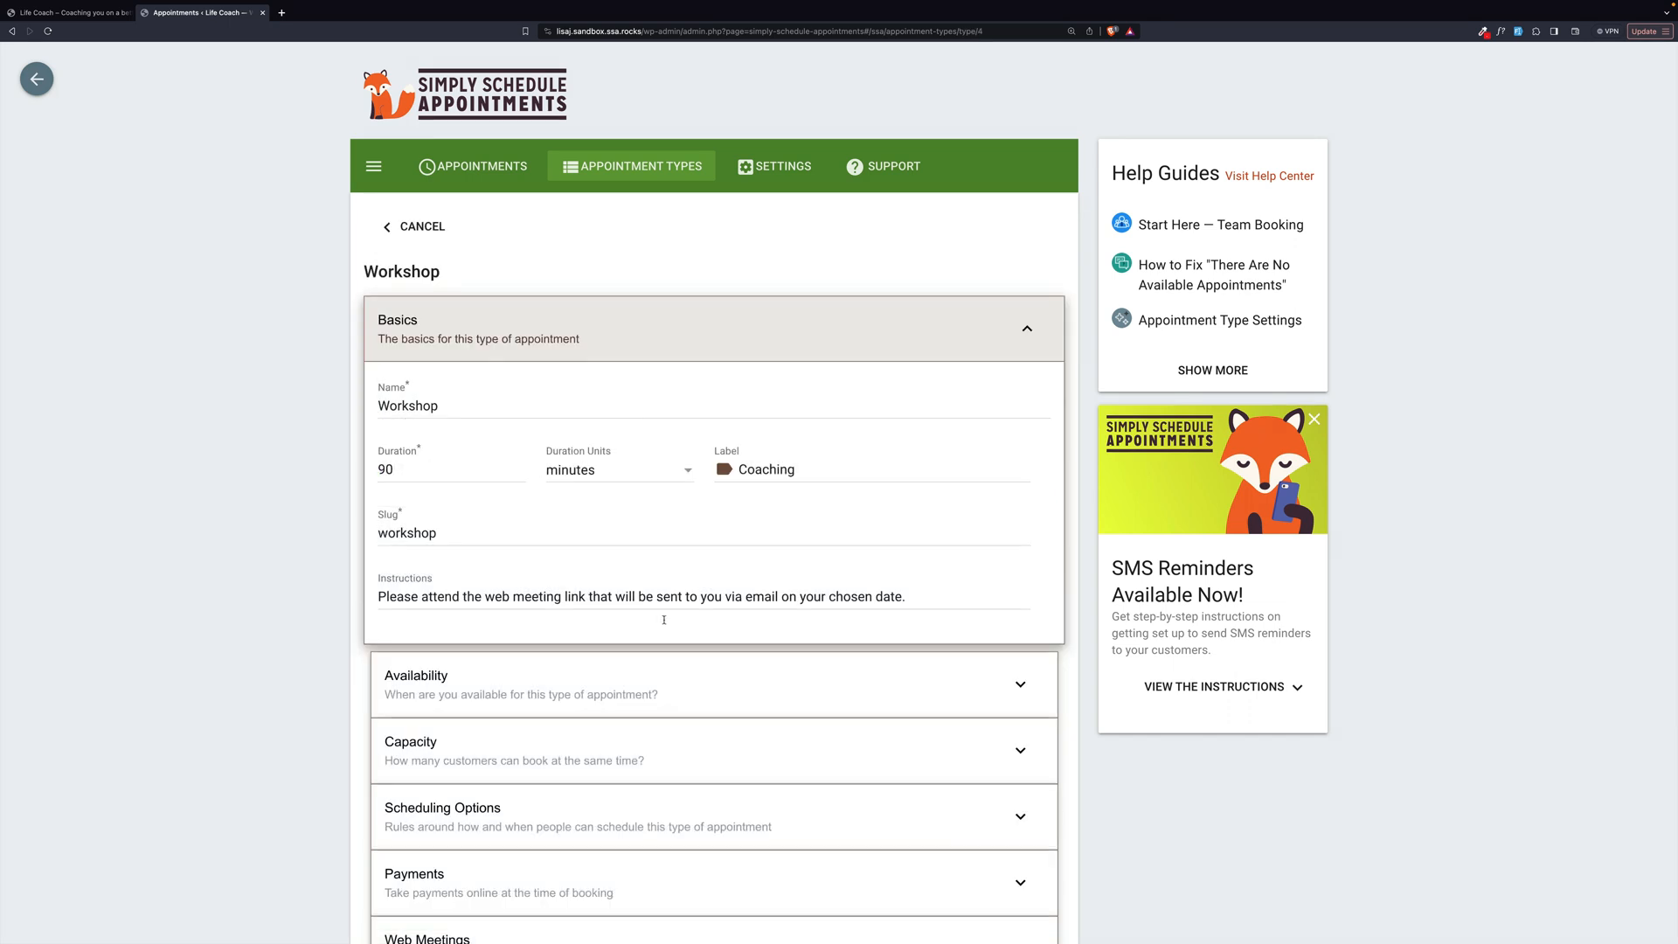
pyautogui.moveTo(542, 430)
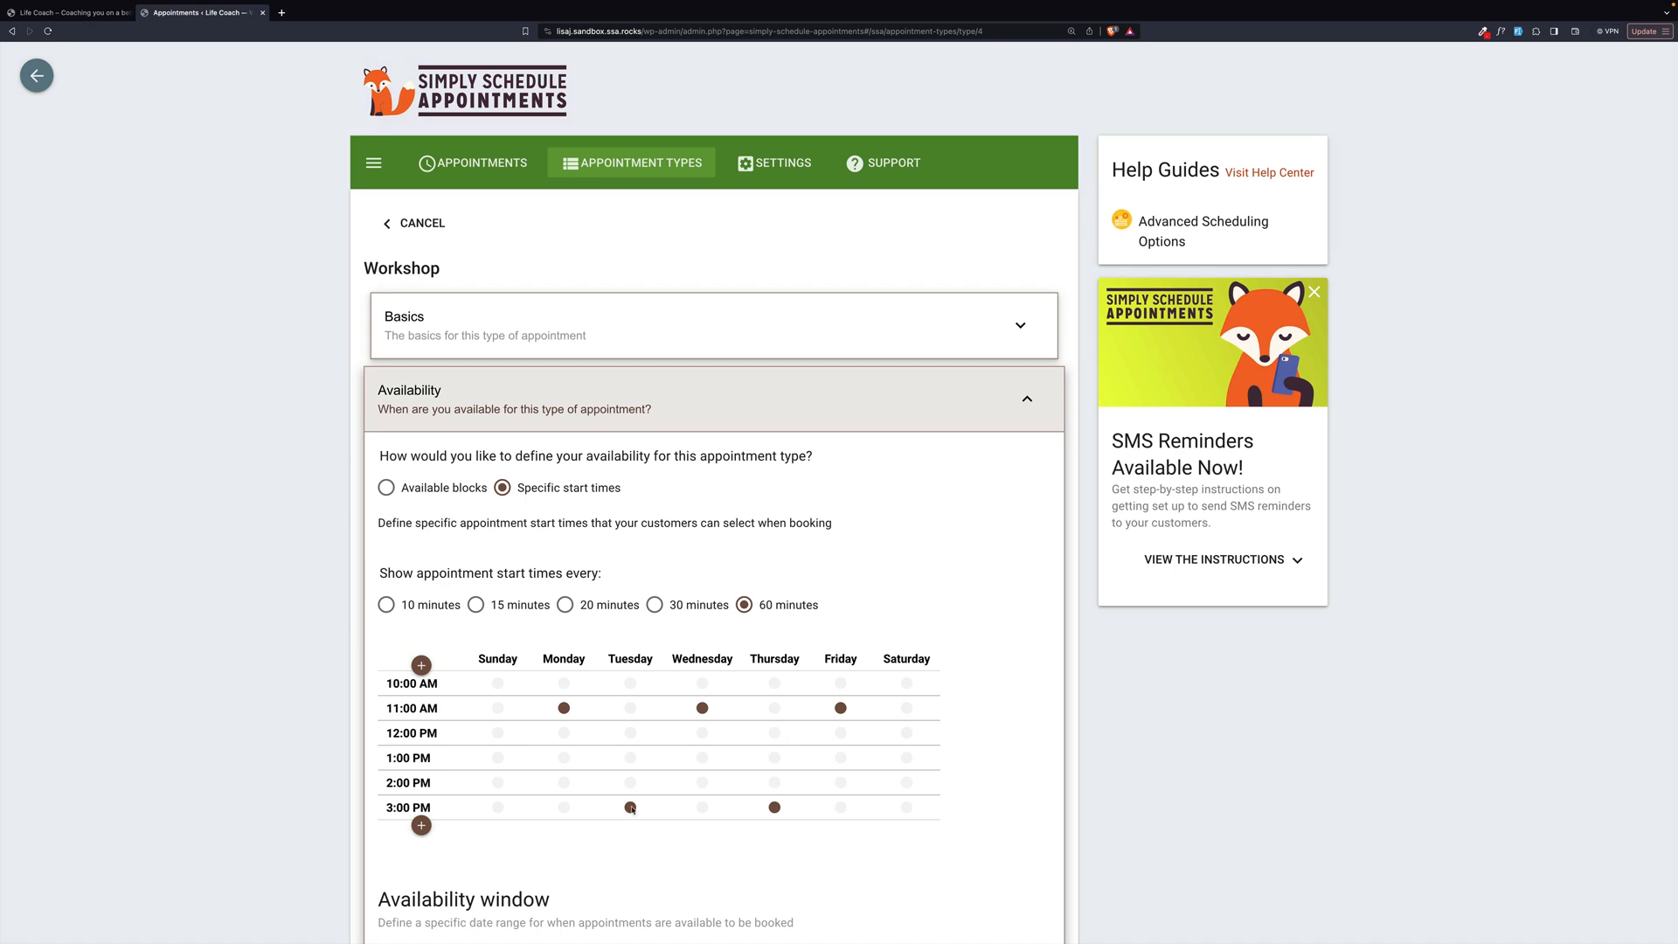
pyautogui.moveTo(630, 806)
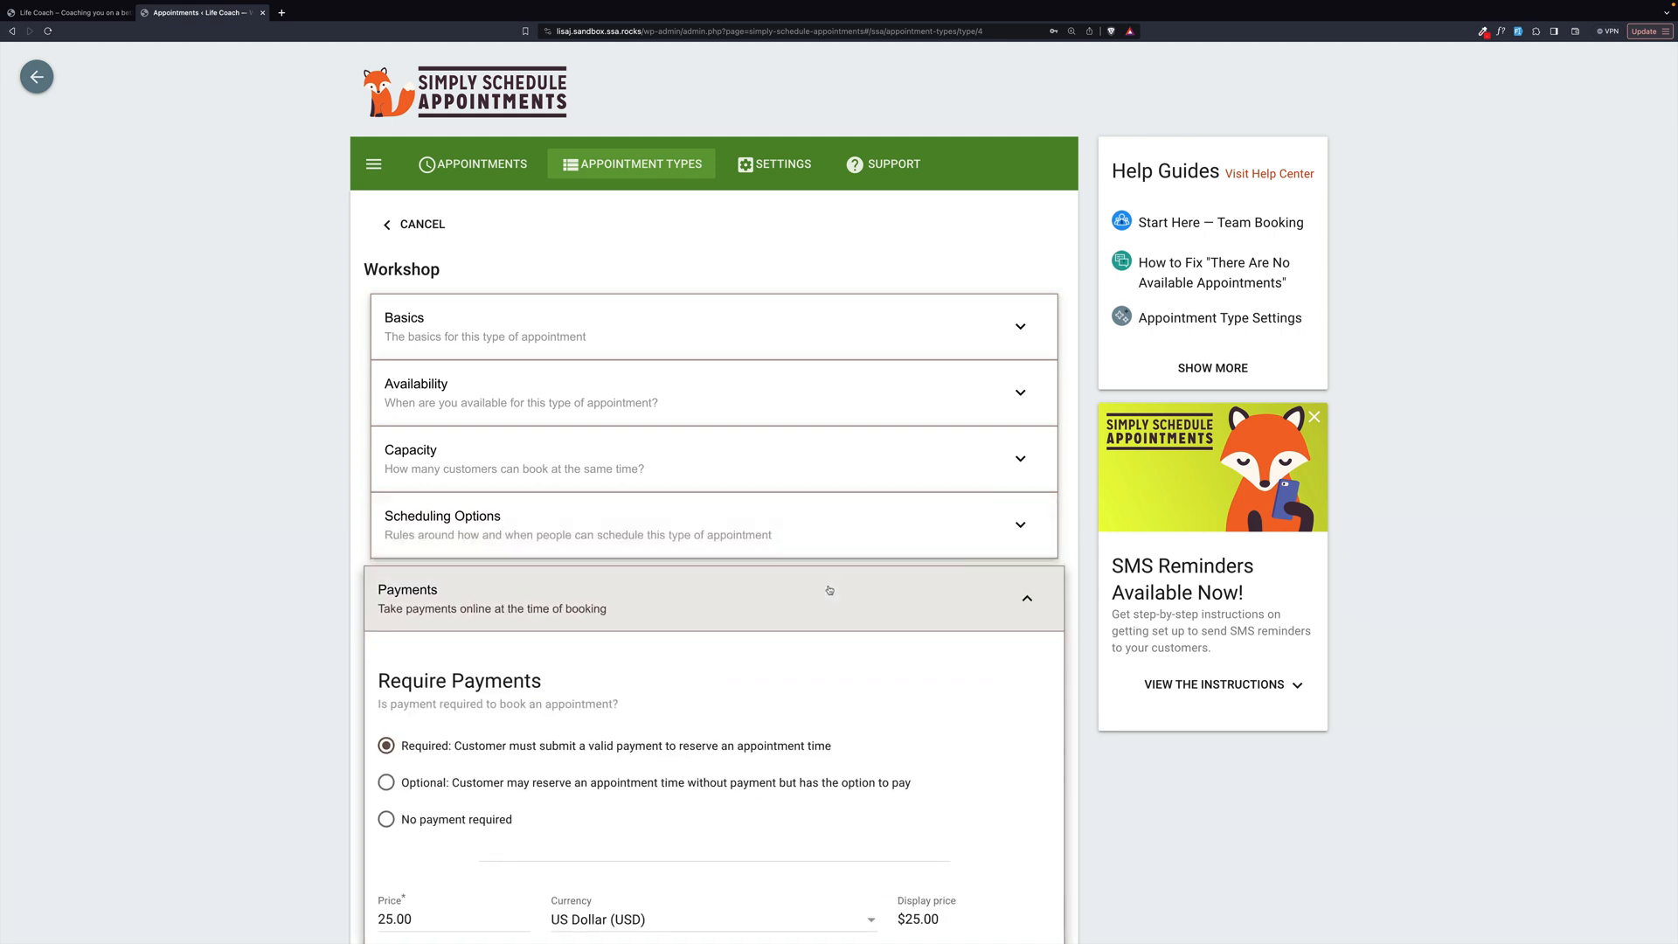
# - Scroll through Workshop's Payments panel to its refund and cancellation policy settings
pyautogui.scroll(-3)
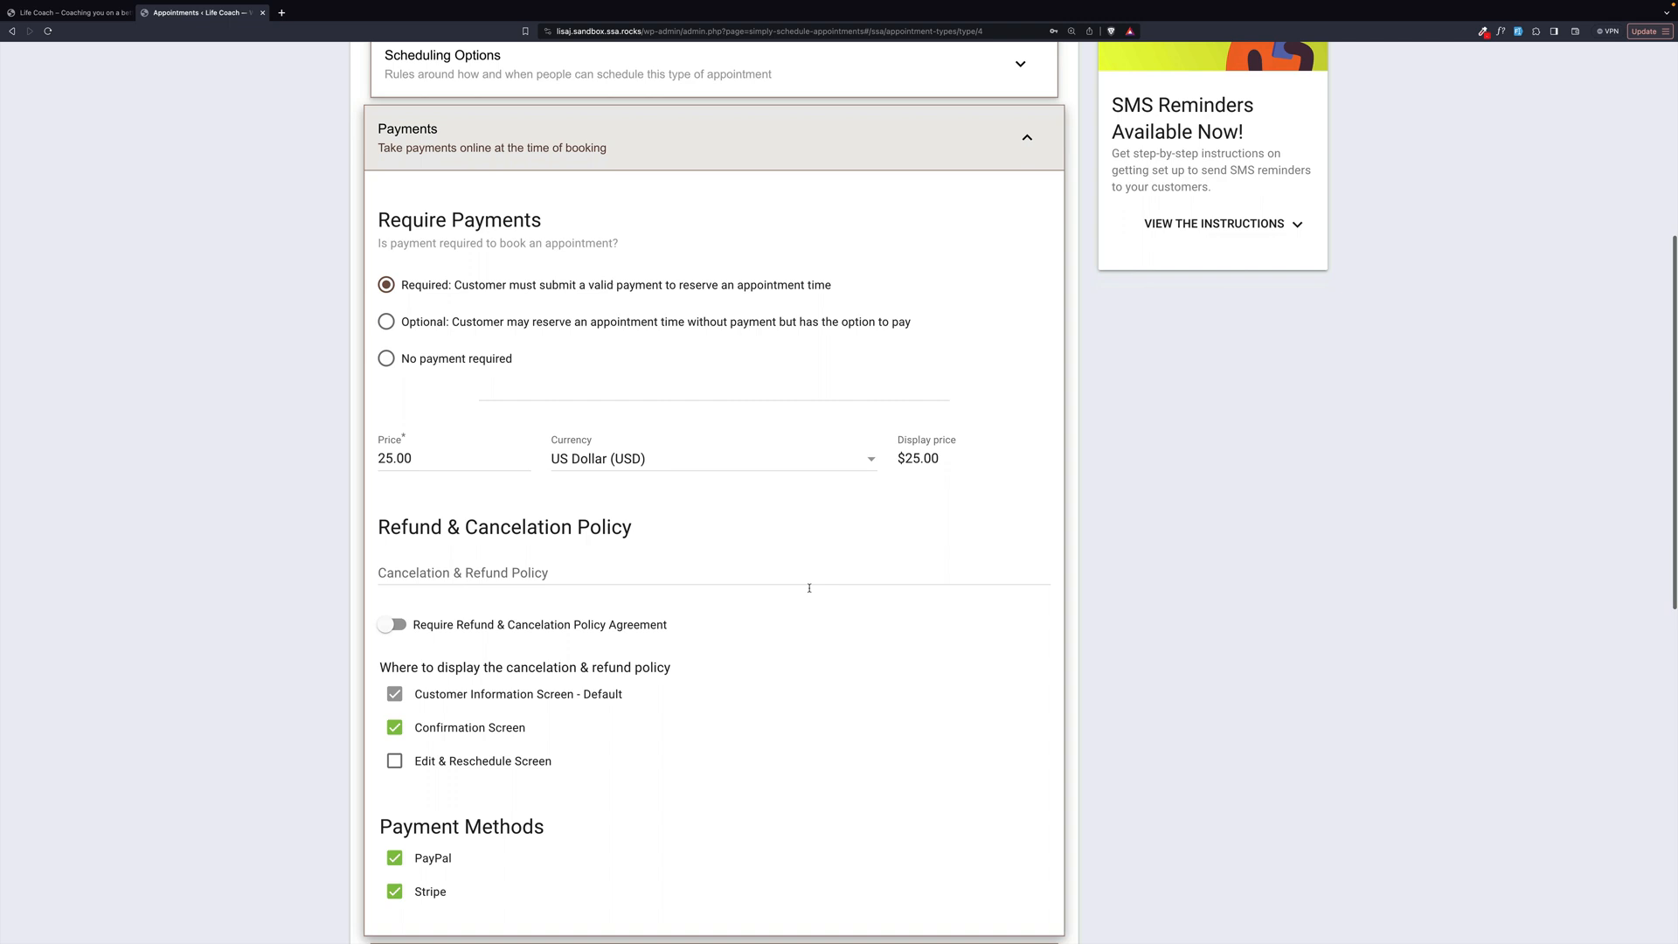
pyautogui.scroll(-3)
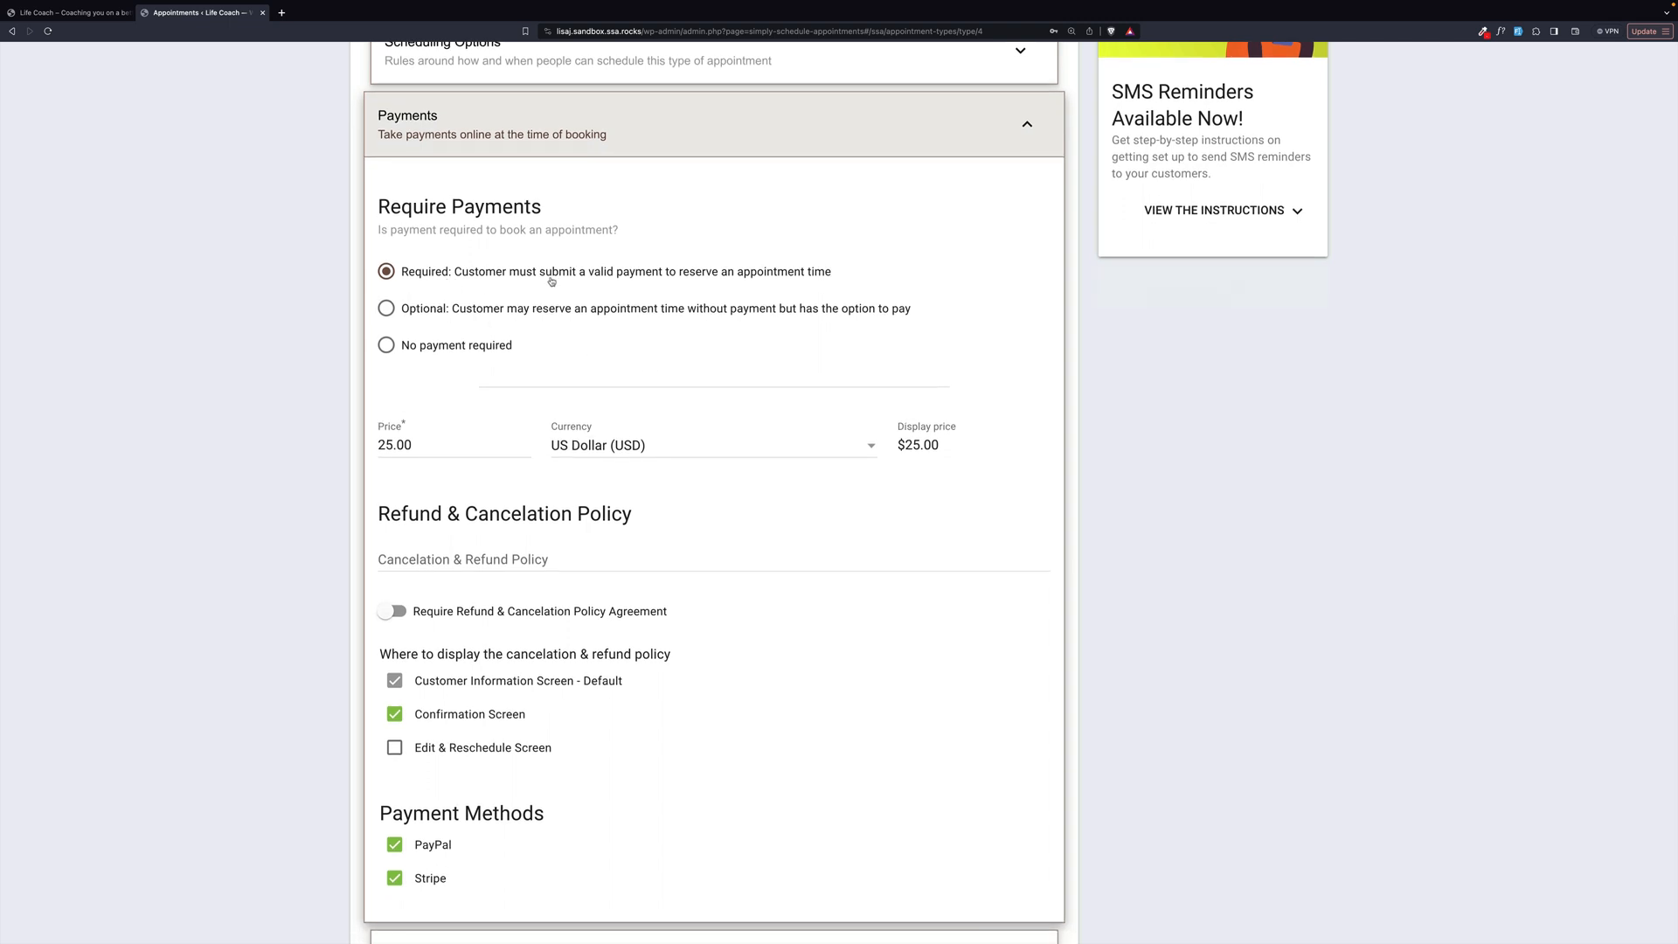
pyautogui.moveTo(640, 283)
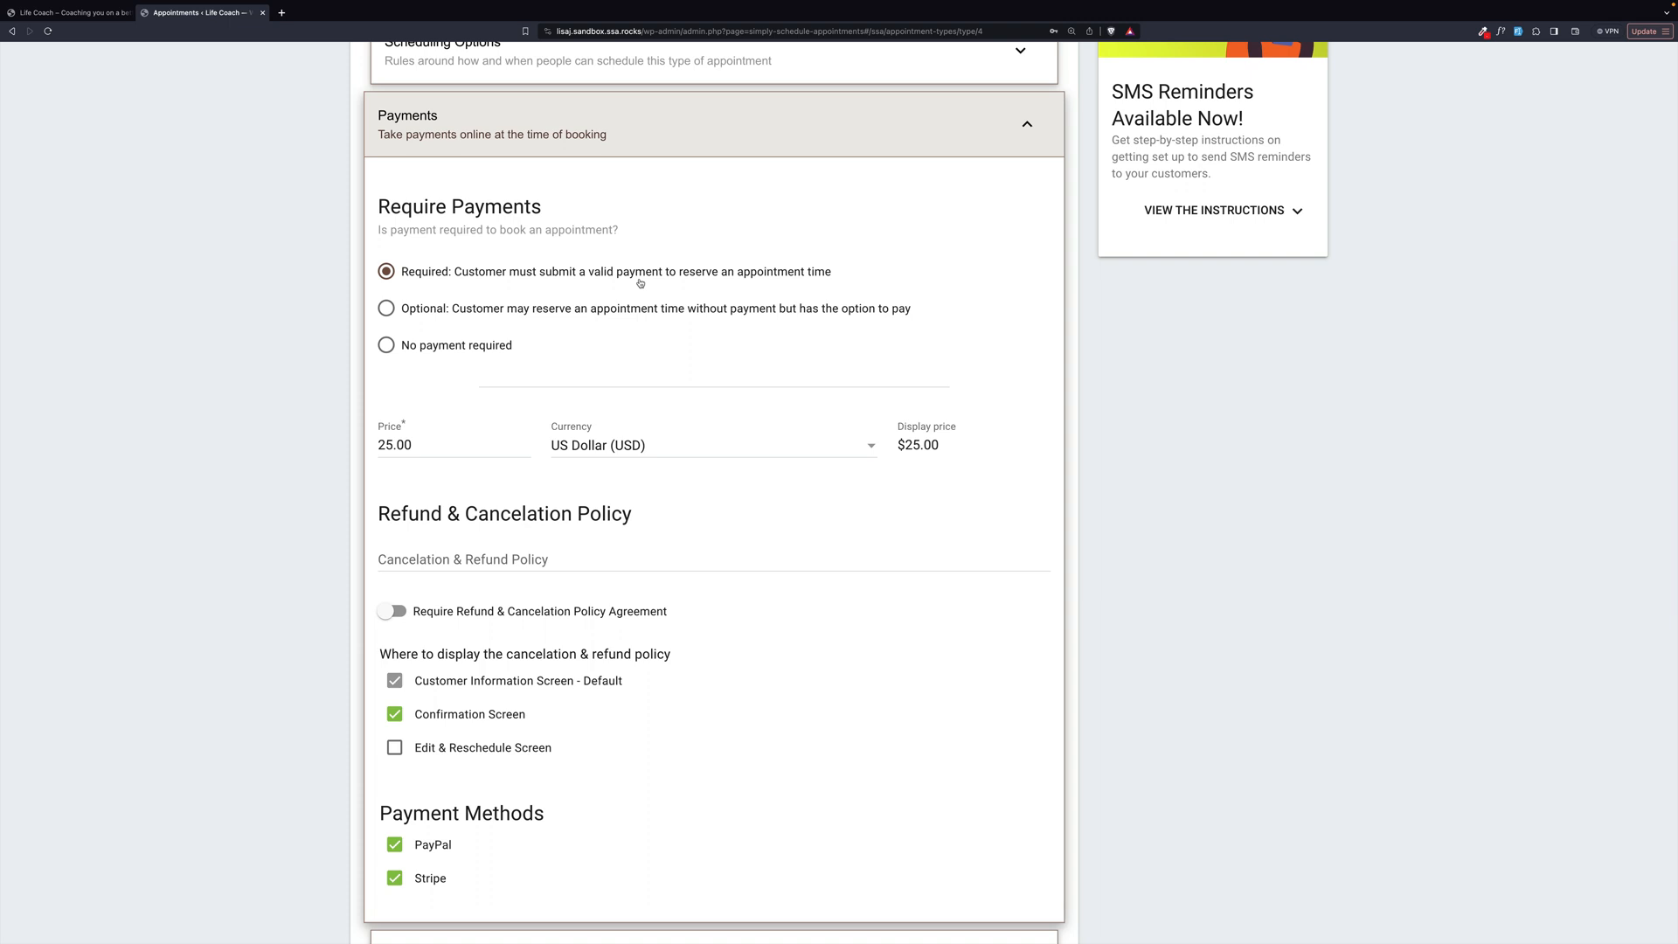
pyautogui.moveTo(604, 286)
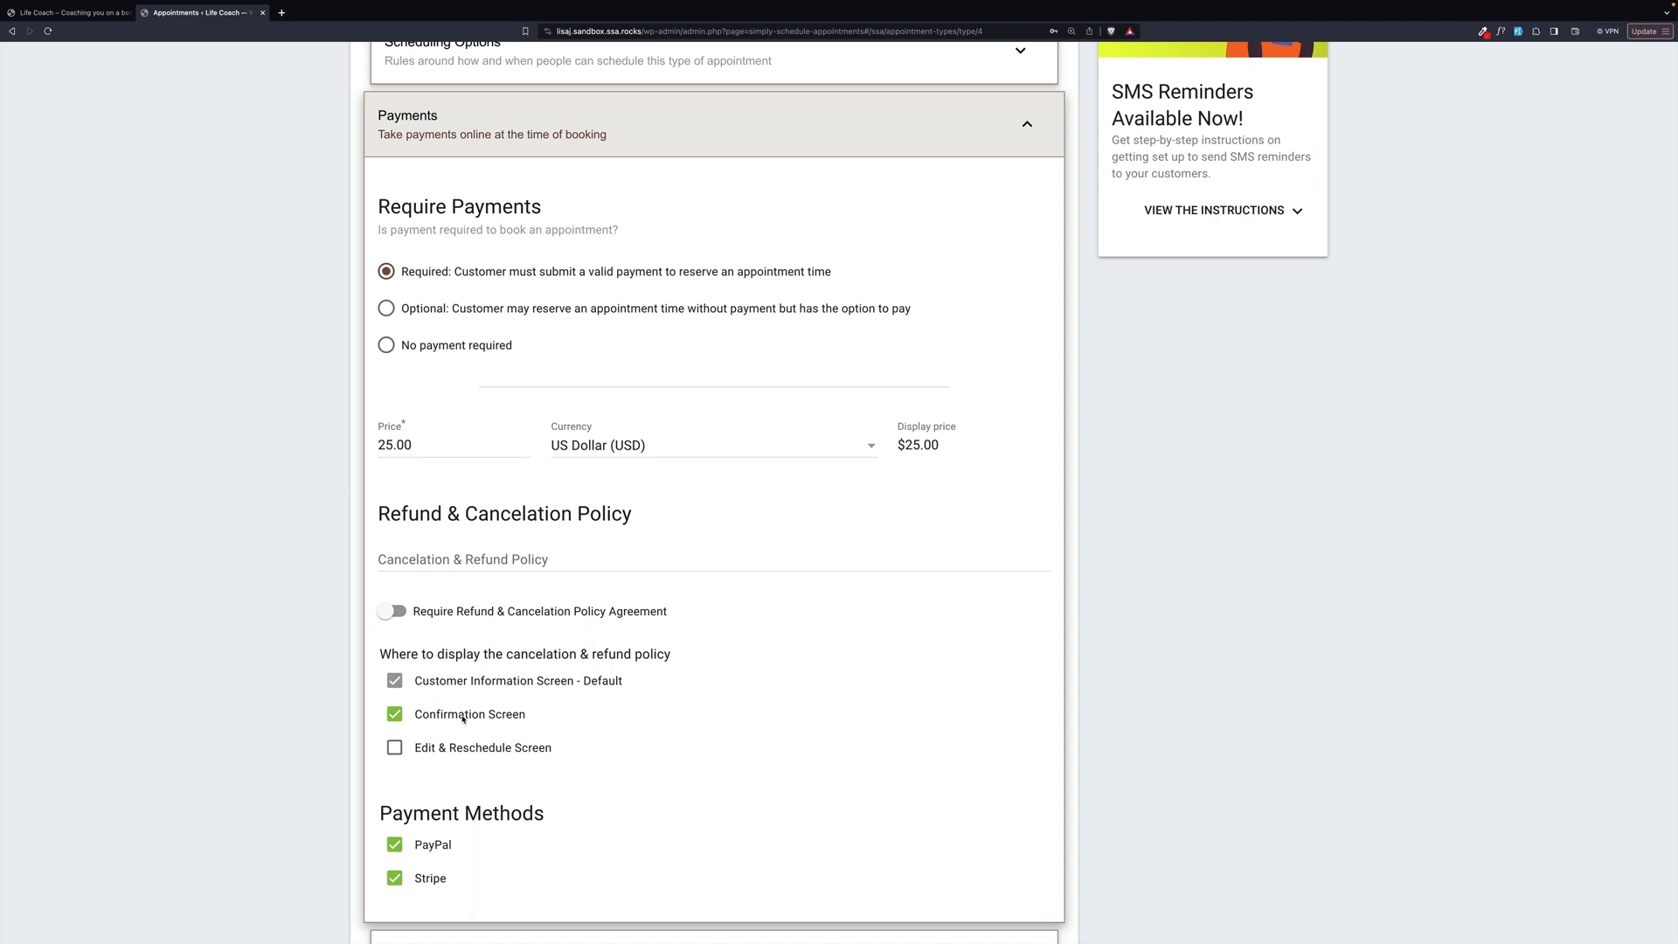
pyautogui.scroll(-3)
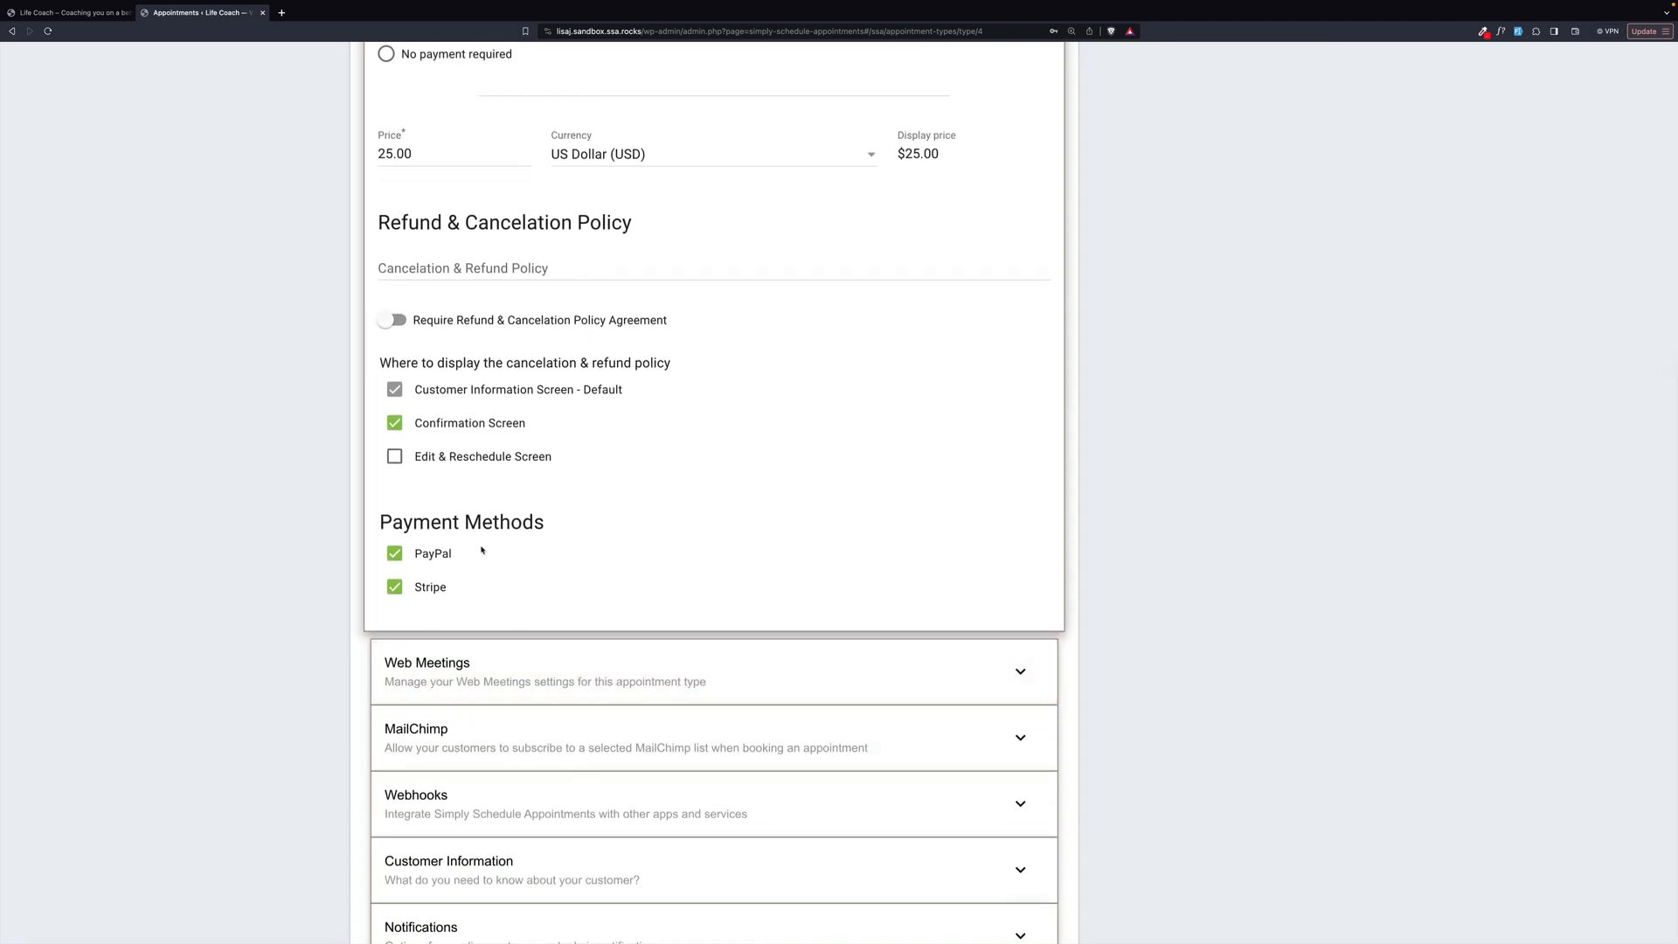
pyautogui.moveTo(482, 586)
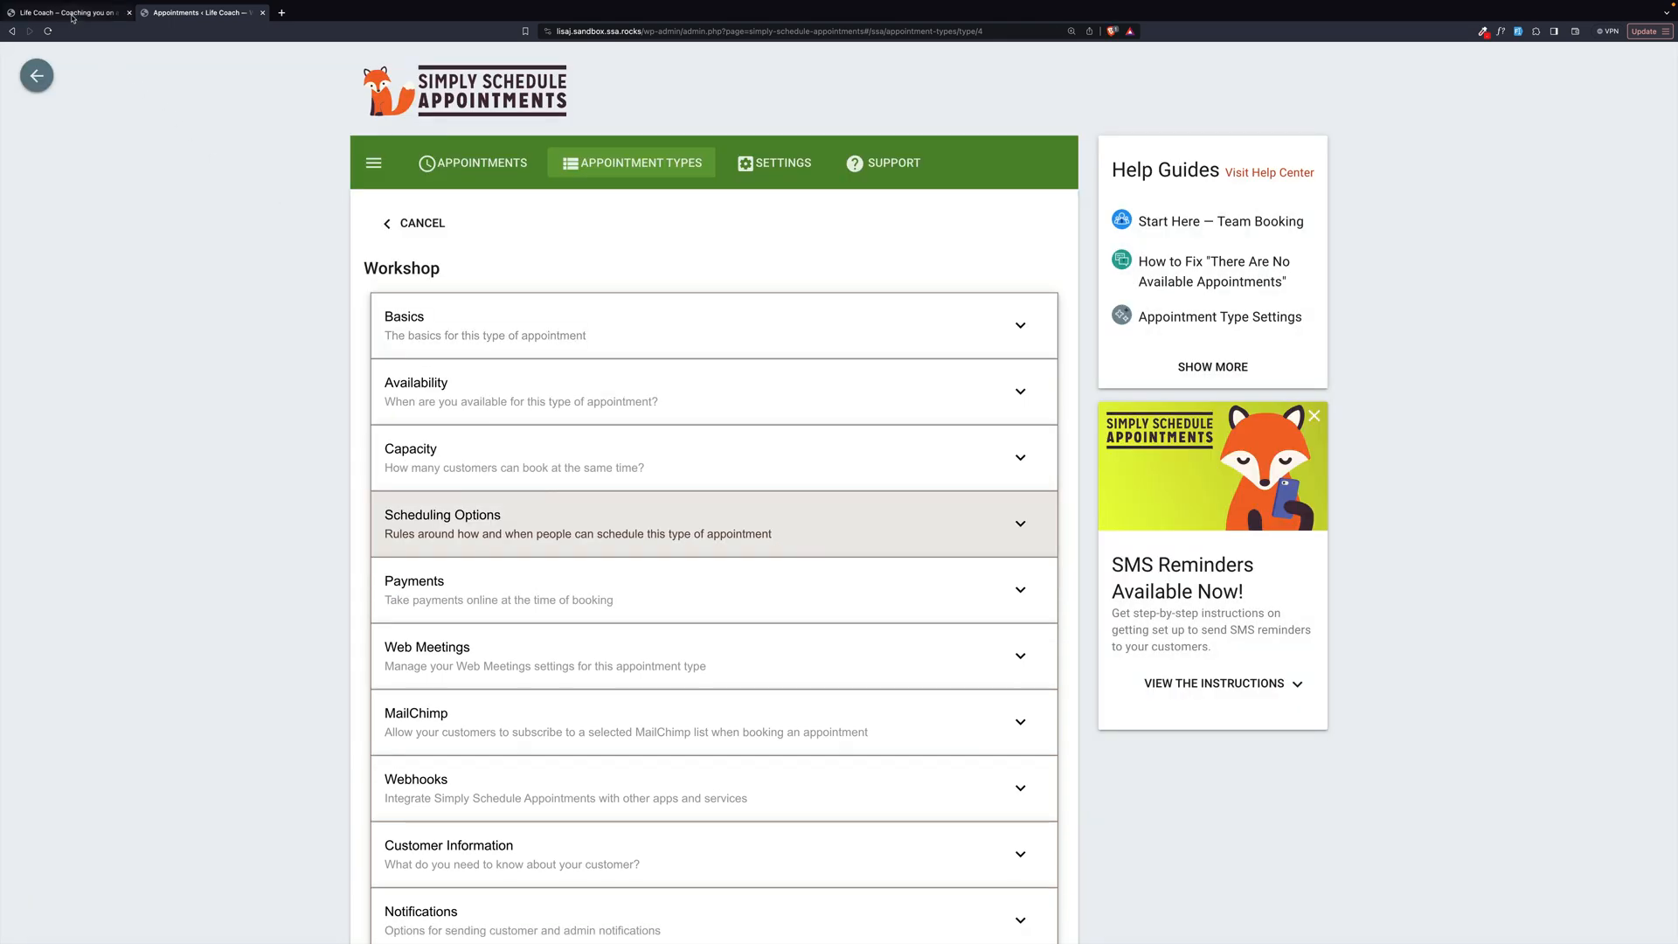
# - Return the site's coaching widget to the Virtual versus In-Person Coaching choice, then scroll past the Workshop form
pyautogui.click(70, 11)
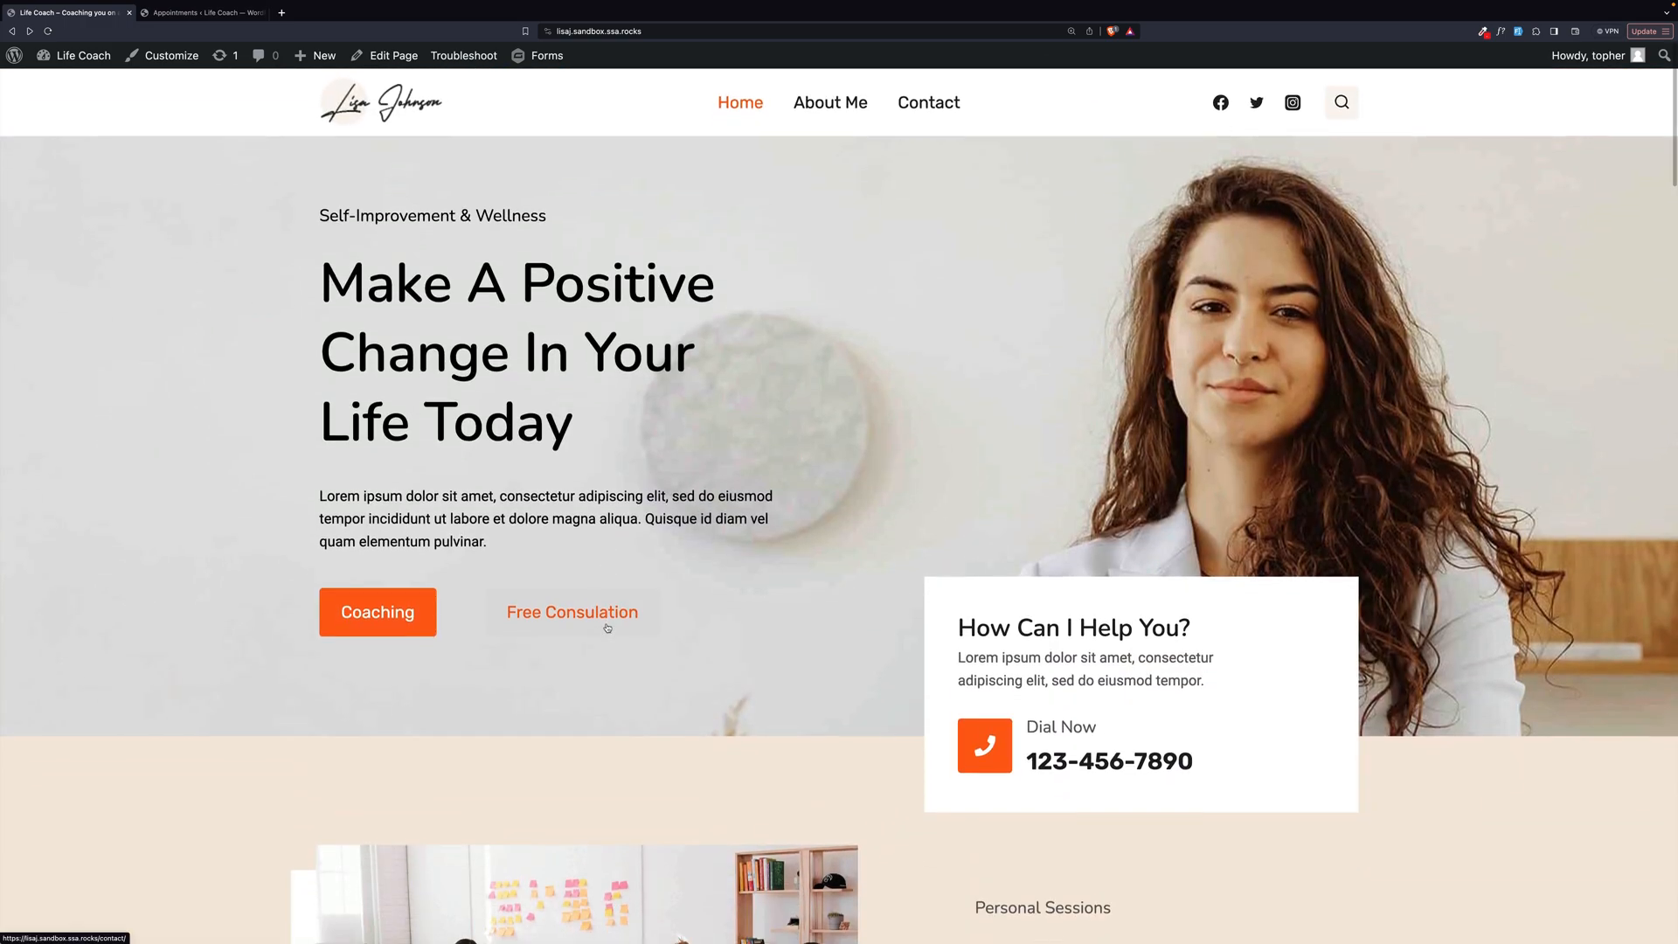
pyautogui.moveTo(643, 633)
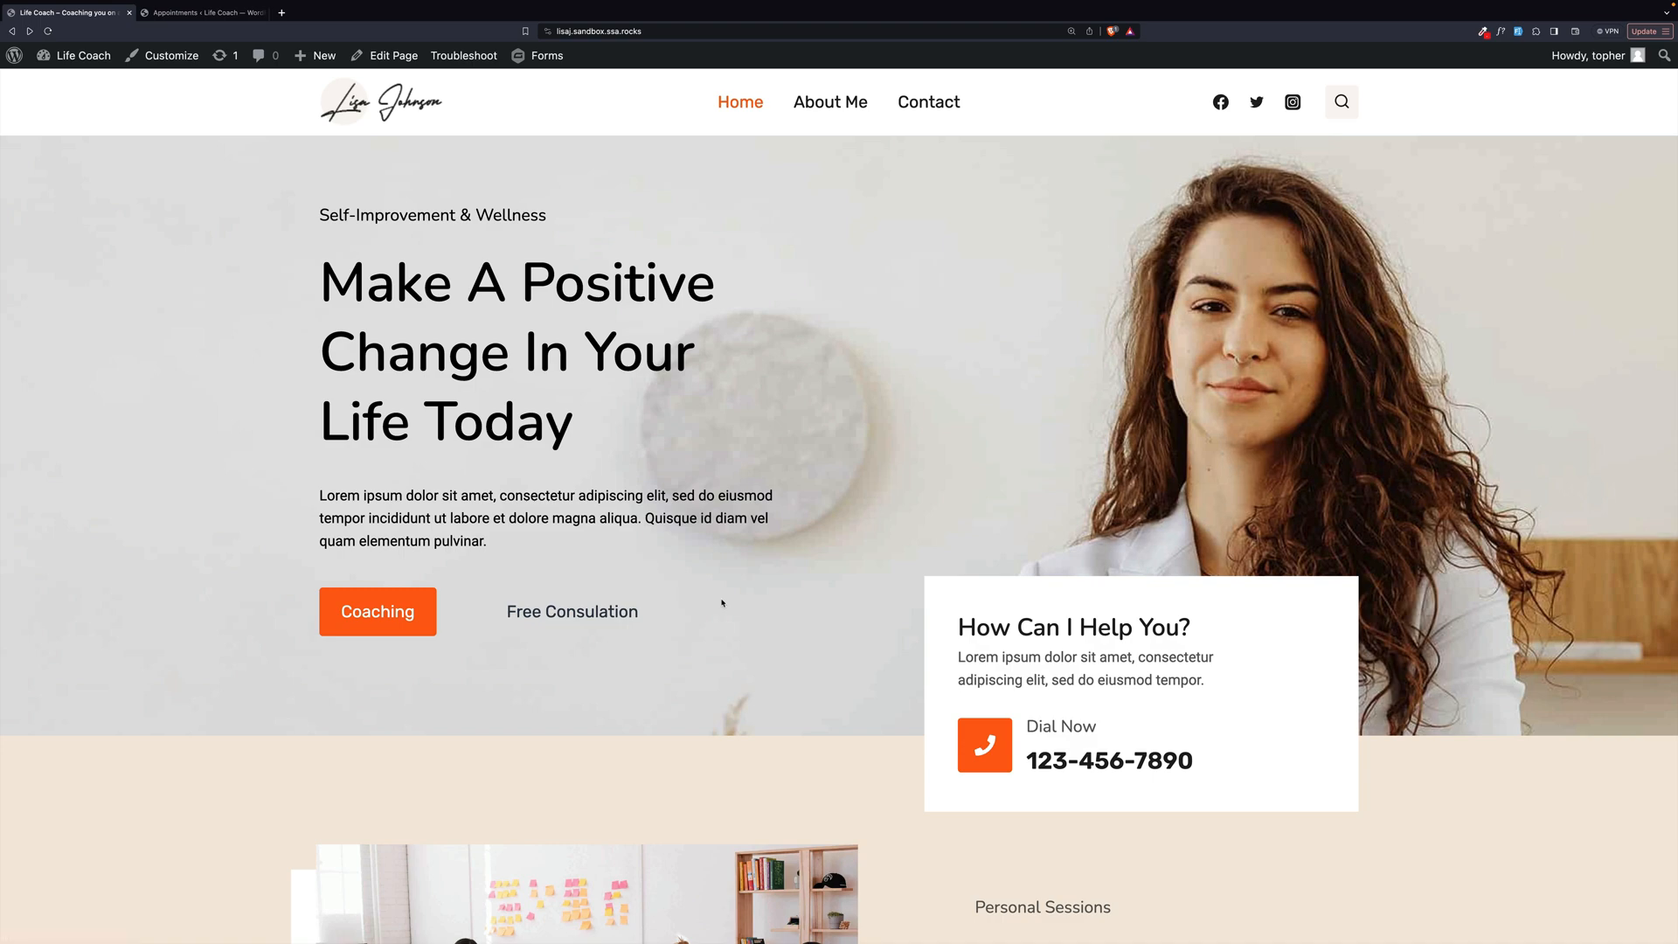
pyautogui.scroll(-3)
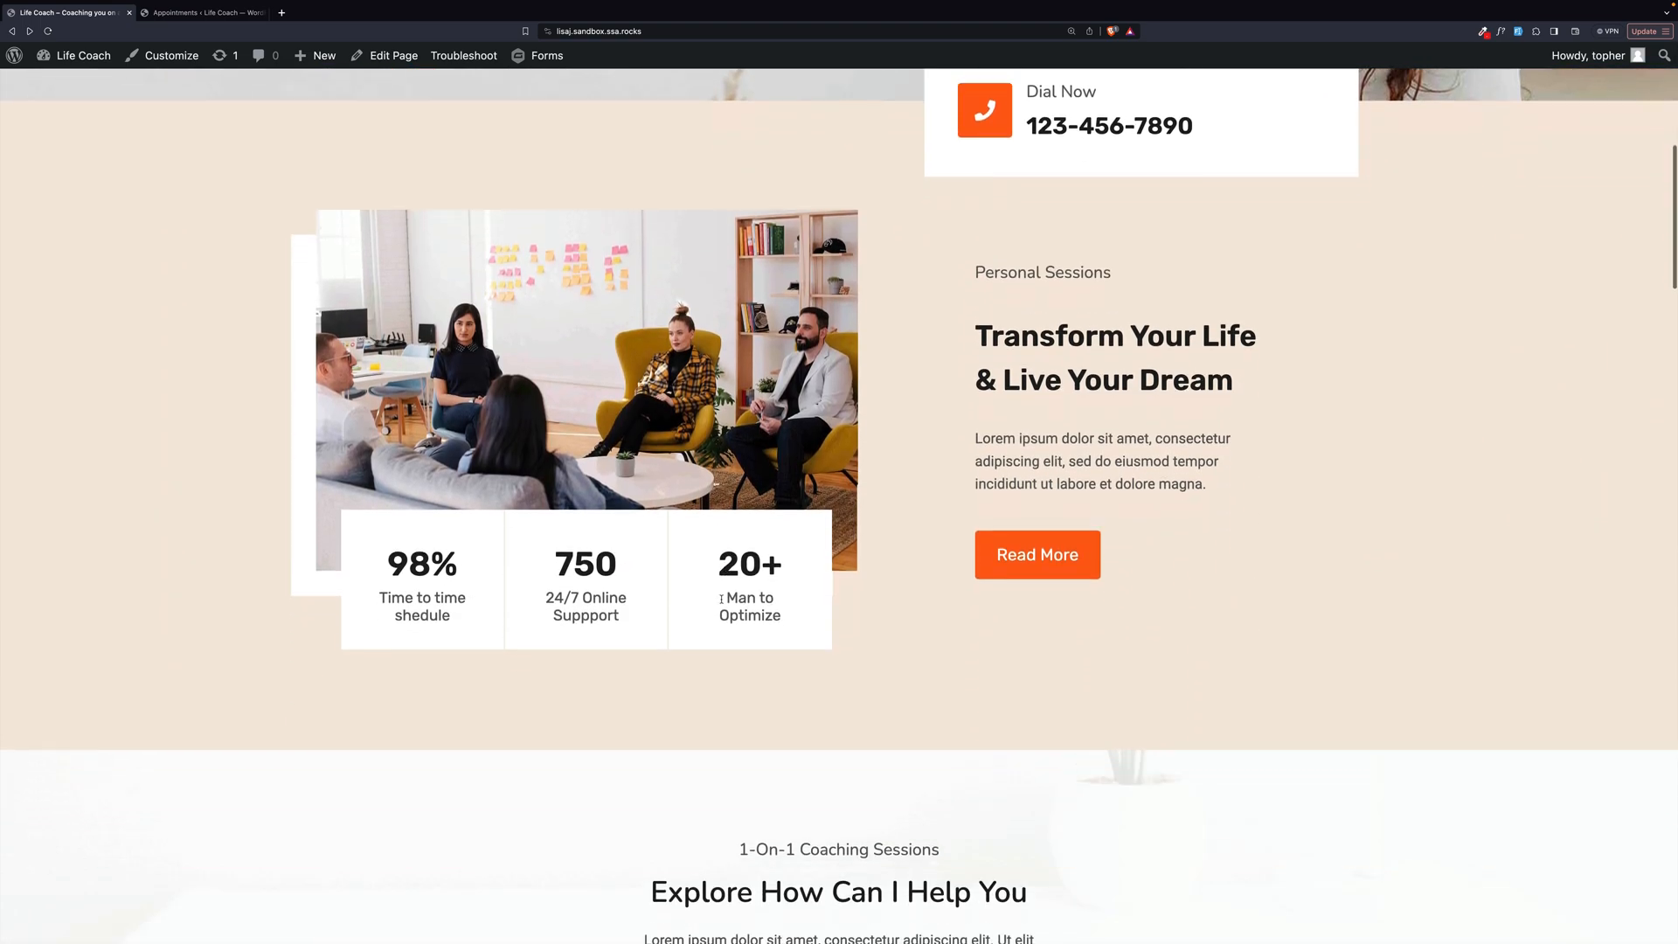
pyautogui.scroll(-3)
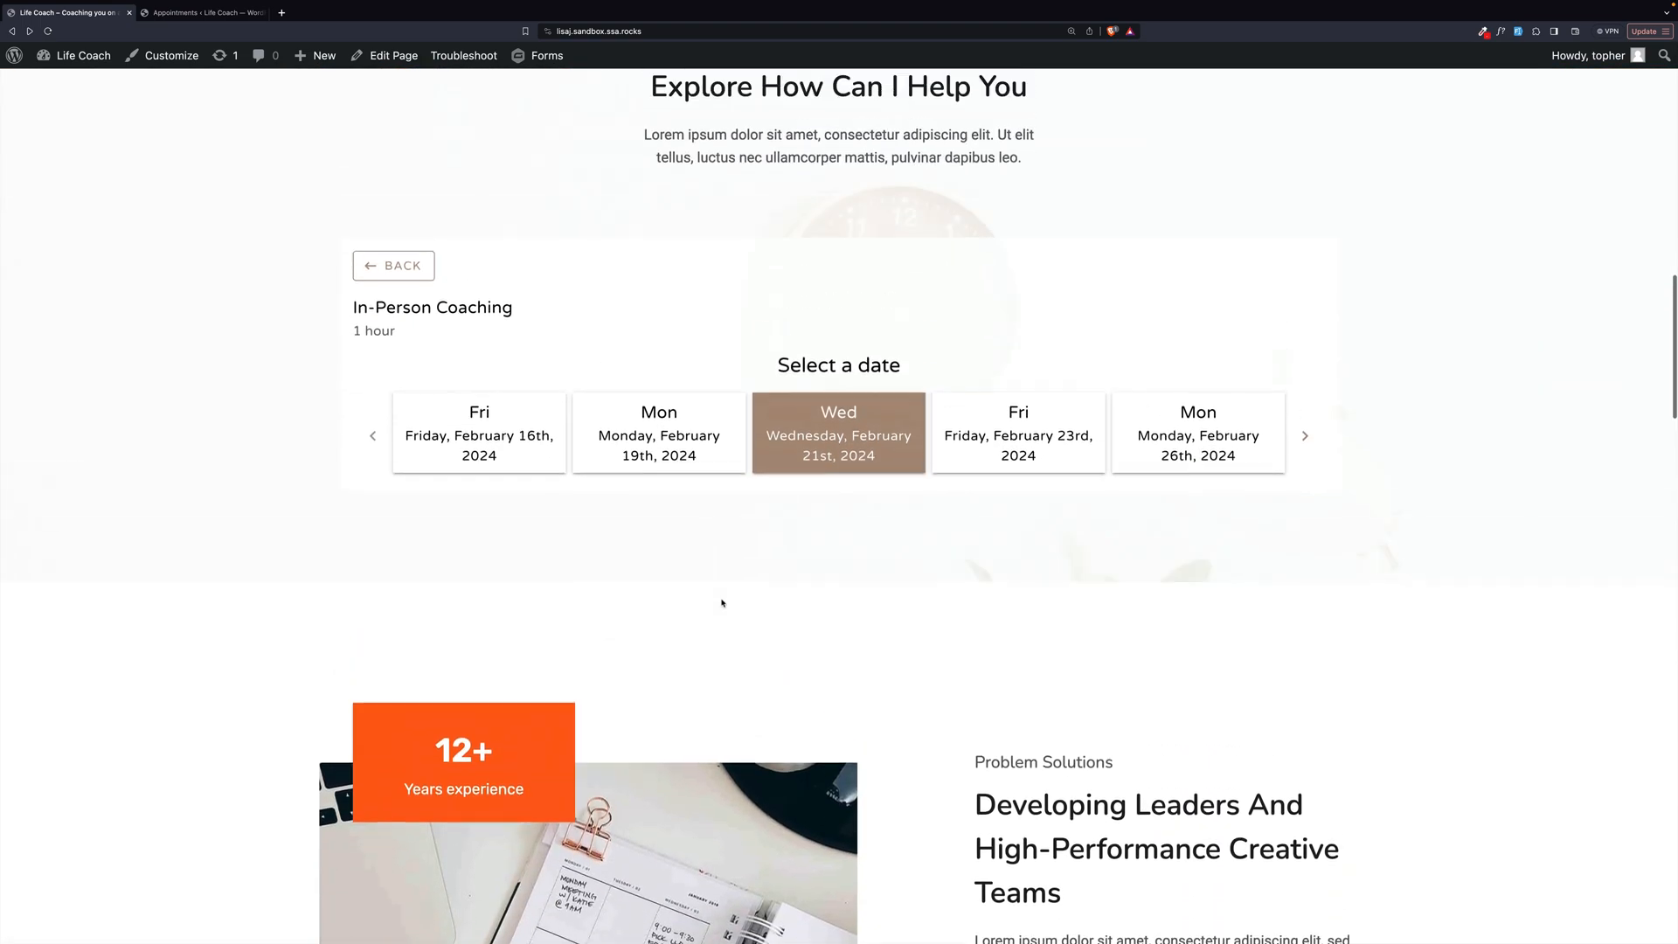
pyautogui.click(393, 265)
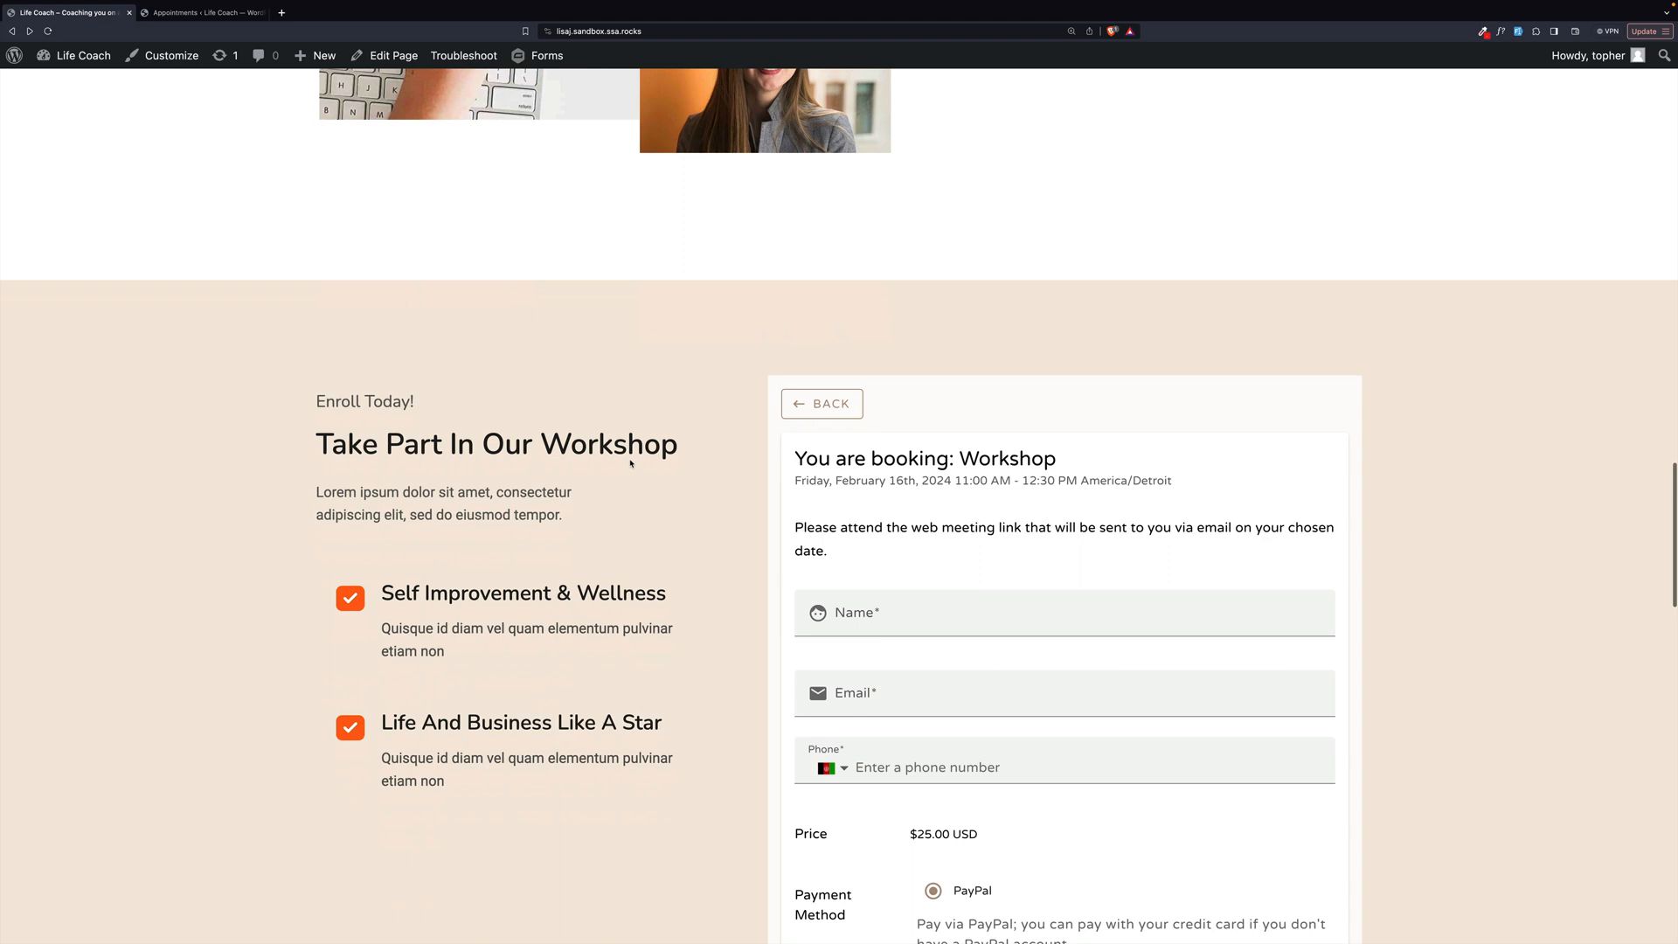
pyautogui.scroll(-3)
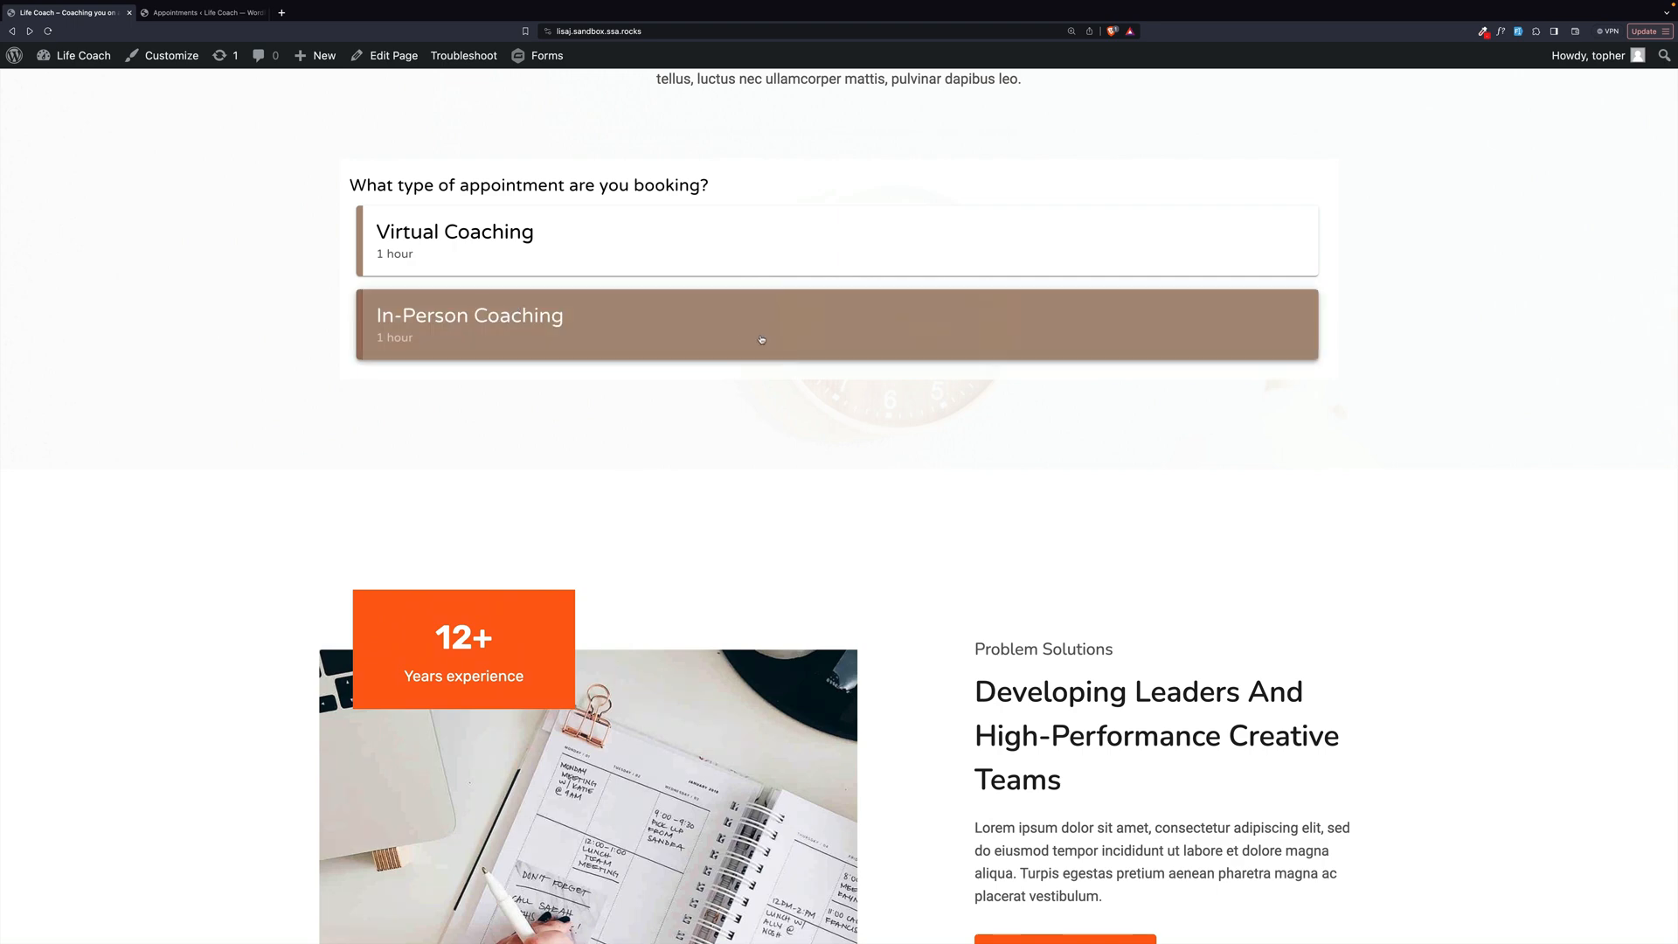
pyautogui.scroll(-3)
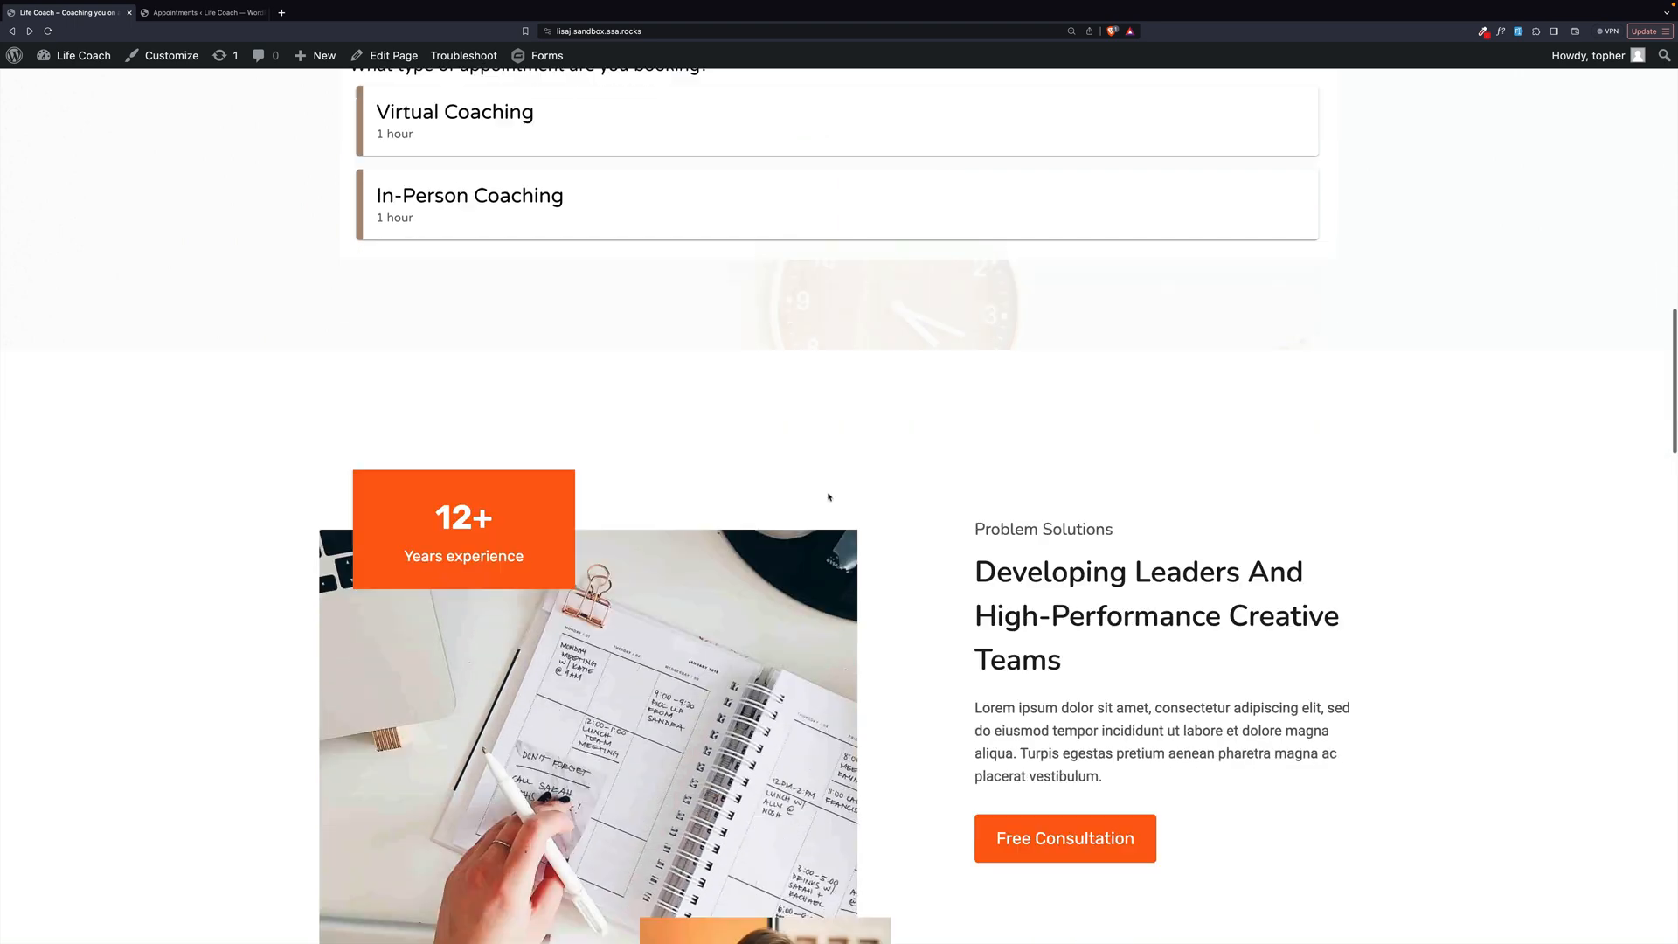